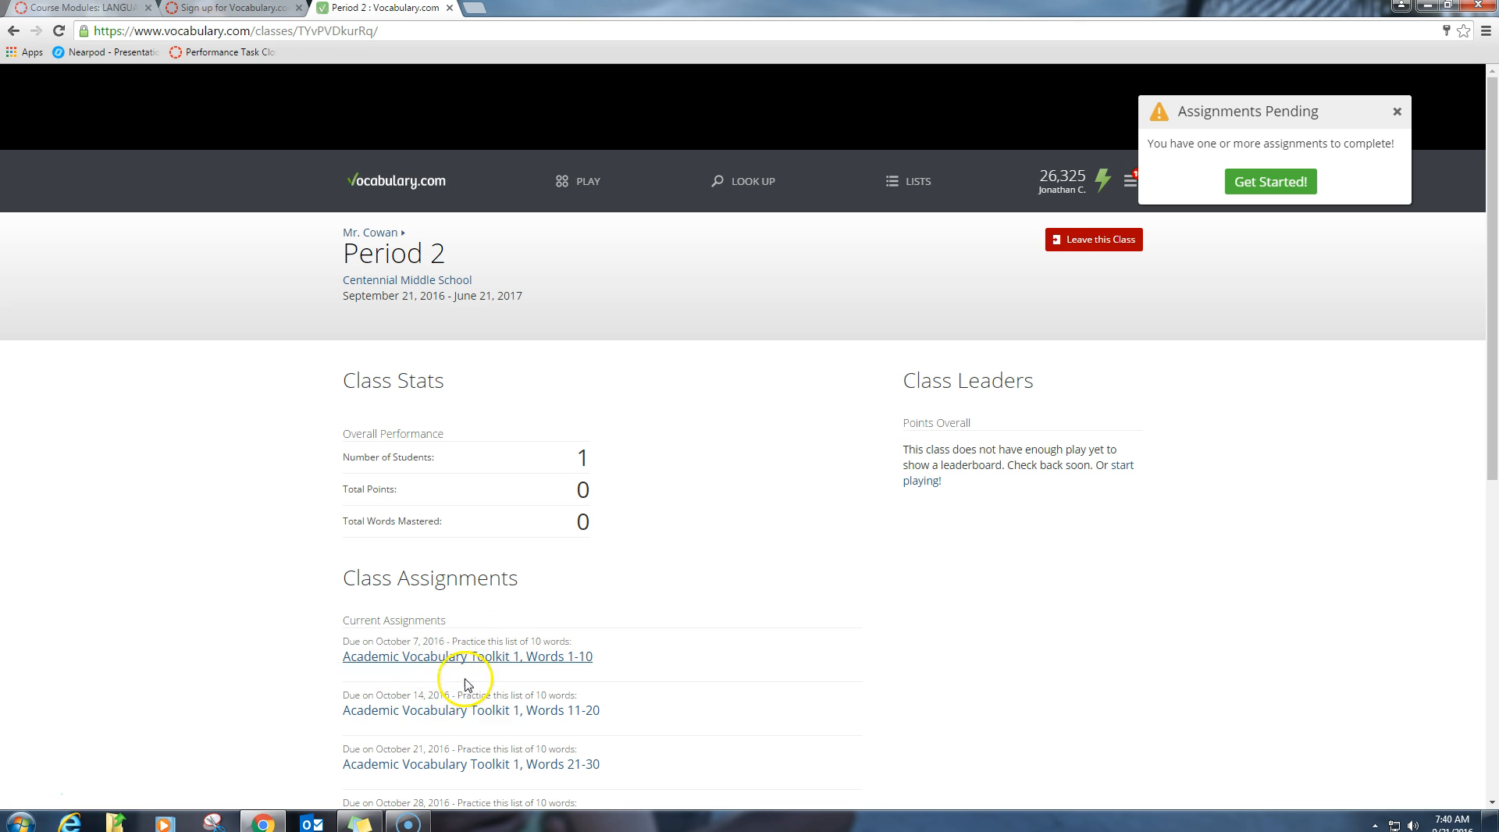
Start practising the Words 1-10 assignment, reaching its spelling question page at 100% mastered.
scroll(down, 3)
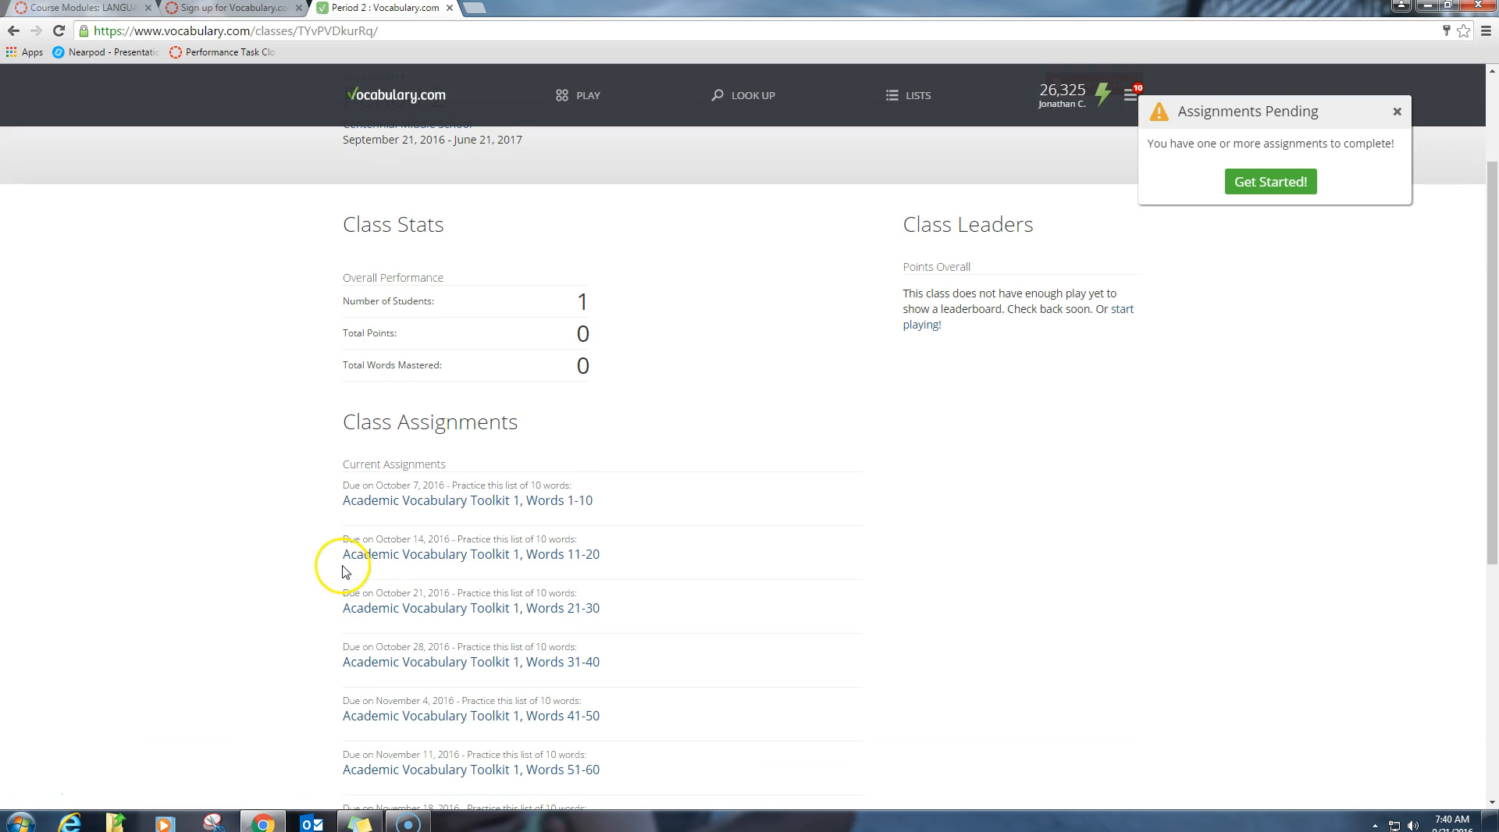
mouse_move(312, 479)
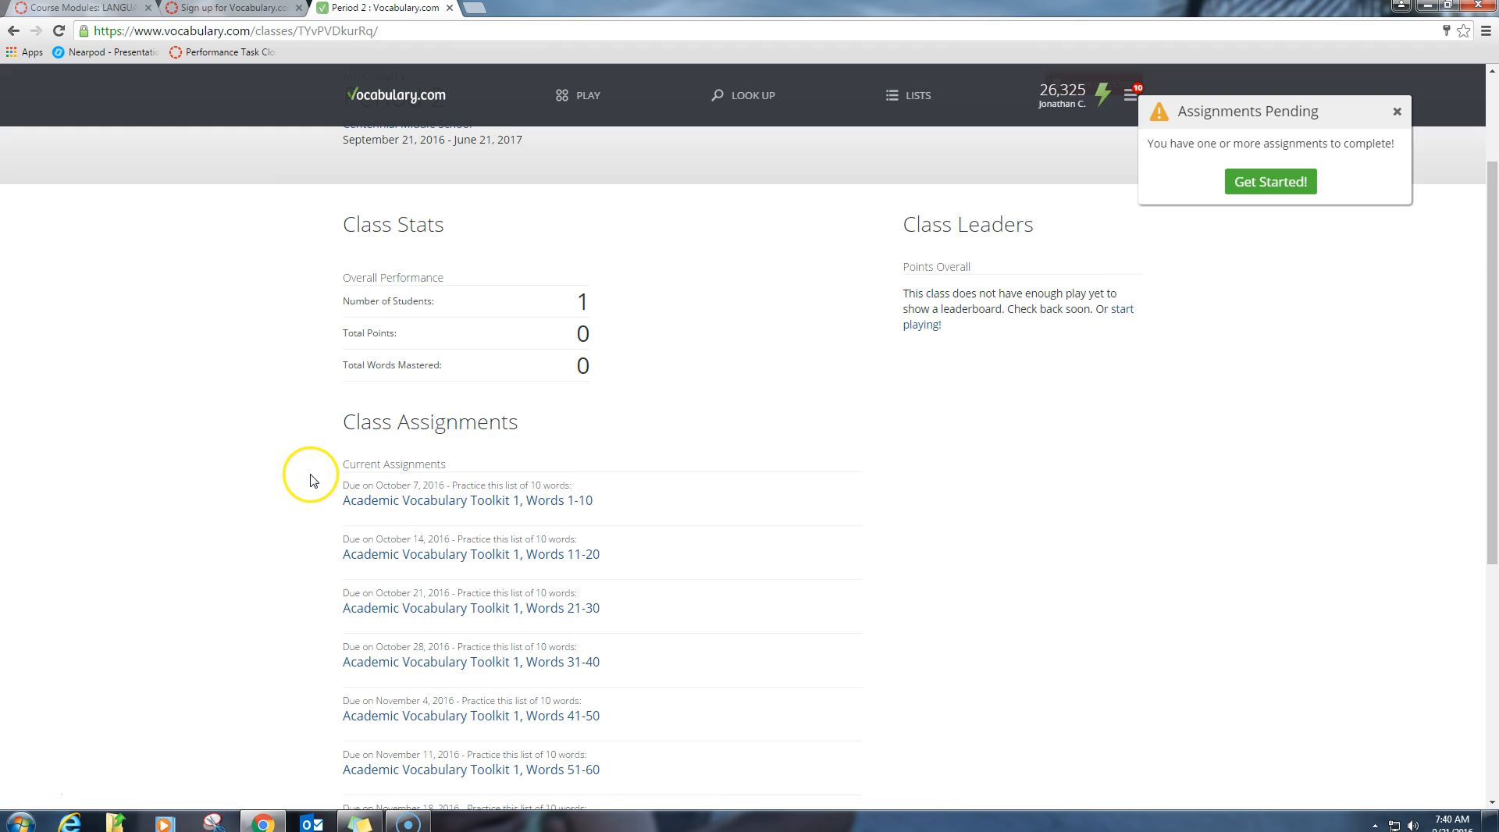
scroll(down, 3)
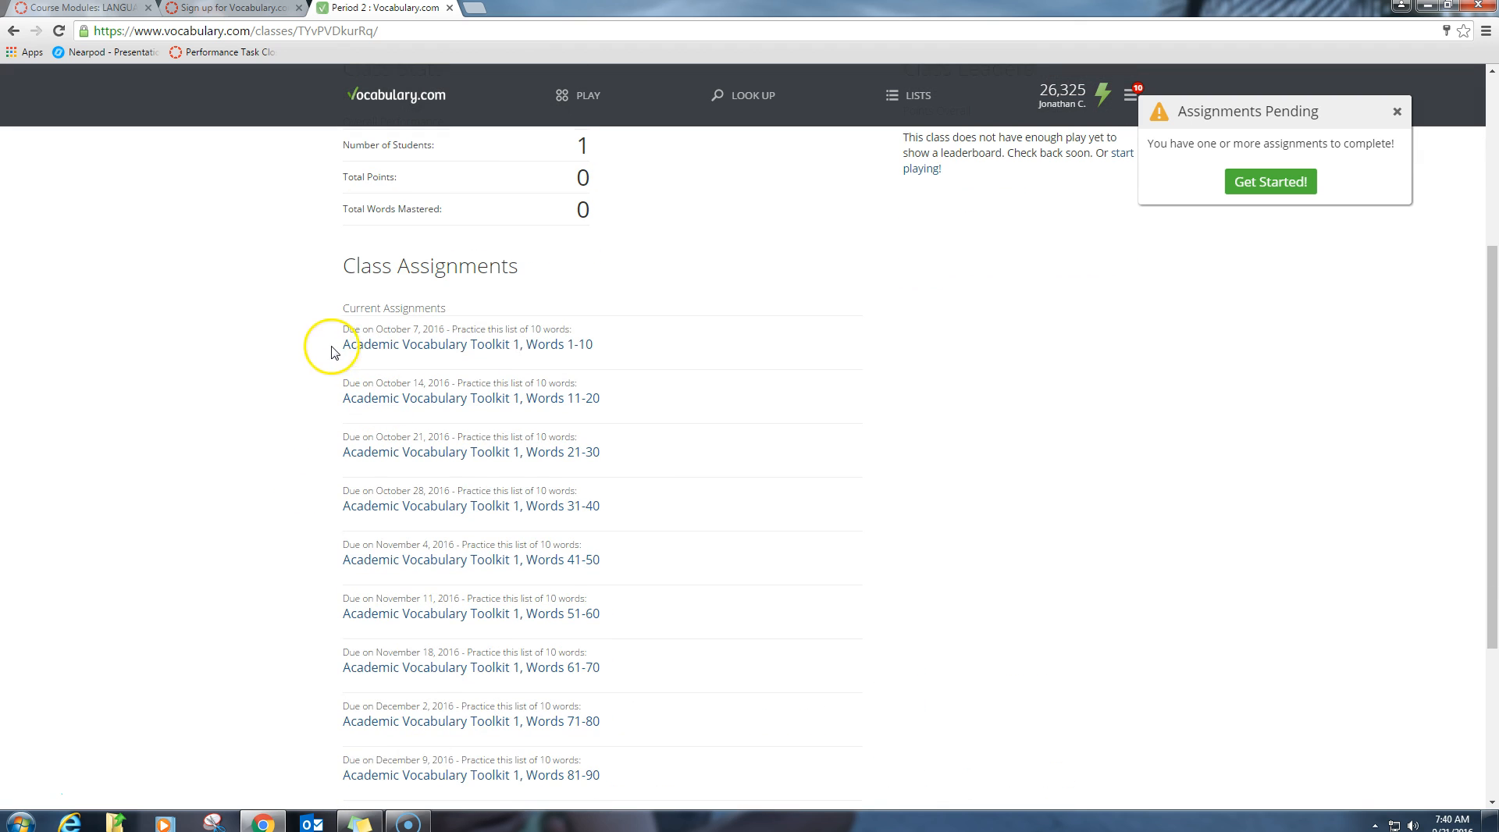
mouse_move(415, 340)
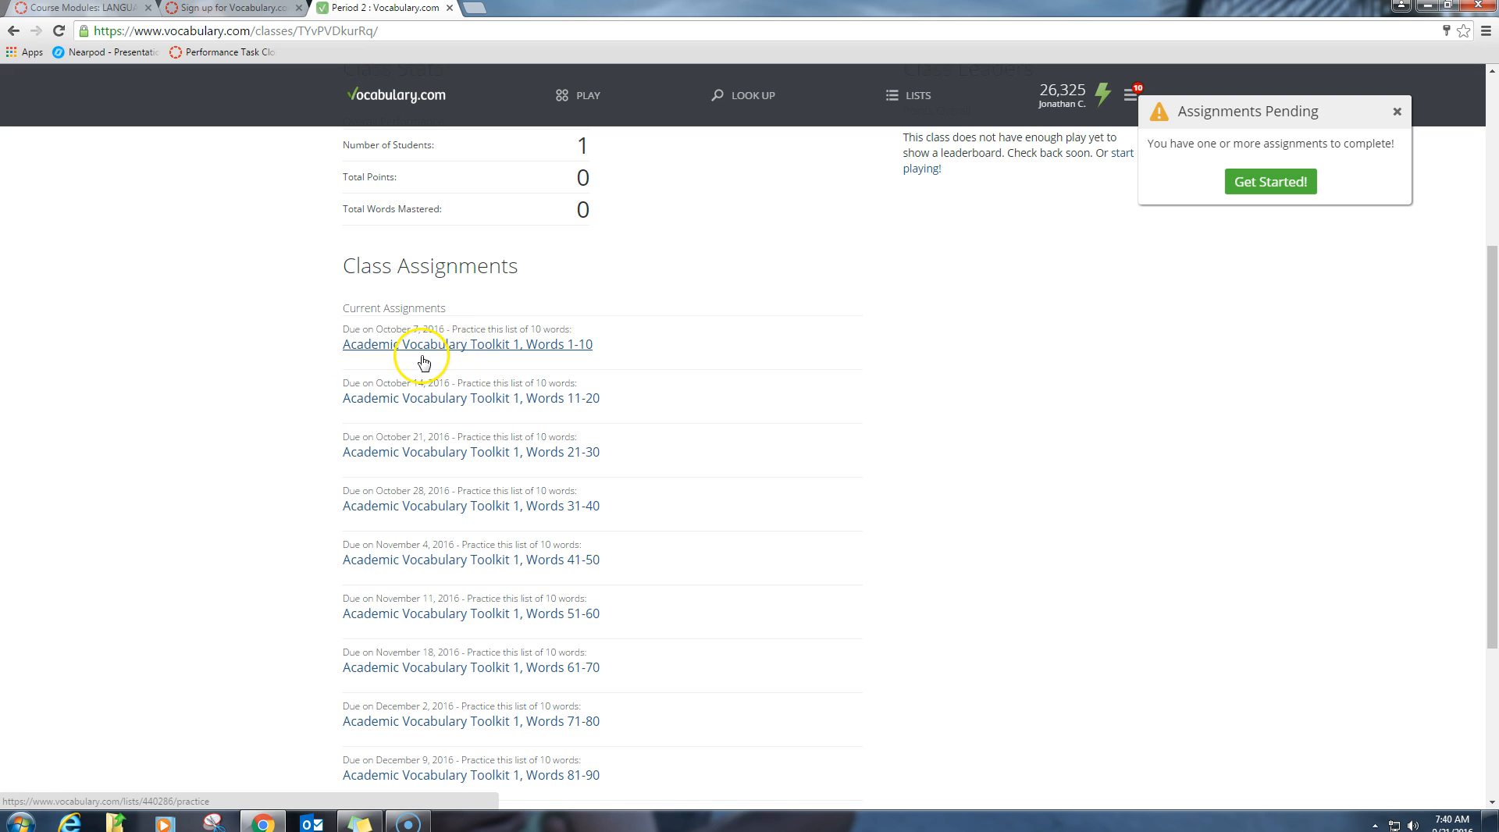
click(81, 8)
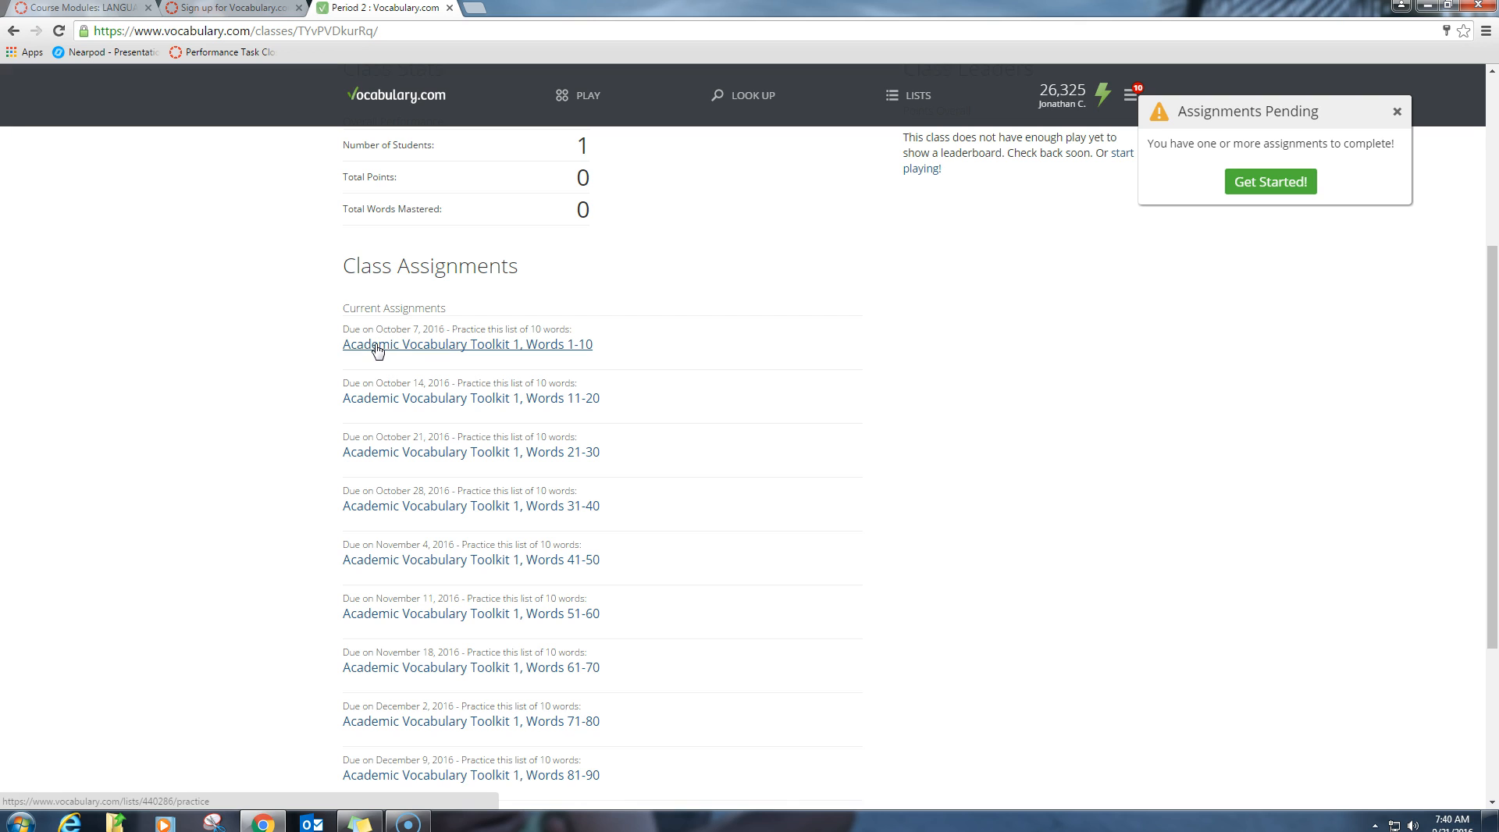
mouse_move(377, 355)
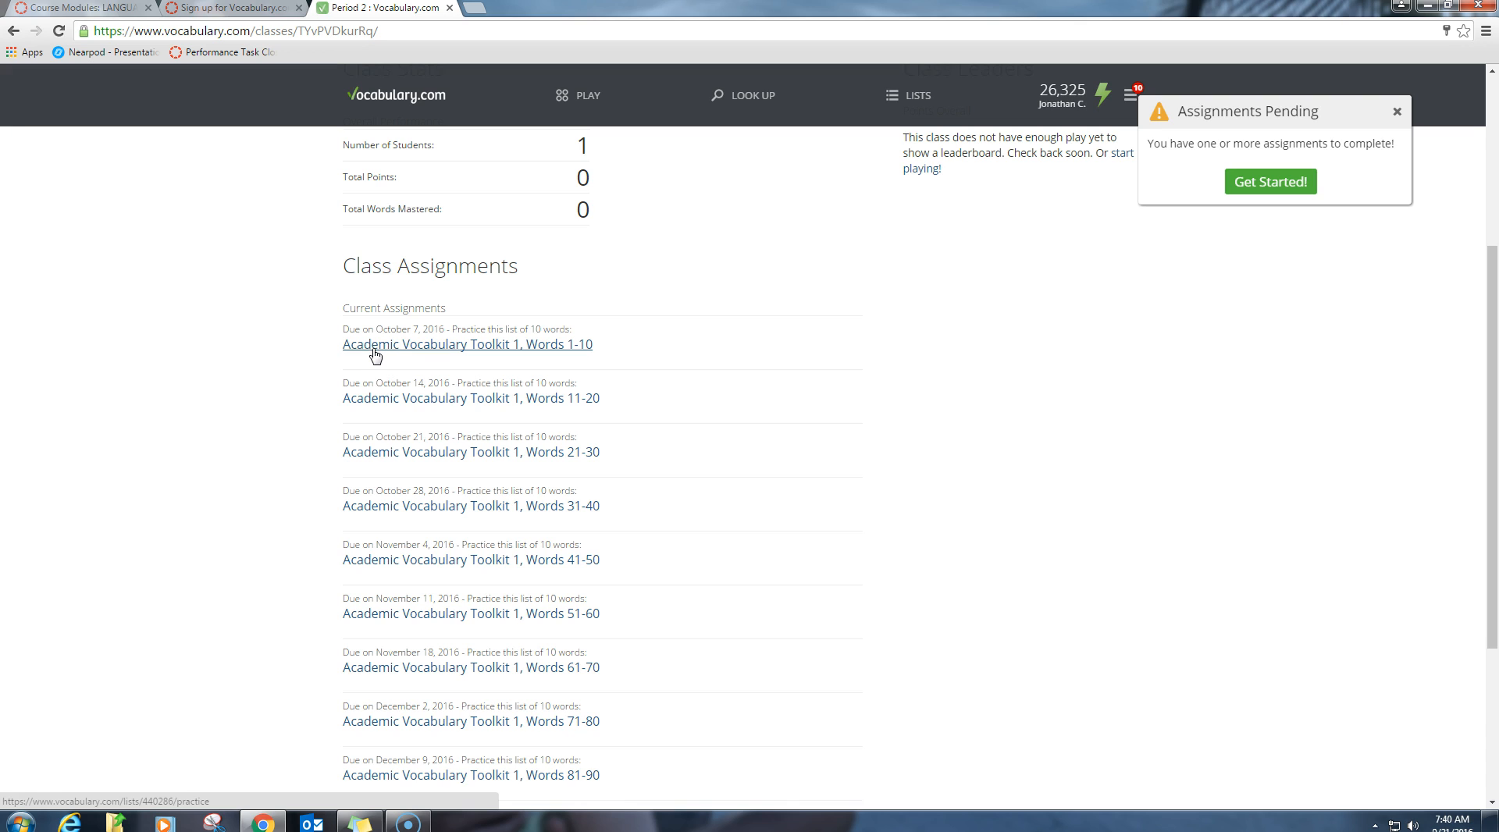
mouse_move(386, 351)
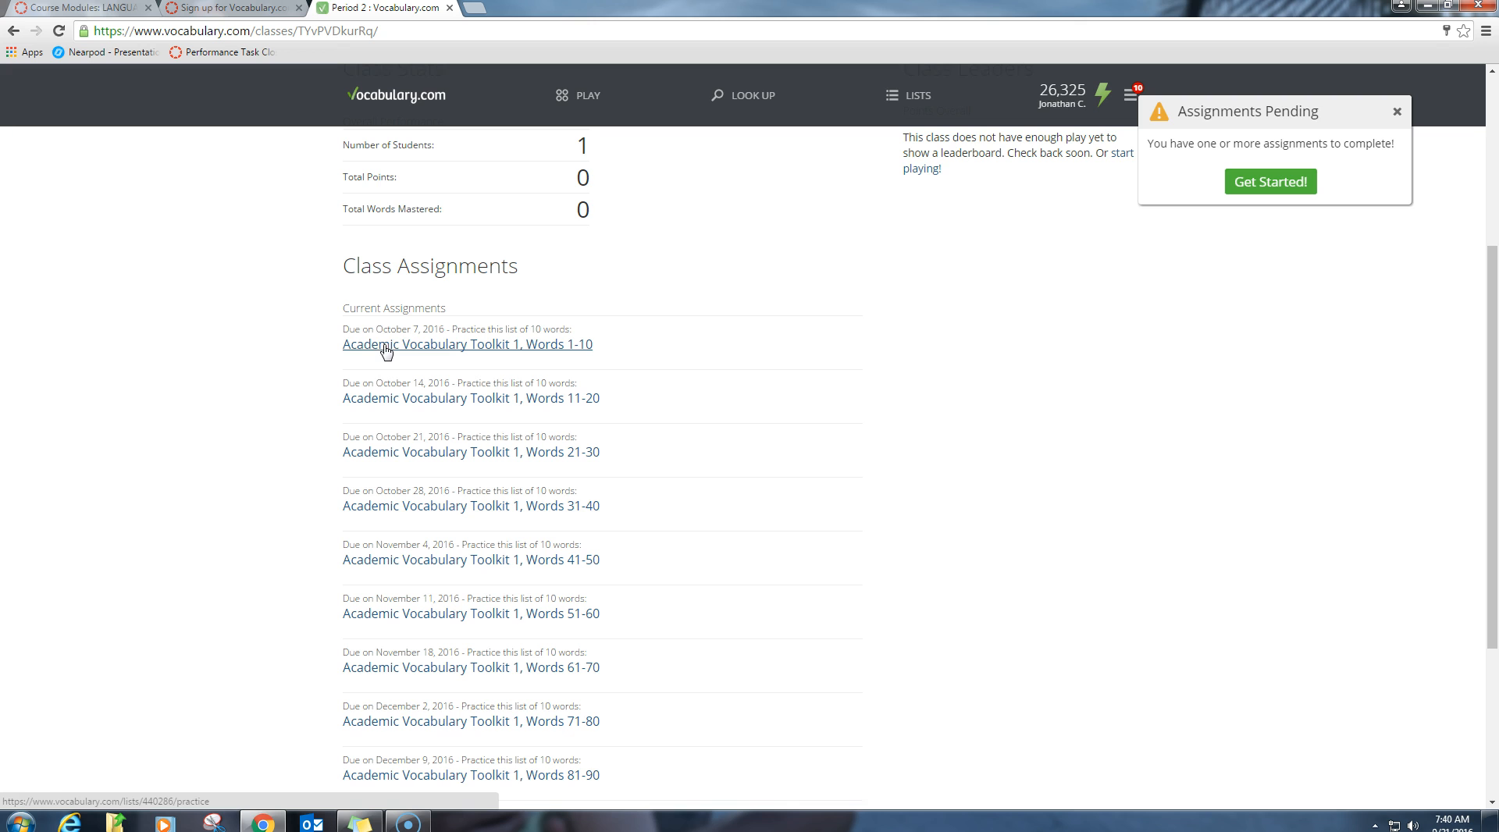
click(466, 343)
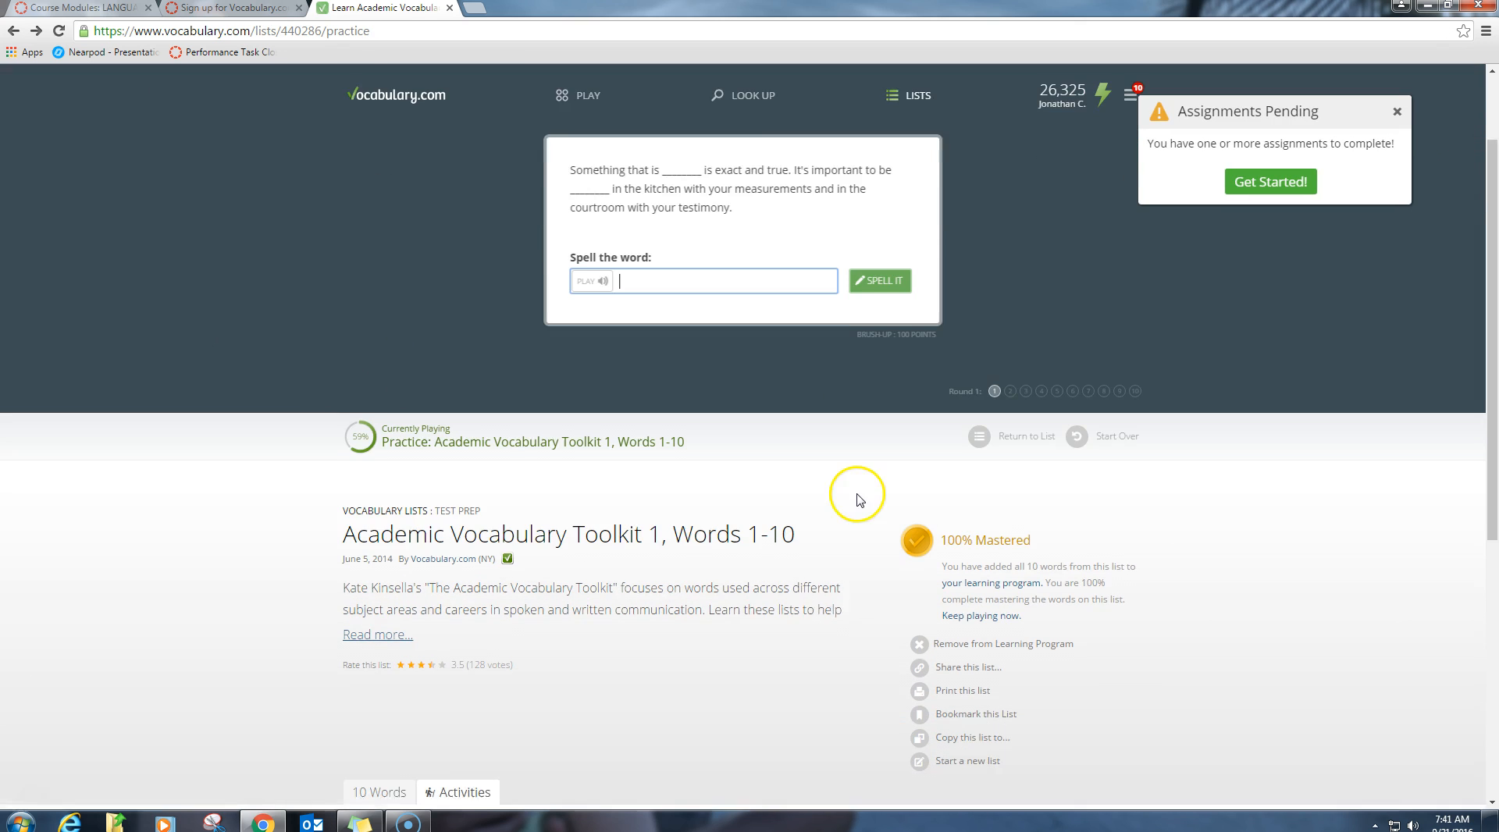
scroll(down, 3)
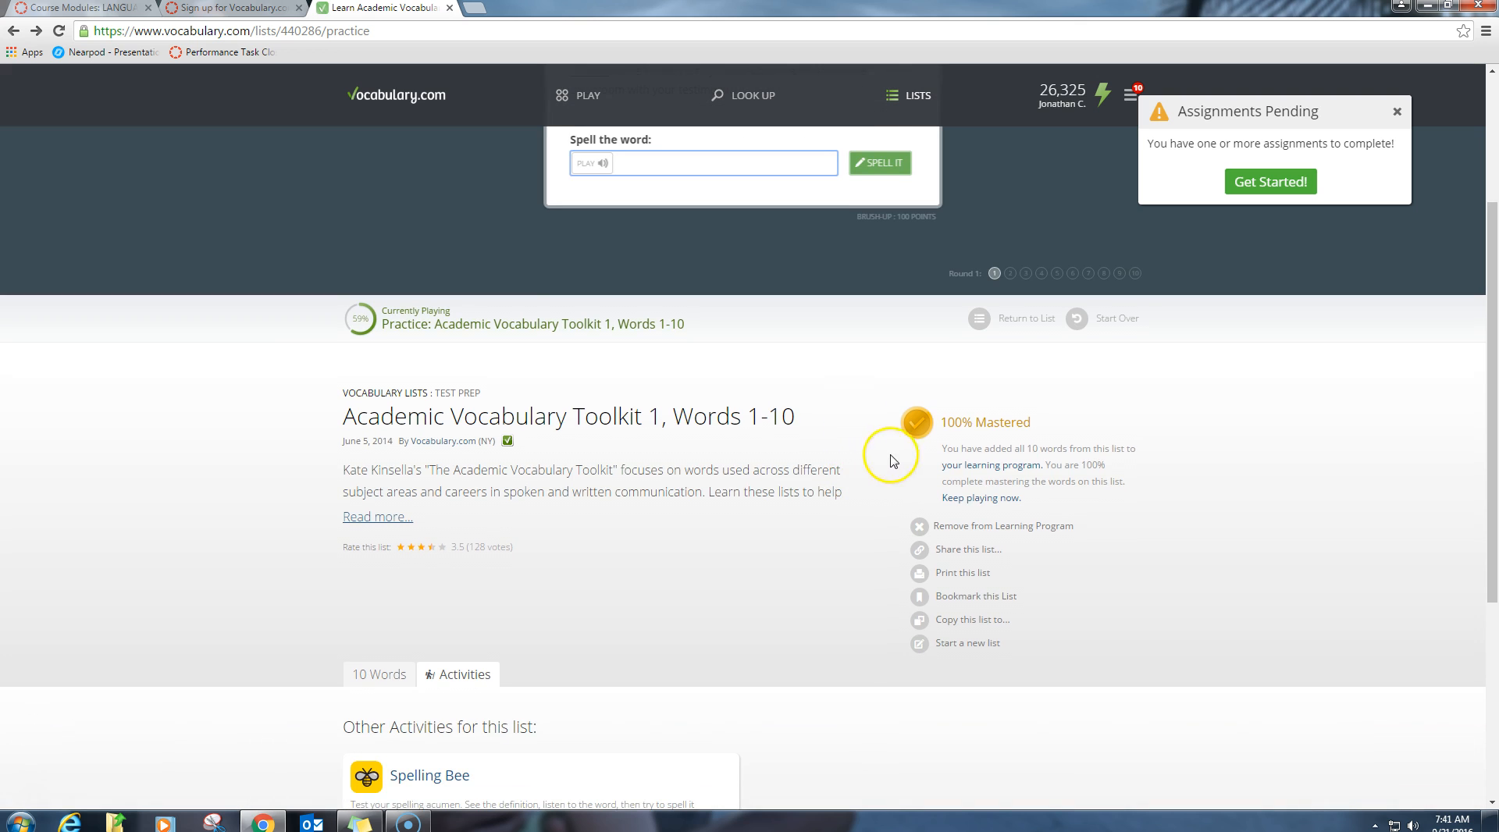
mouse_move(905, 442)
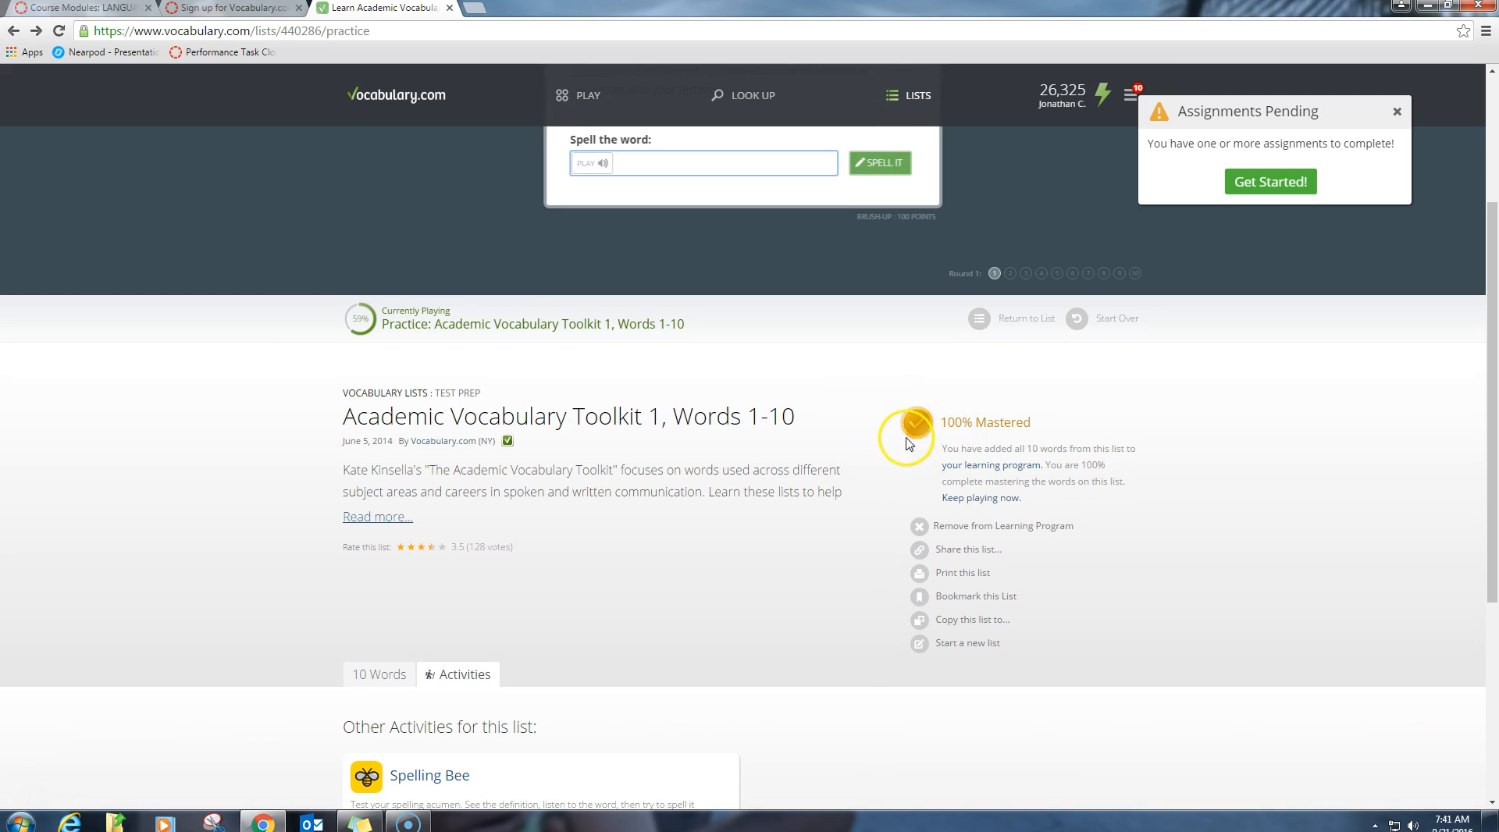
mouse_move(937, 411)
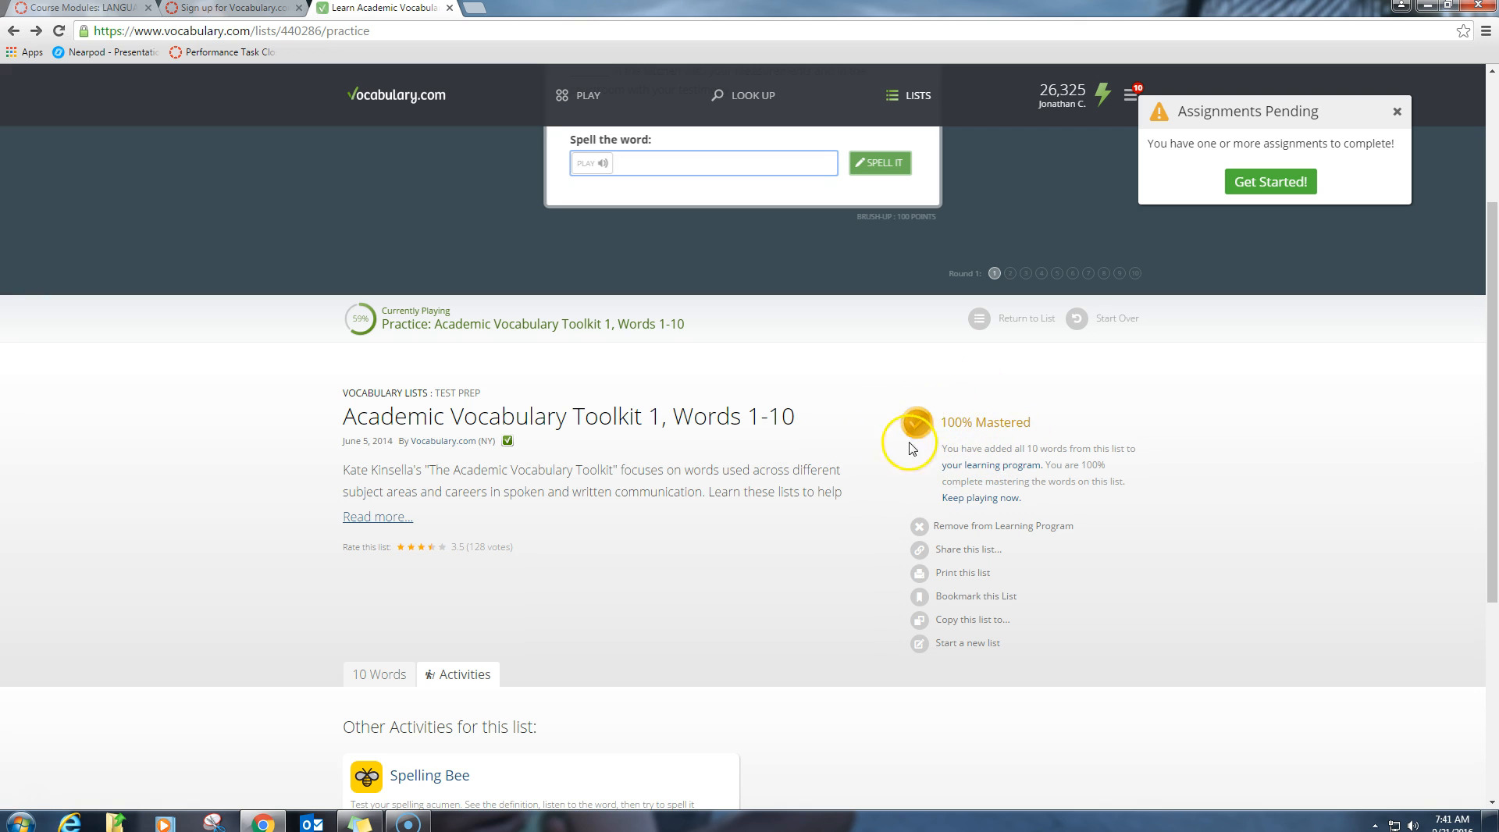
mouse_move(916, 457)
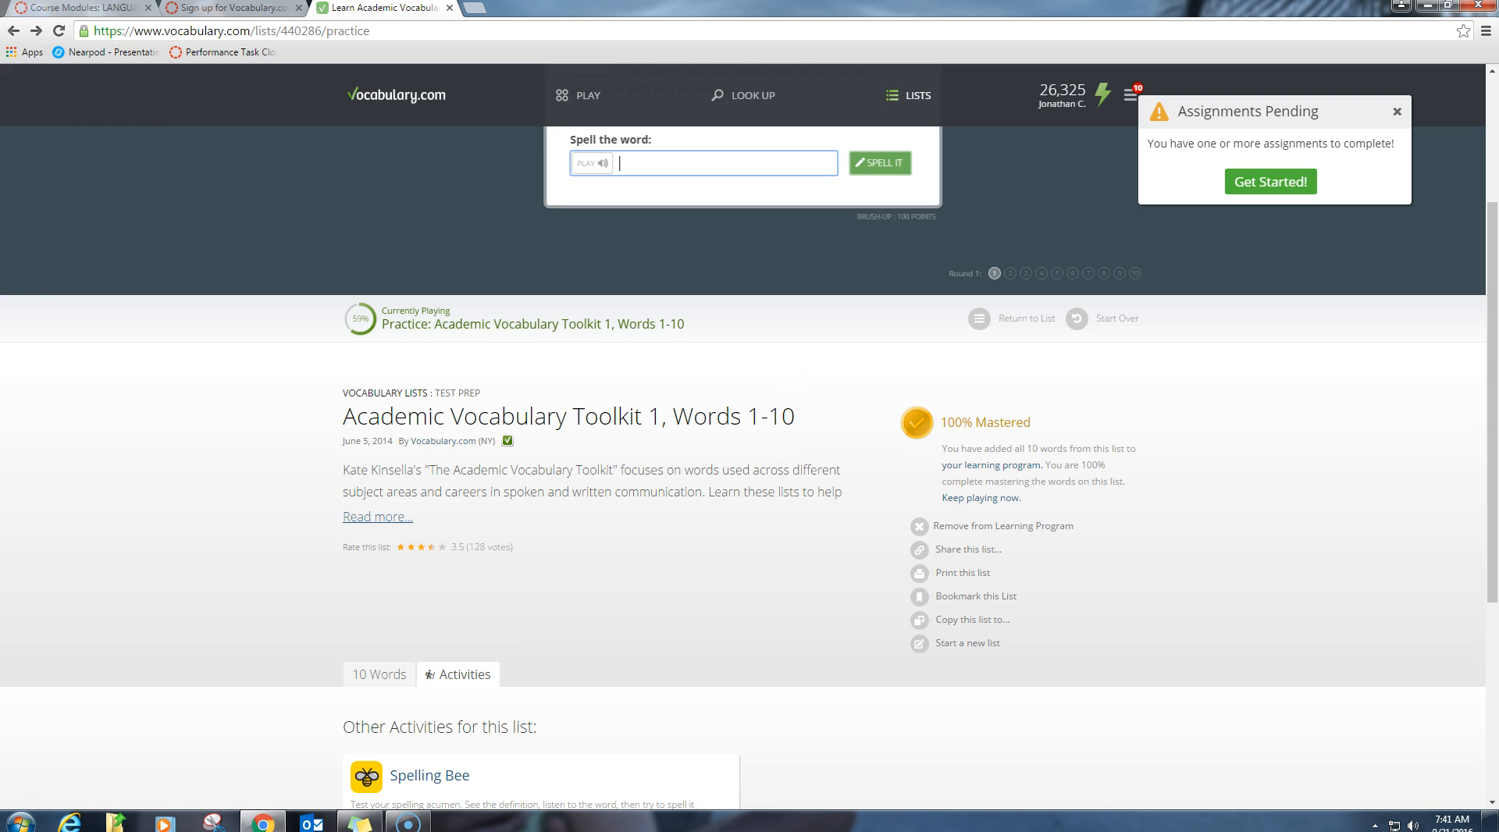
Return to the Period 2 class page and start the Words 11-20 assignment, landing on the 'challenging' question.
click(1269, 181)
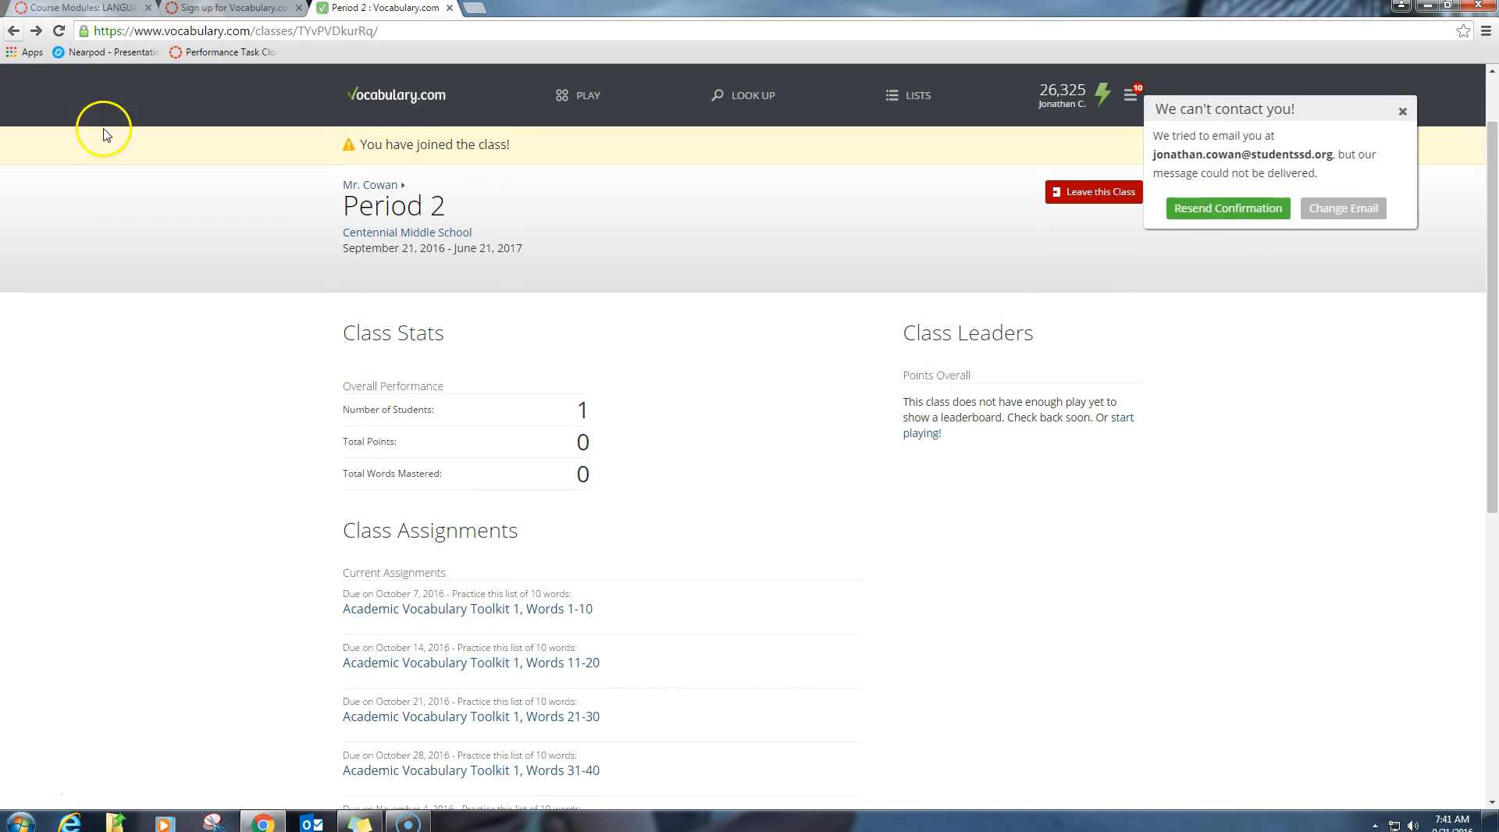
click(470, 662)
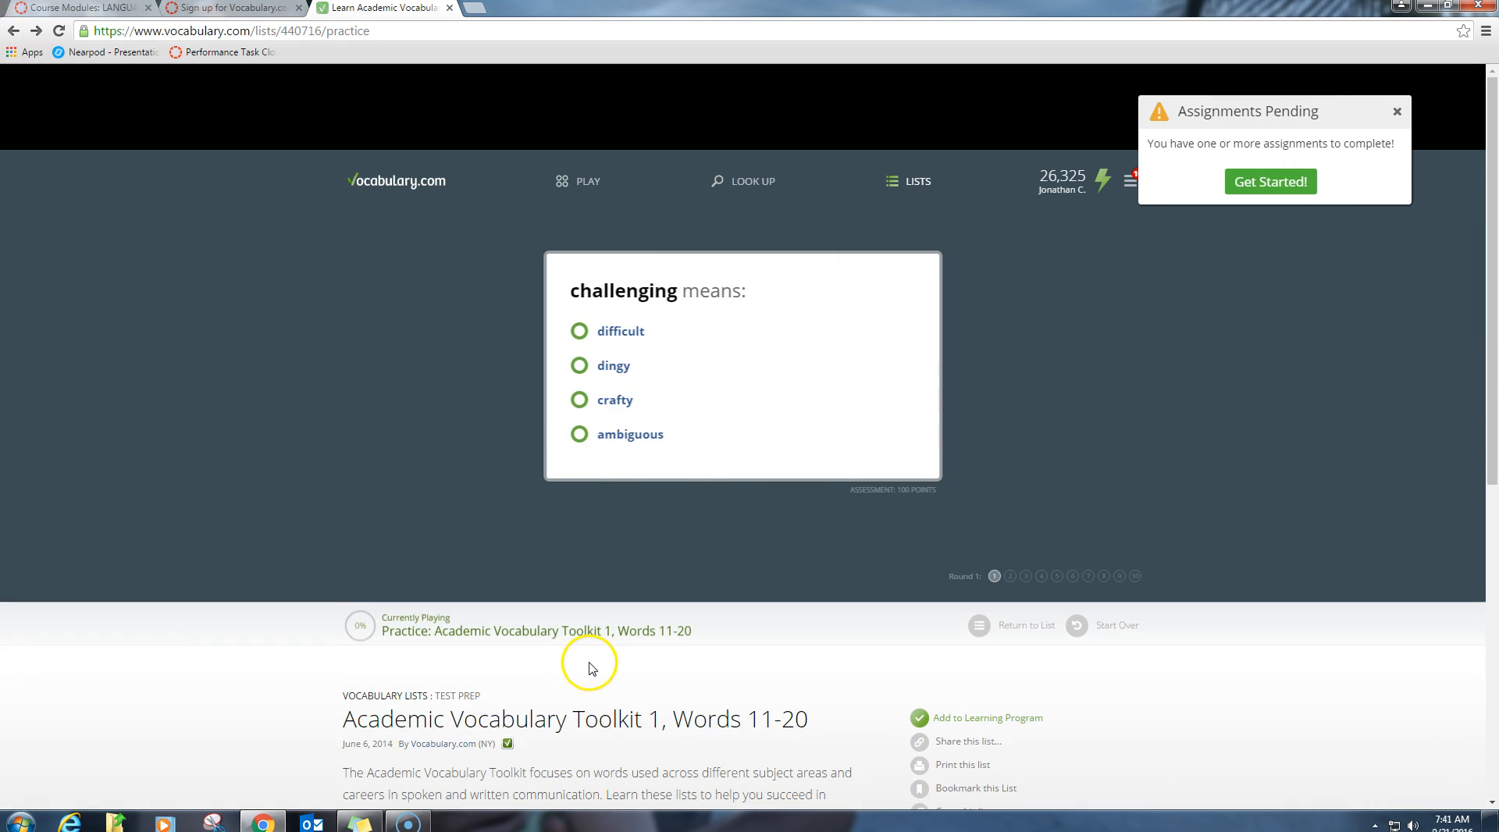
mouse_move(932, 607)
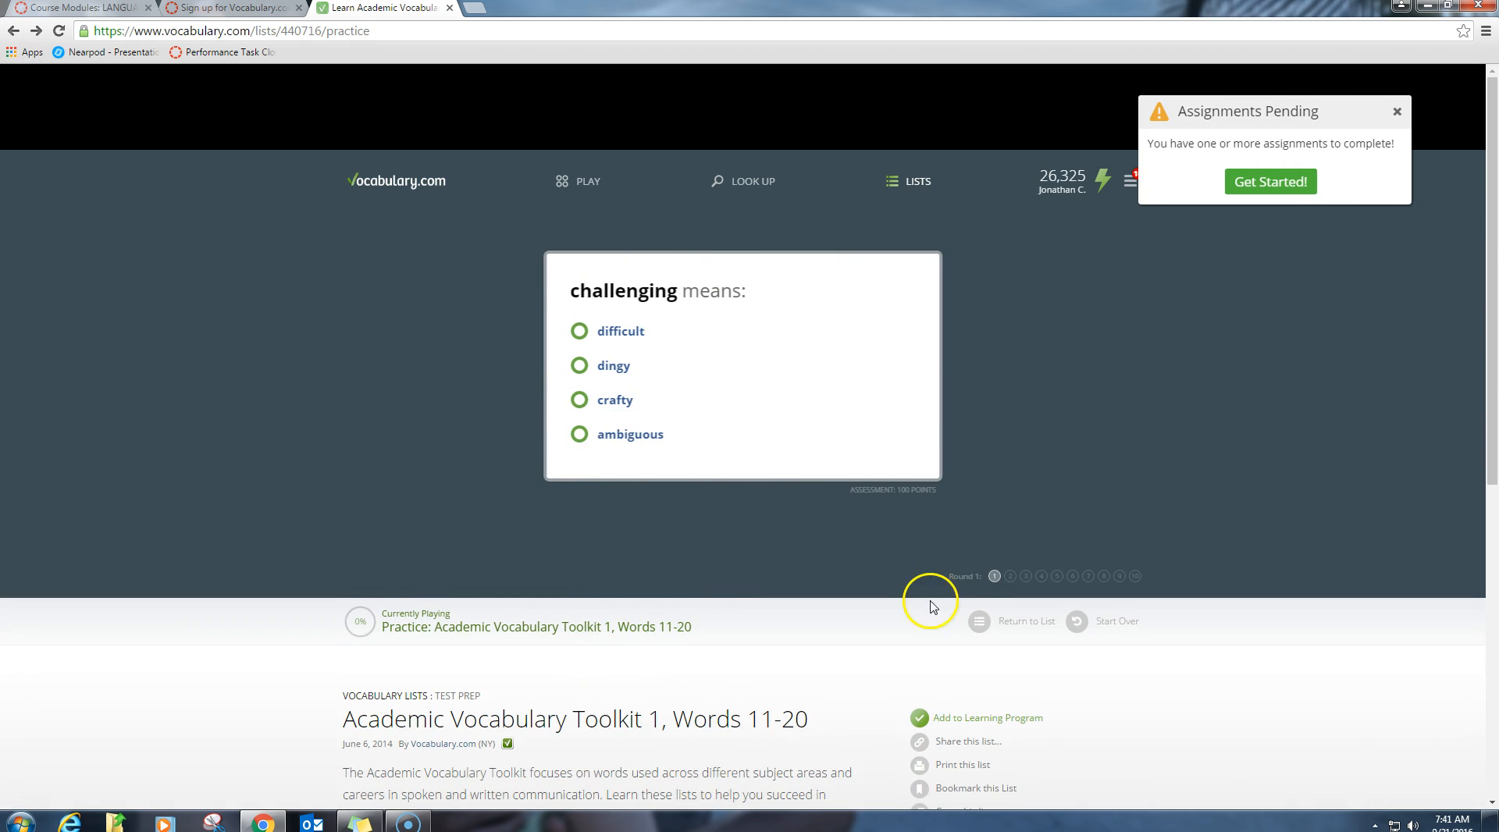
scroll(down, 3)
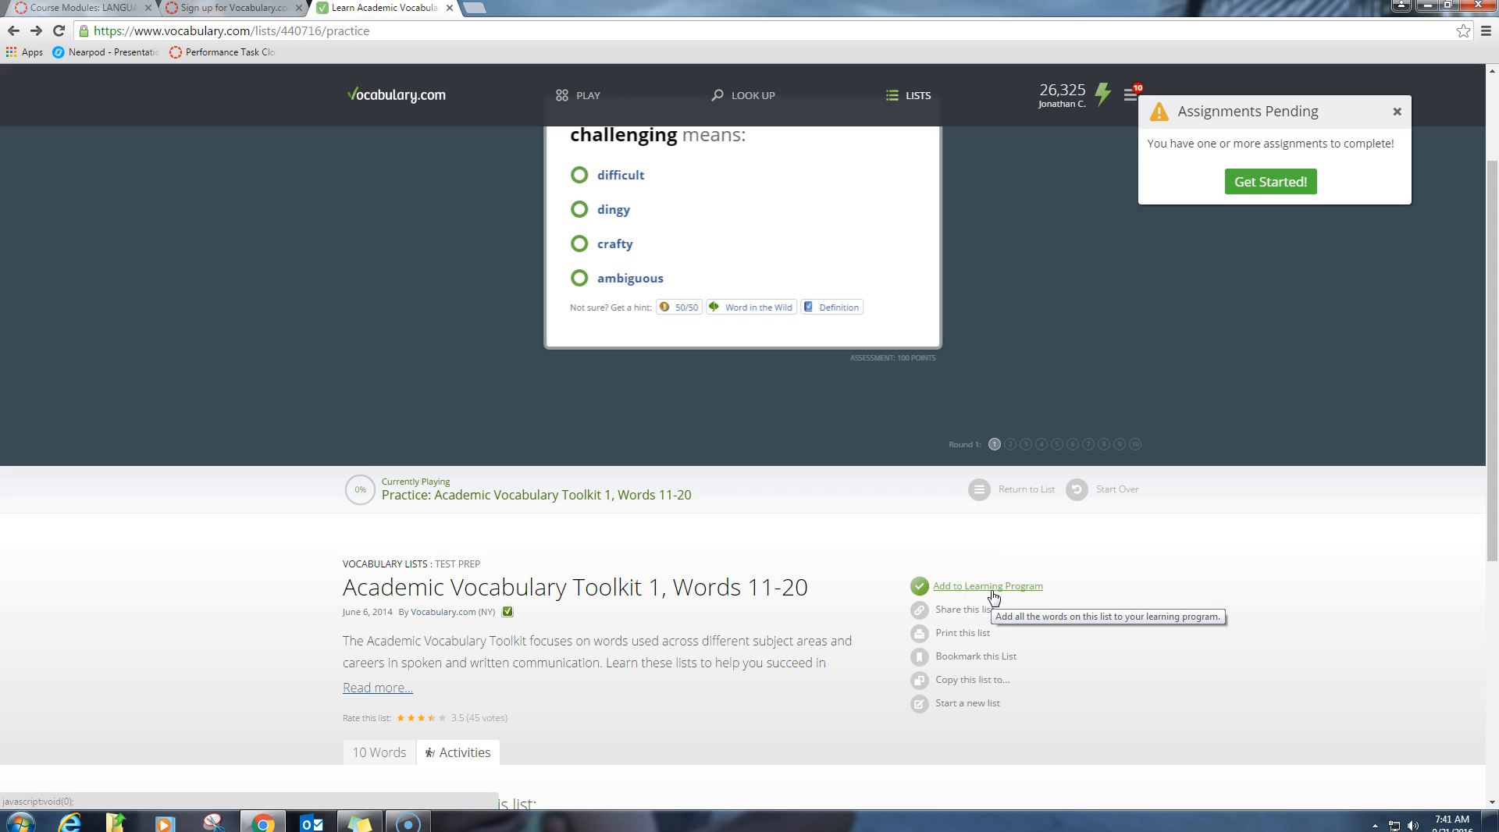
Add the Words 11-20 list to the learning program, starting at 0% mastered.
click(989, 586)
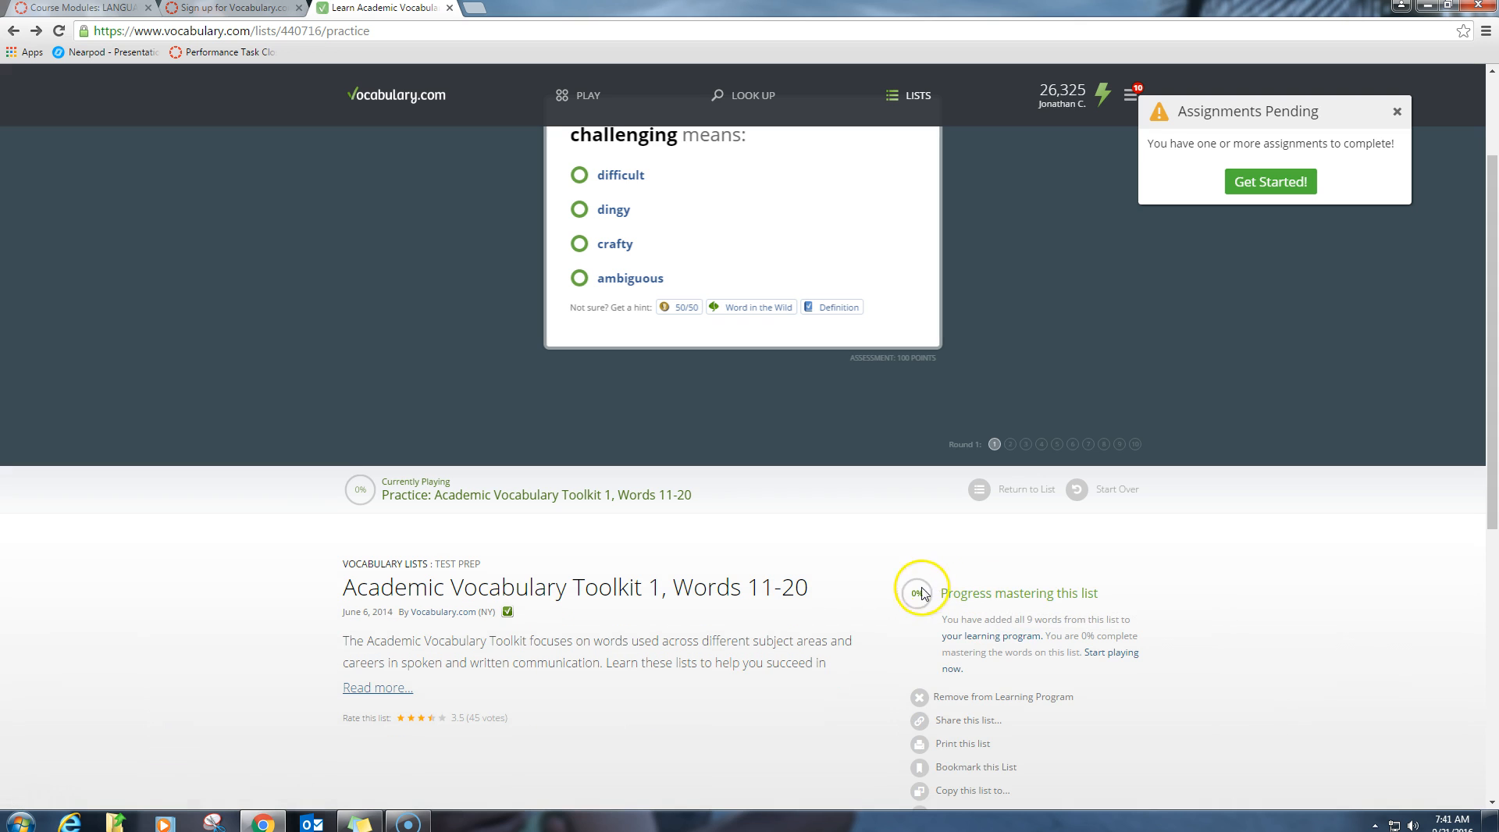
mouse_move(917, 604)
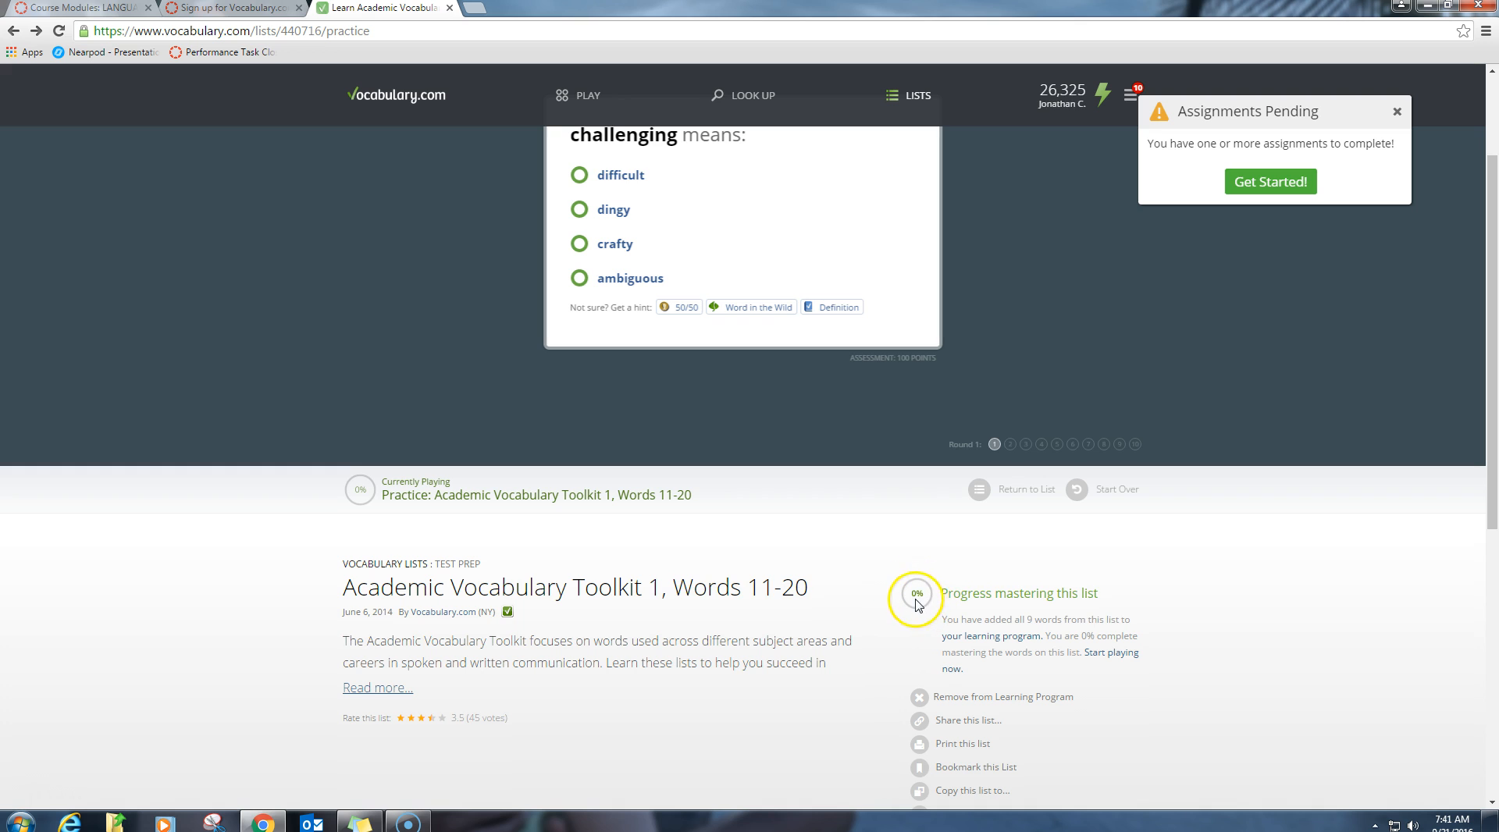
mouse_move(922, 592)
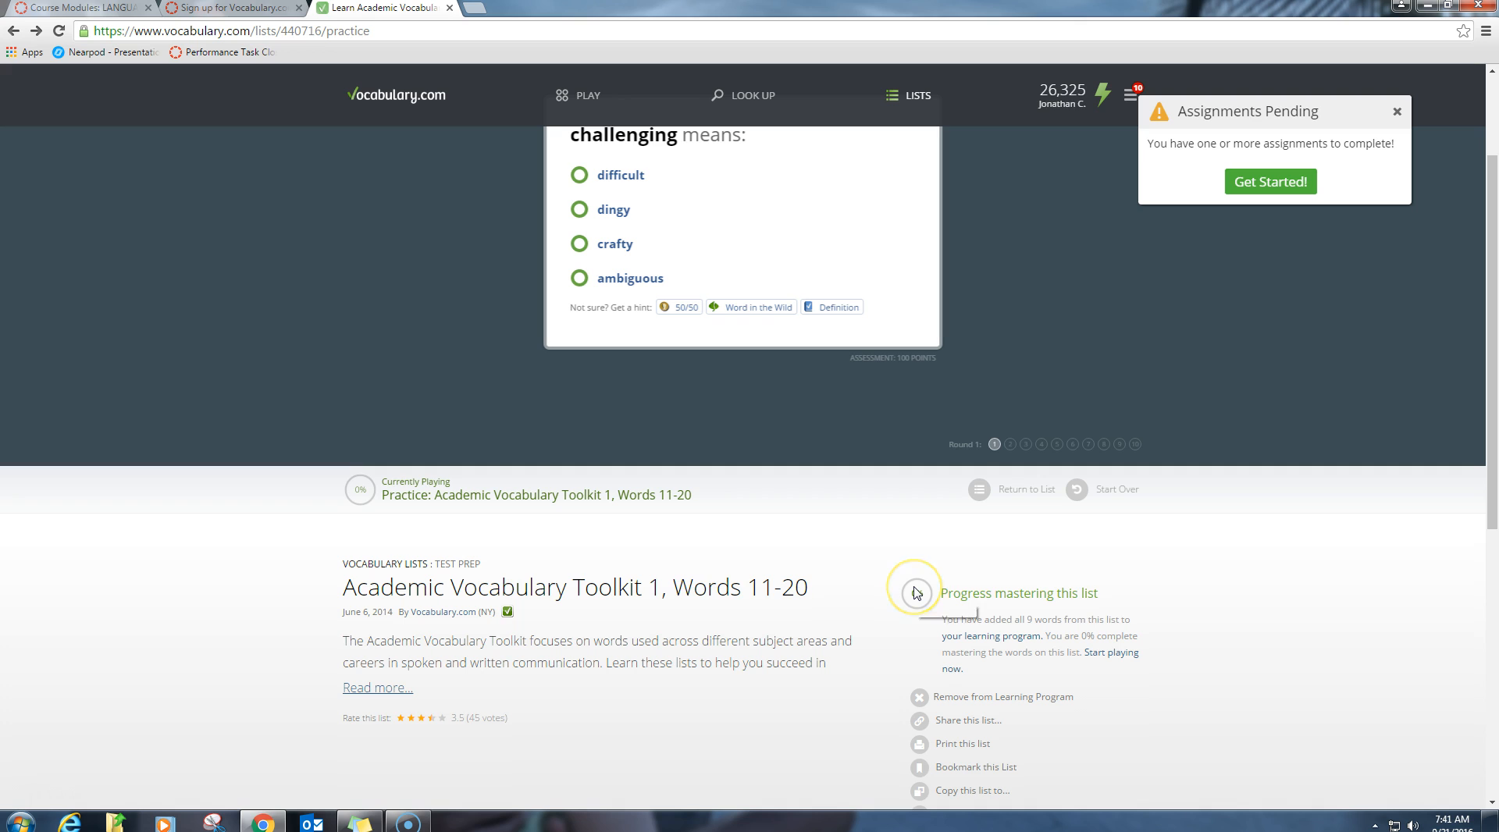
mouse_move(915, 594)
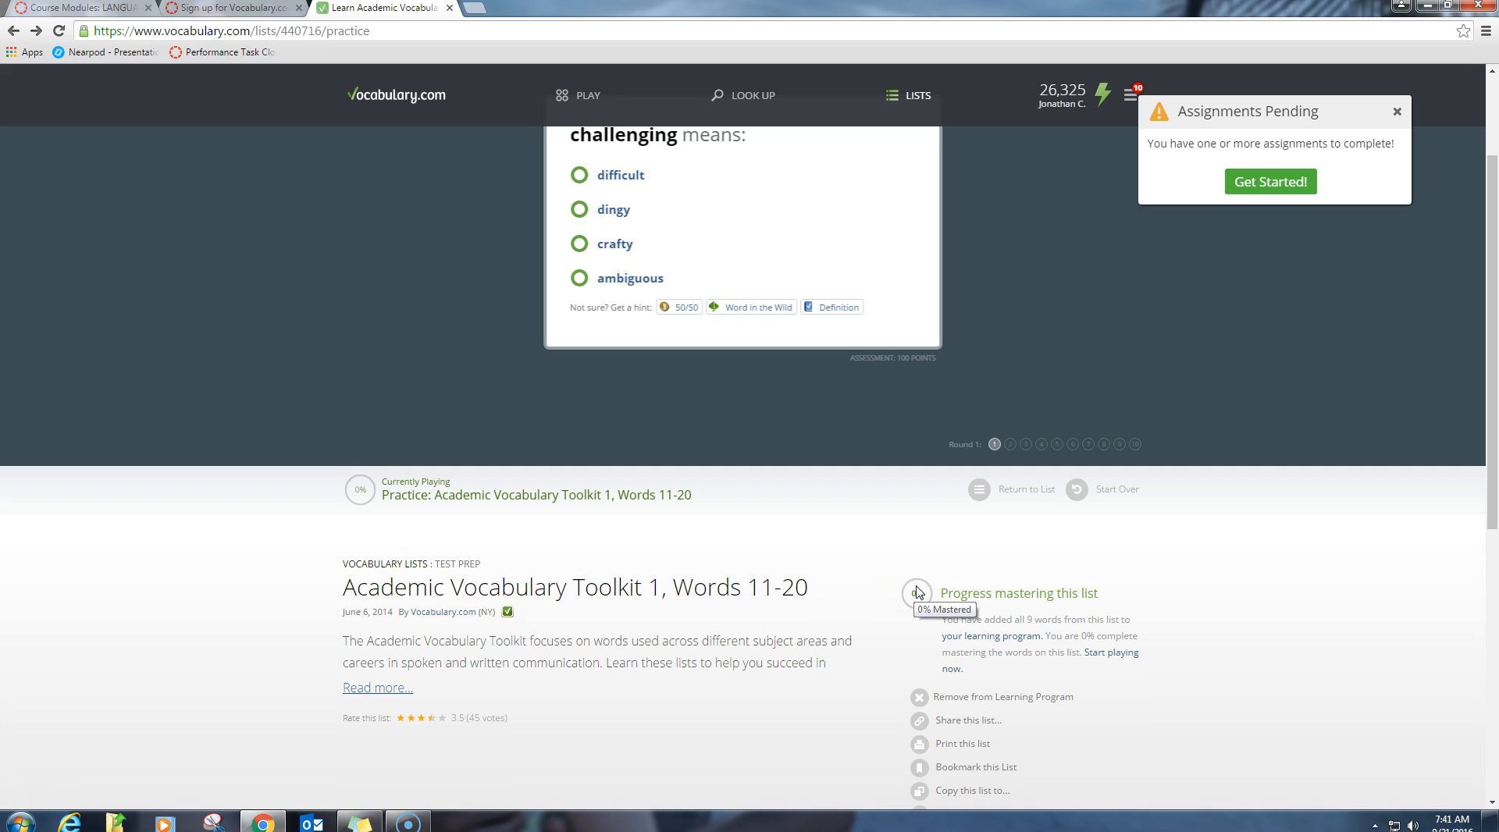
mouse_move(839, 582)
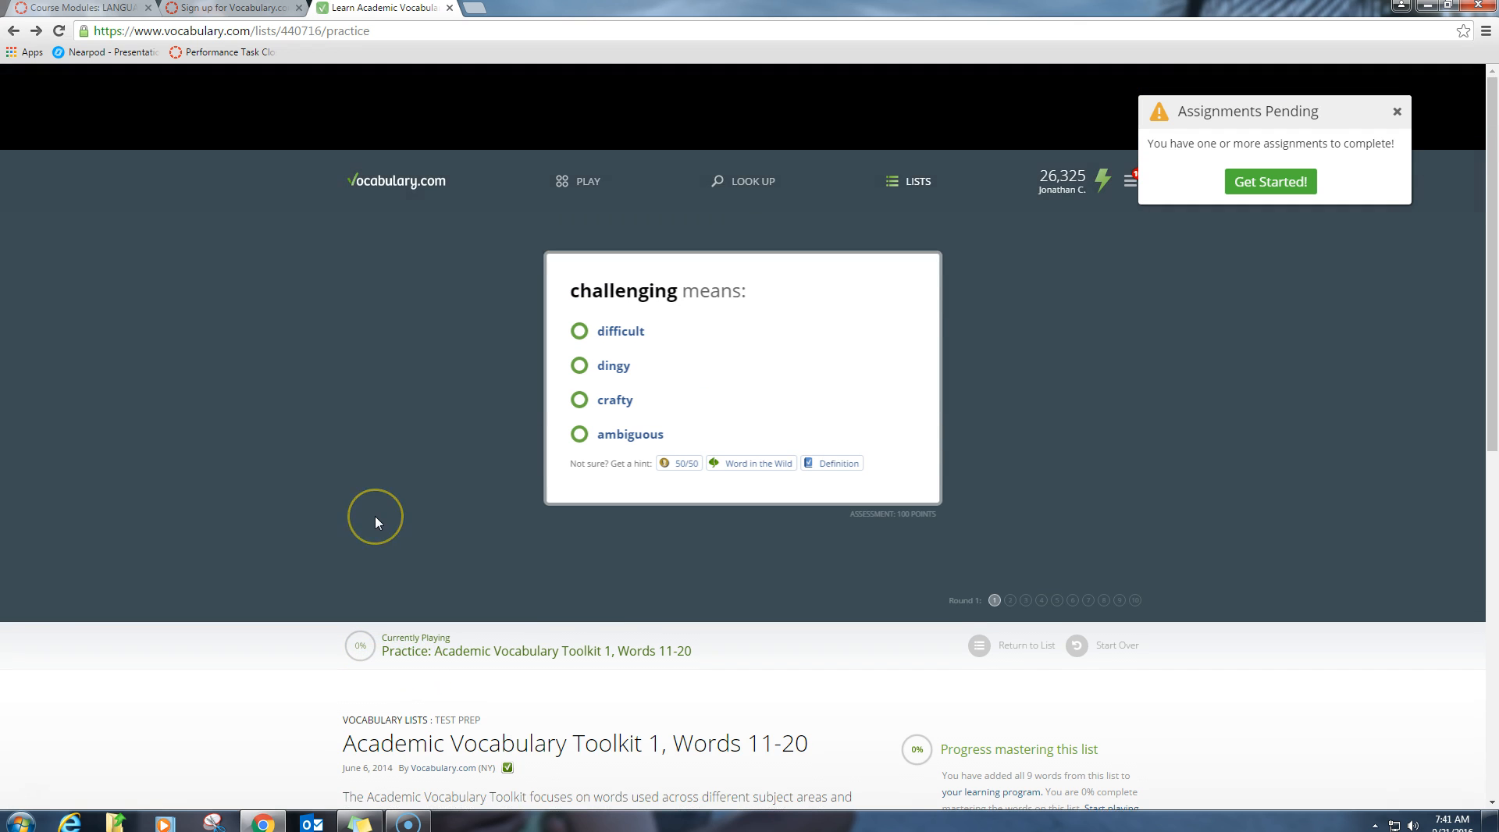
Guess ambiguous, dingy and crafty wrongly, then choose difficult as the meaning of challenging.
scroll(up, 3)
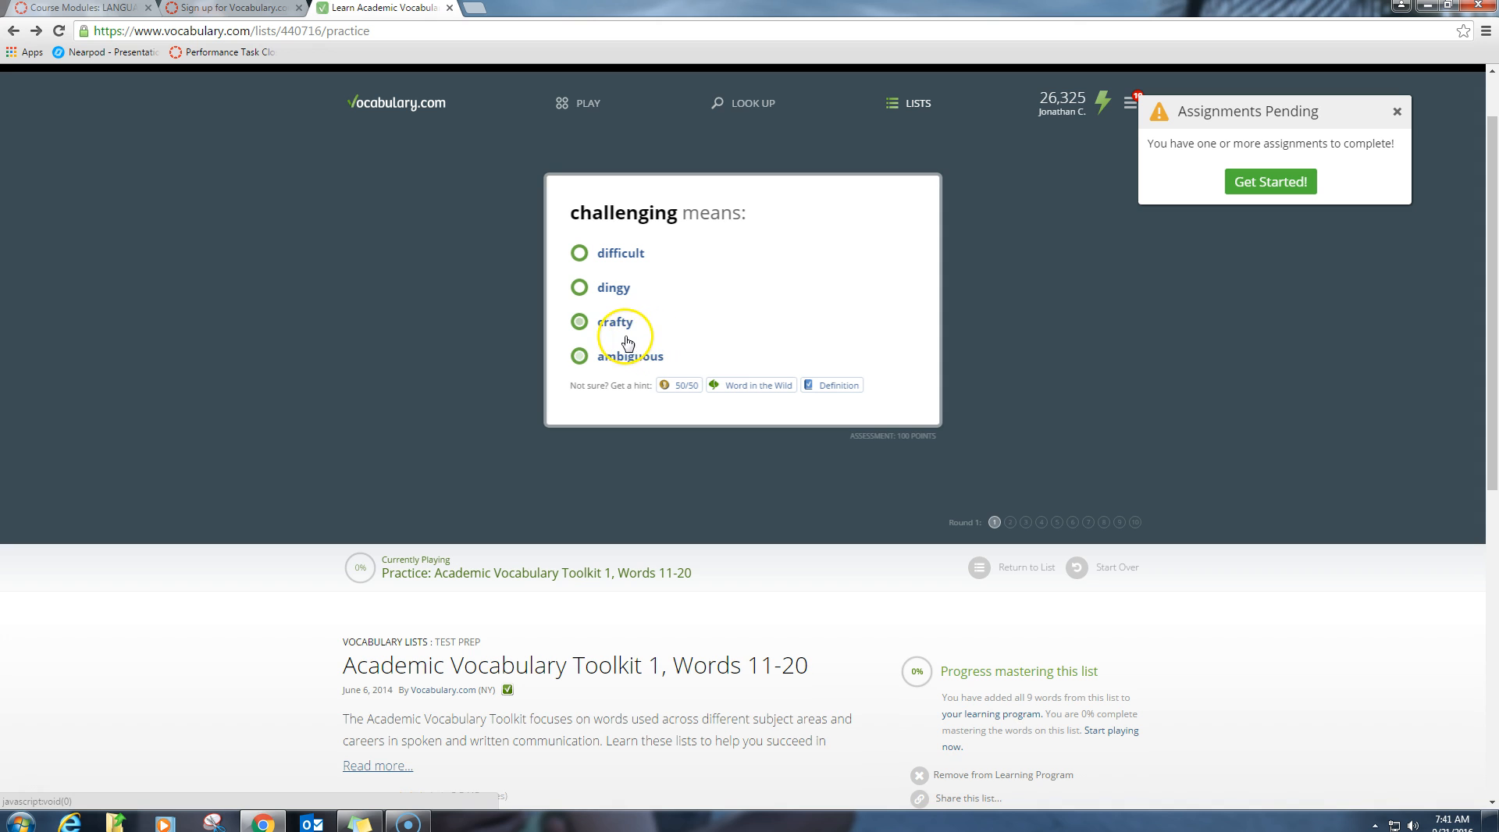
mouse_move(902, 673)
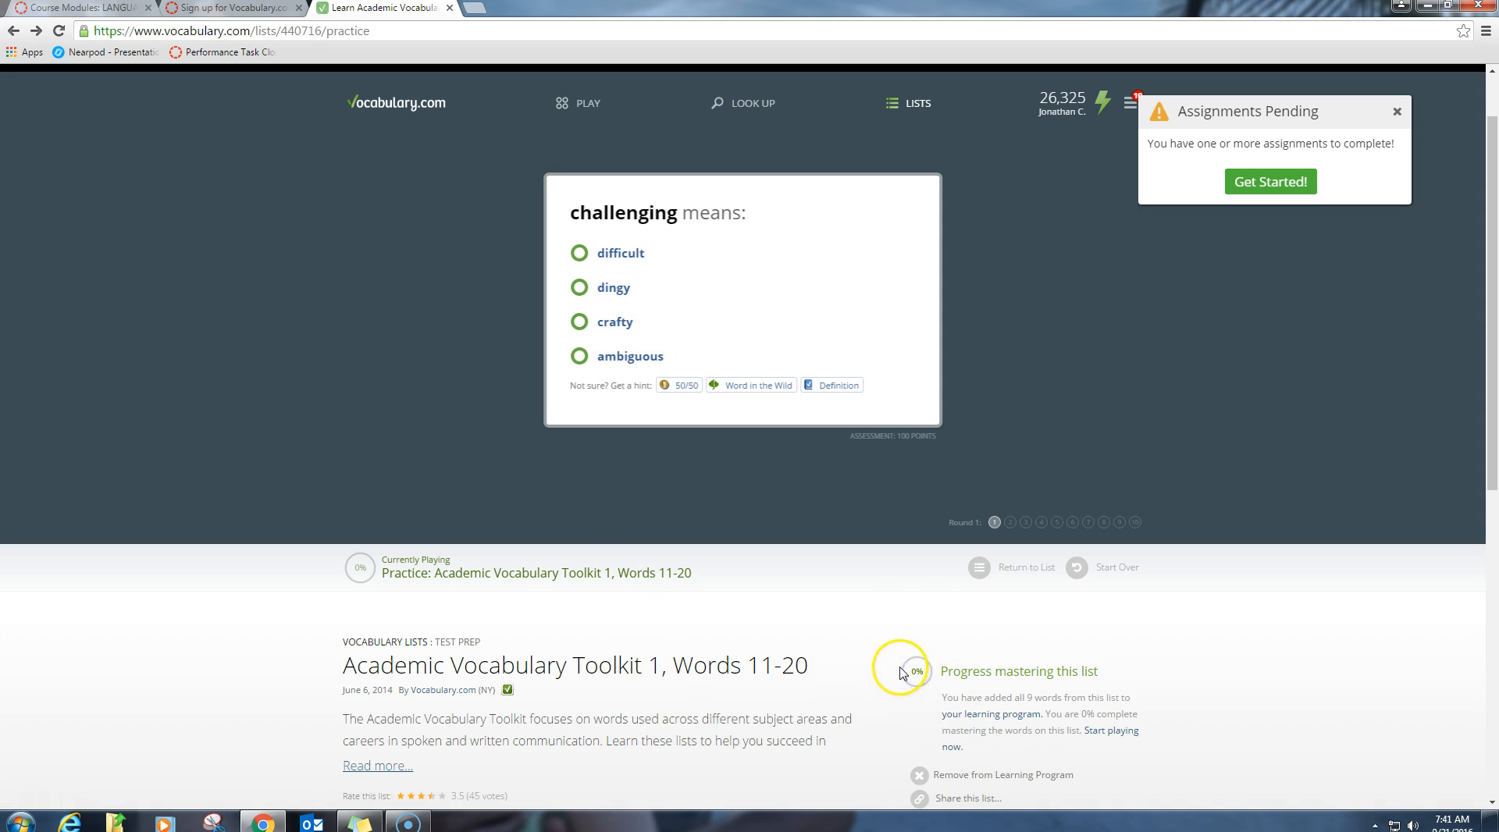
mouse_move(940, 704)
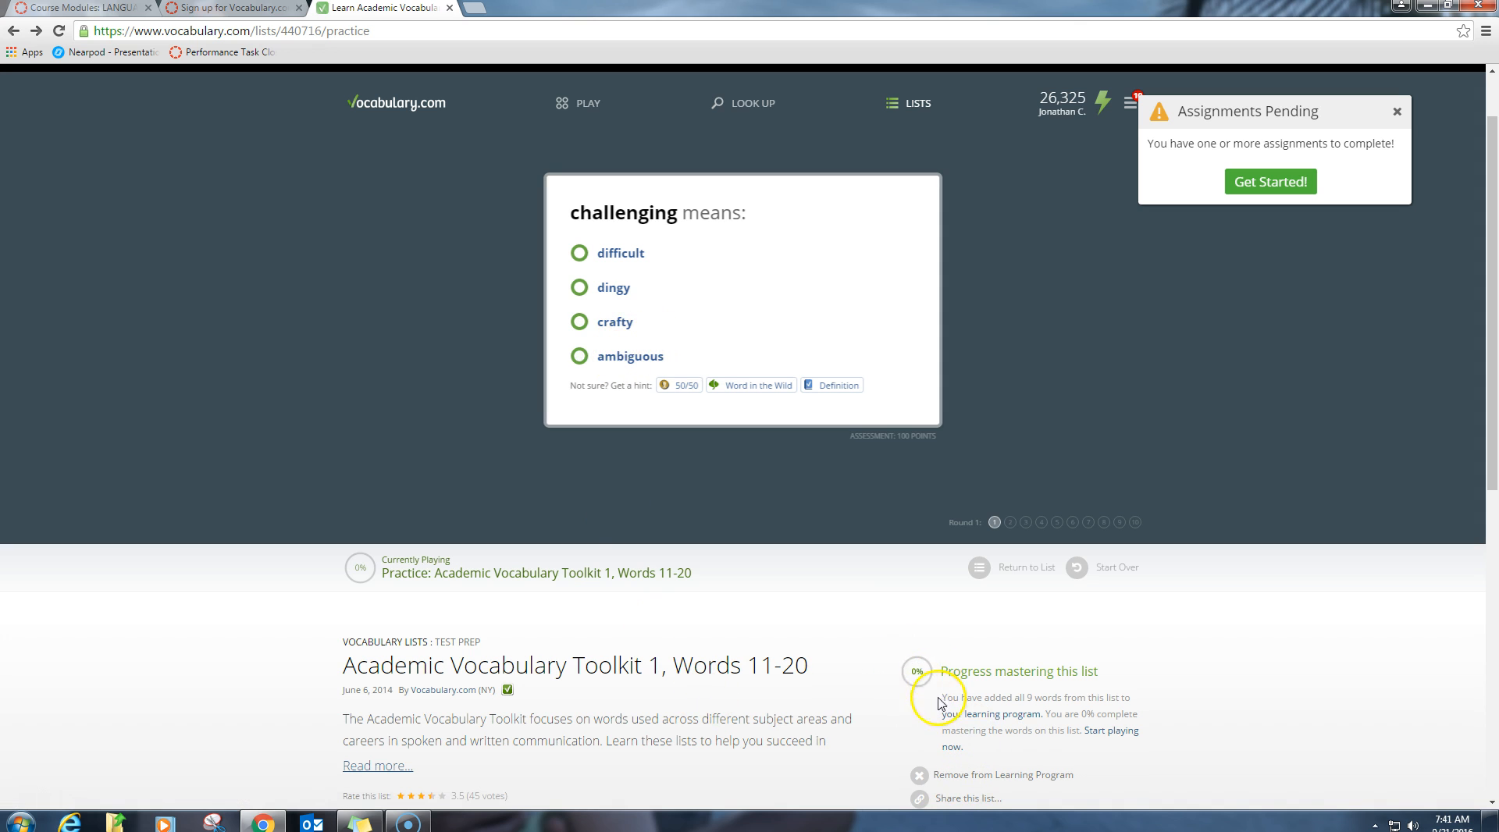
mouse_move(932, 684)
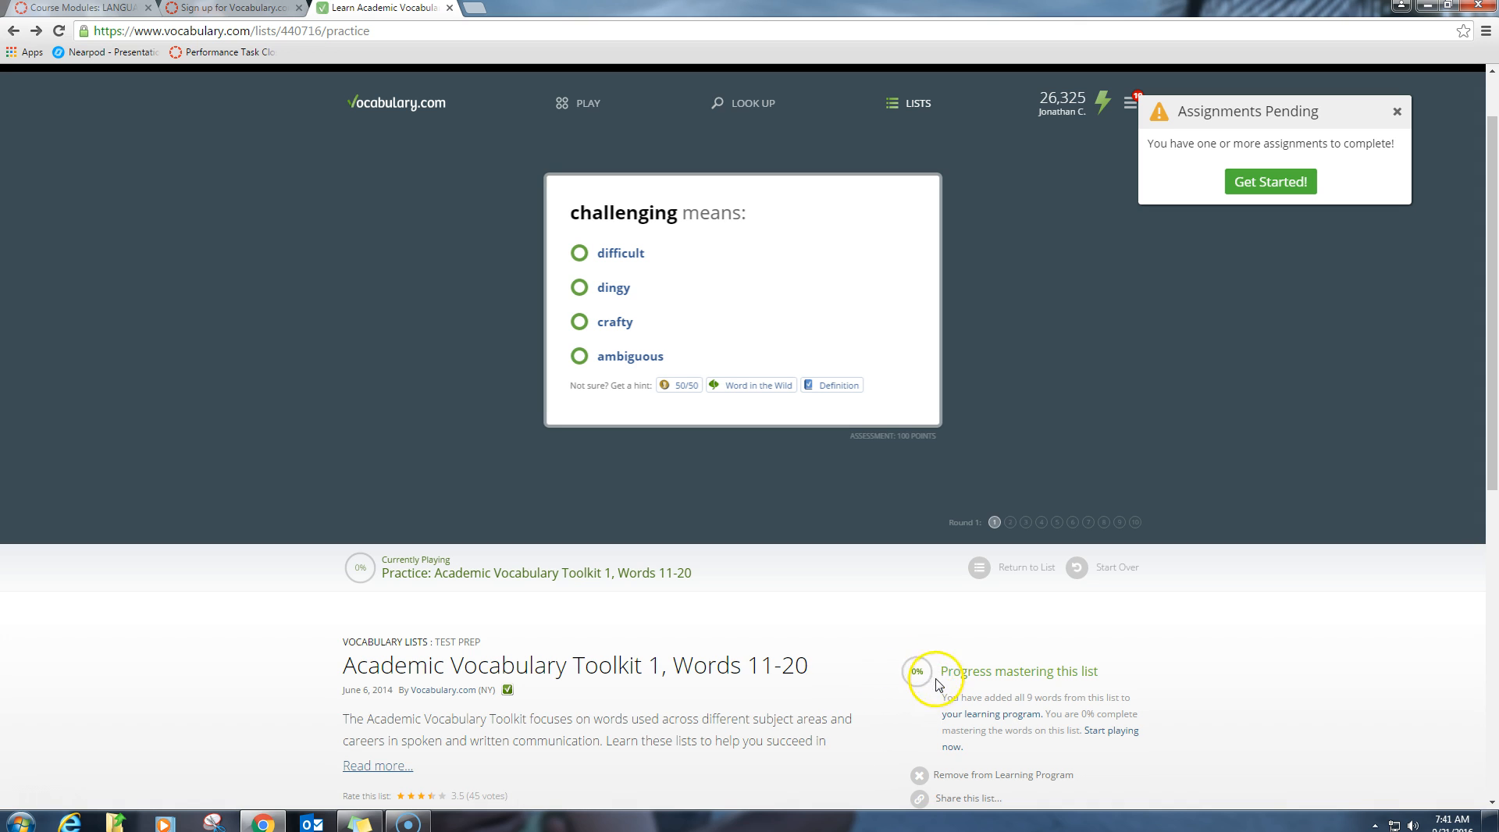
mouse_move(935, 706)
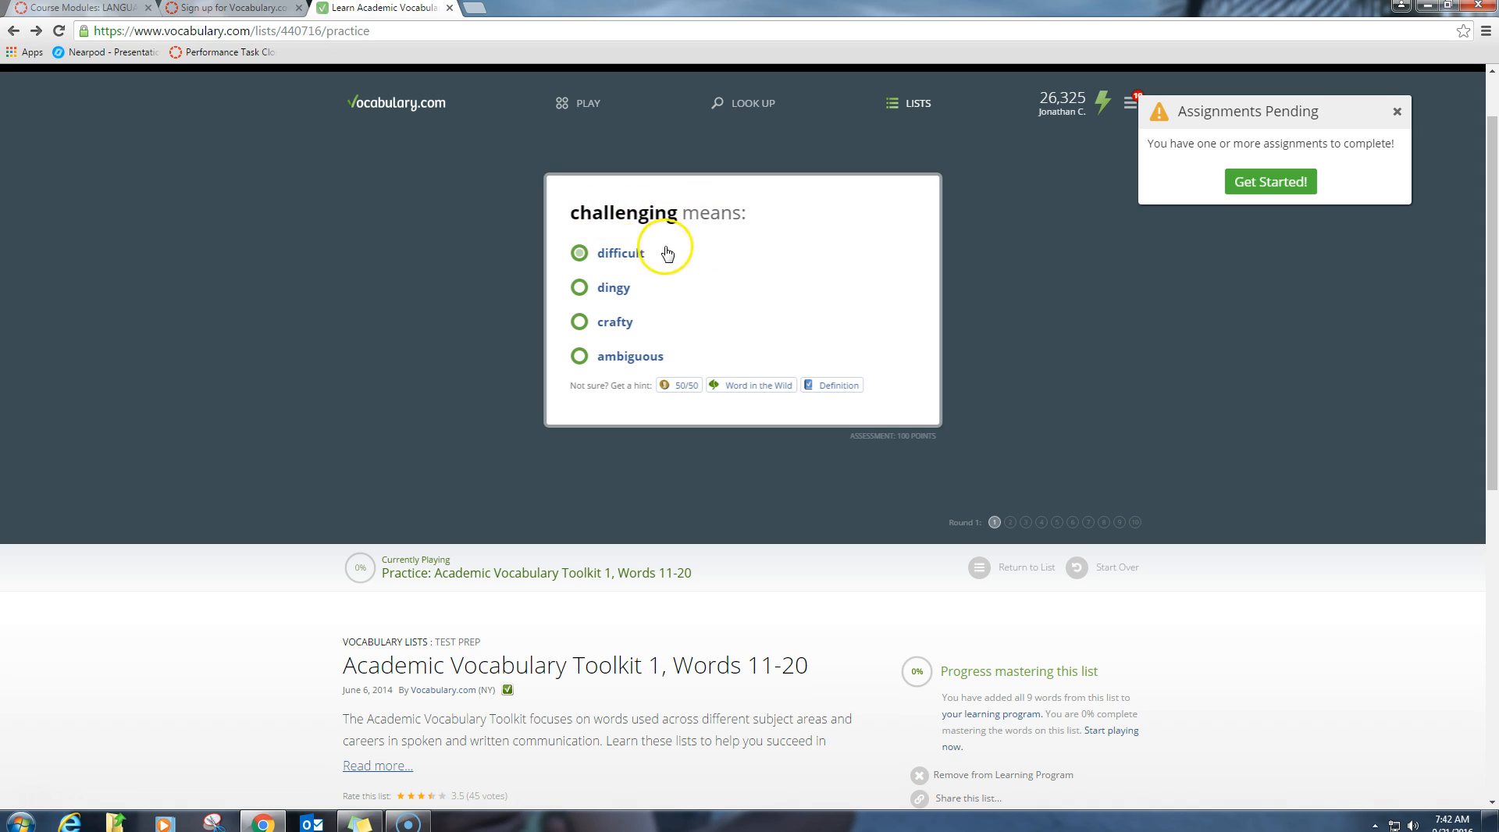
mouse_move(679, 385)
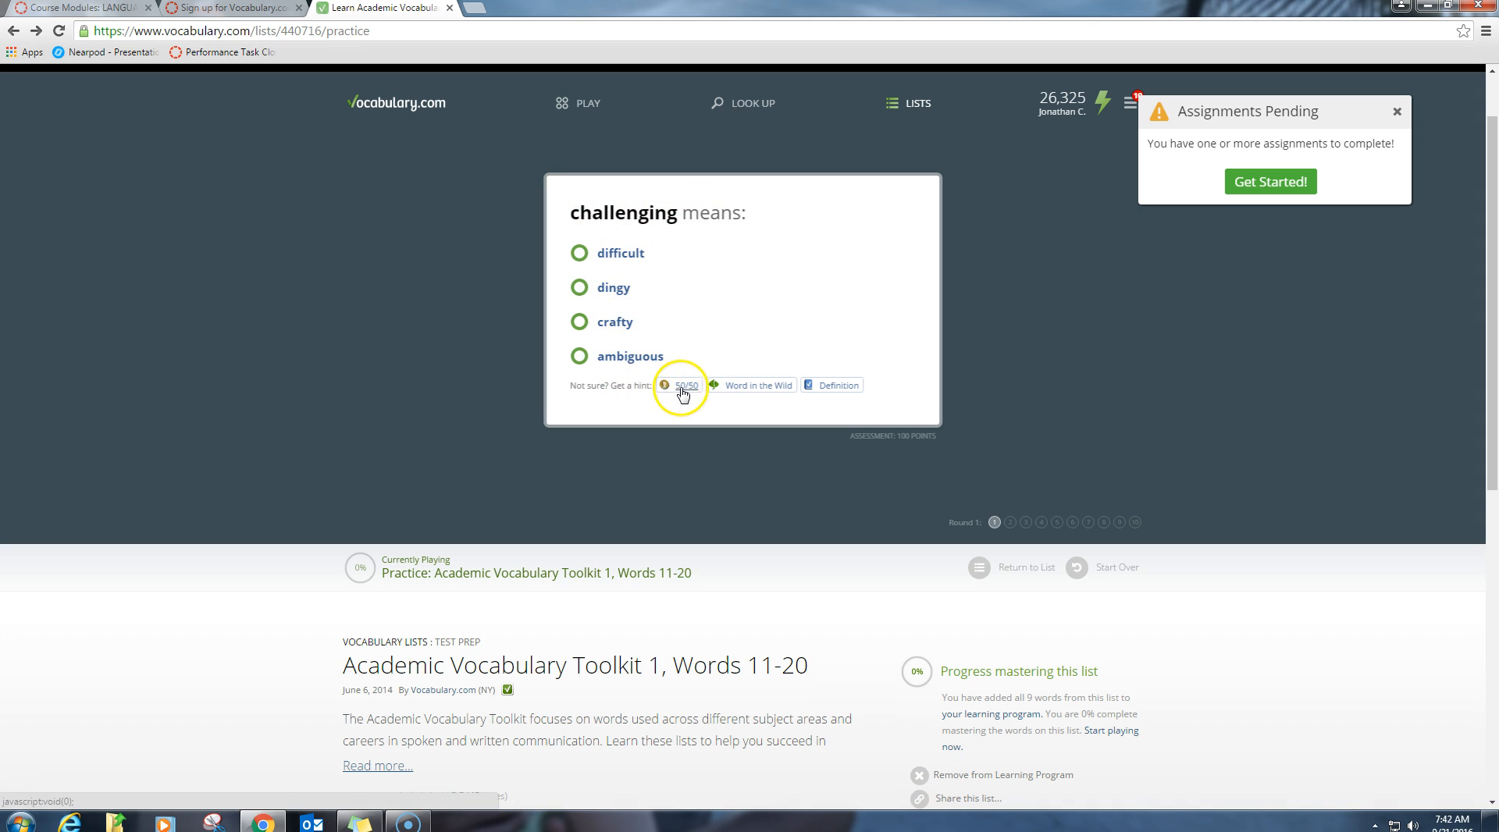
mouse_move(729, 393)
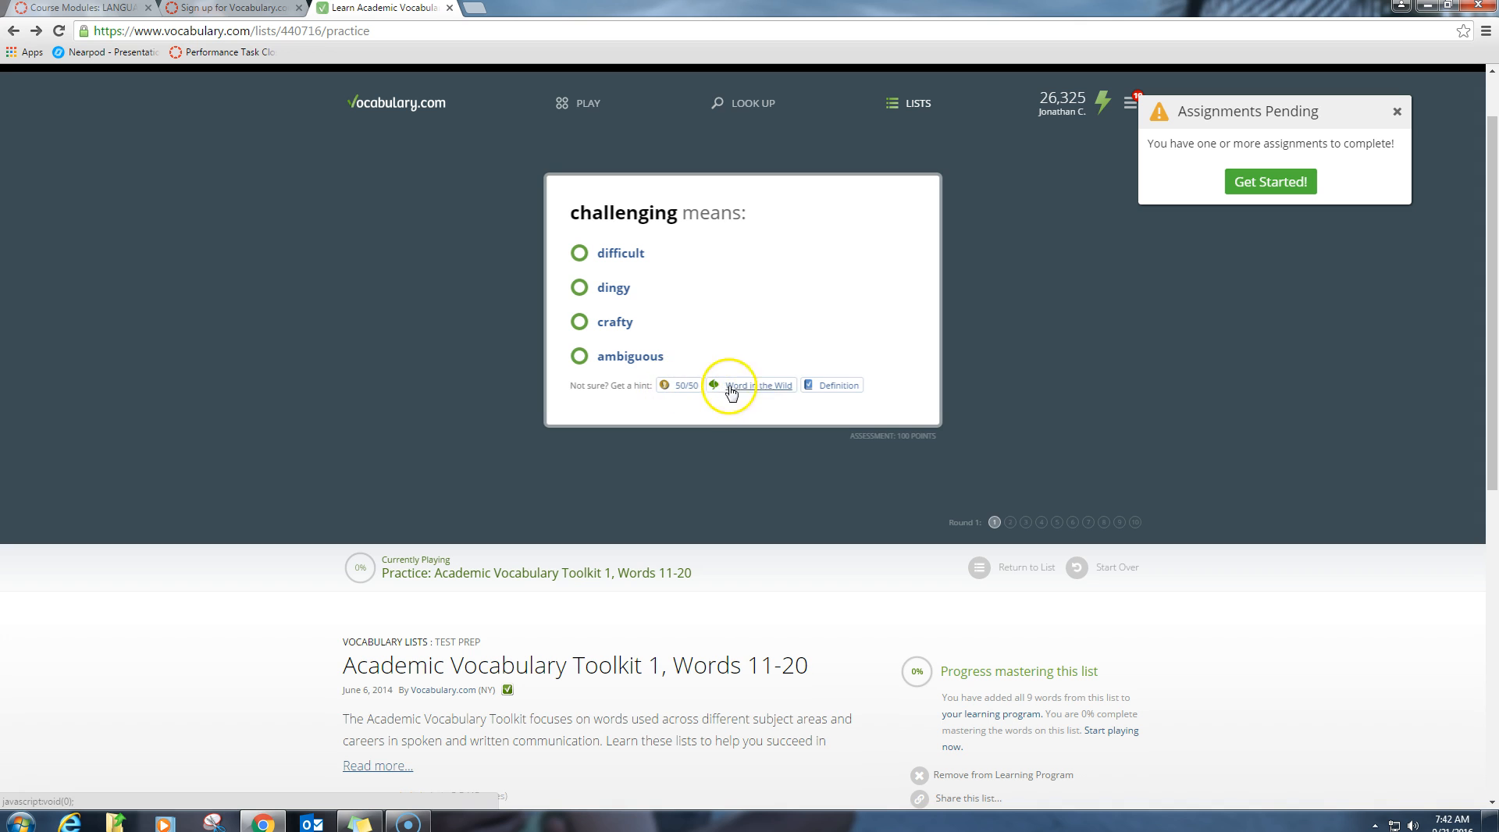
mouse_move(734, 392)
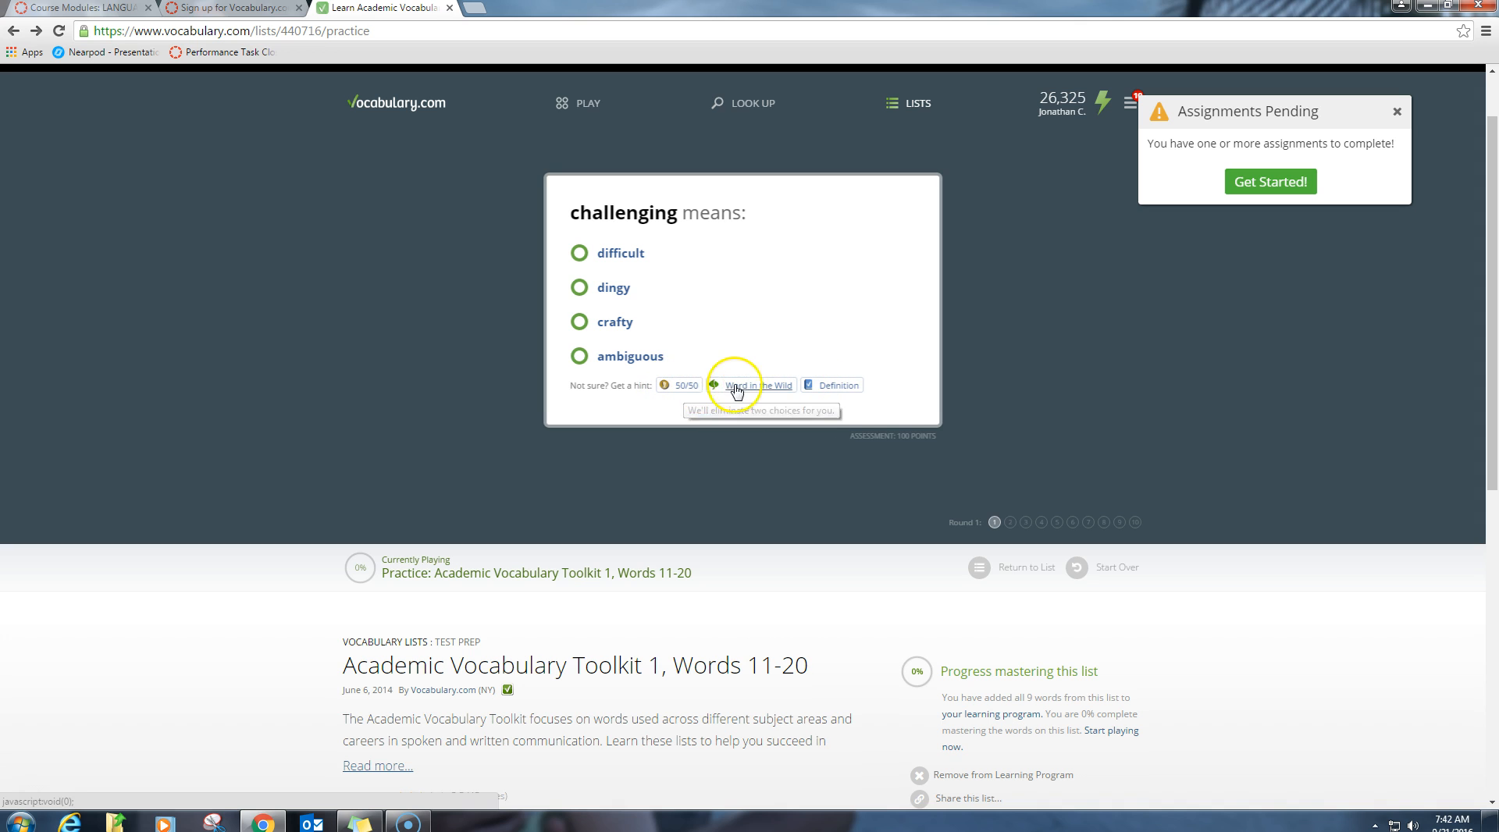
mouse_move(787, 392)
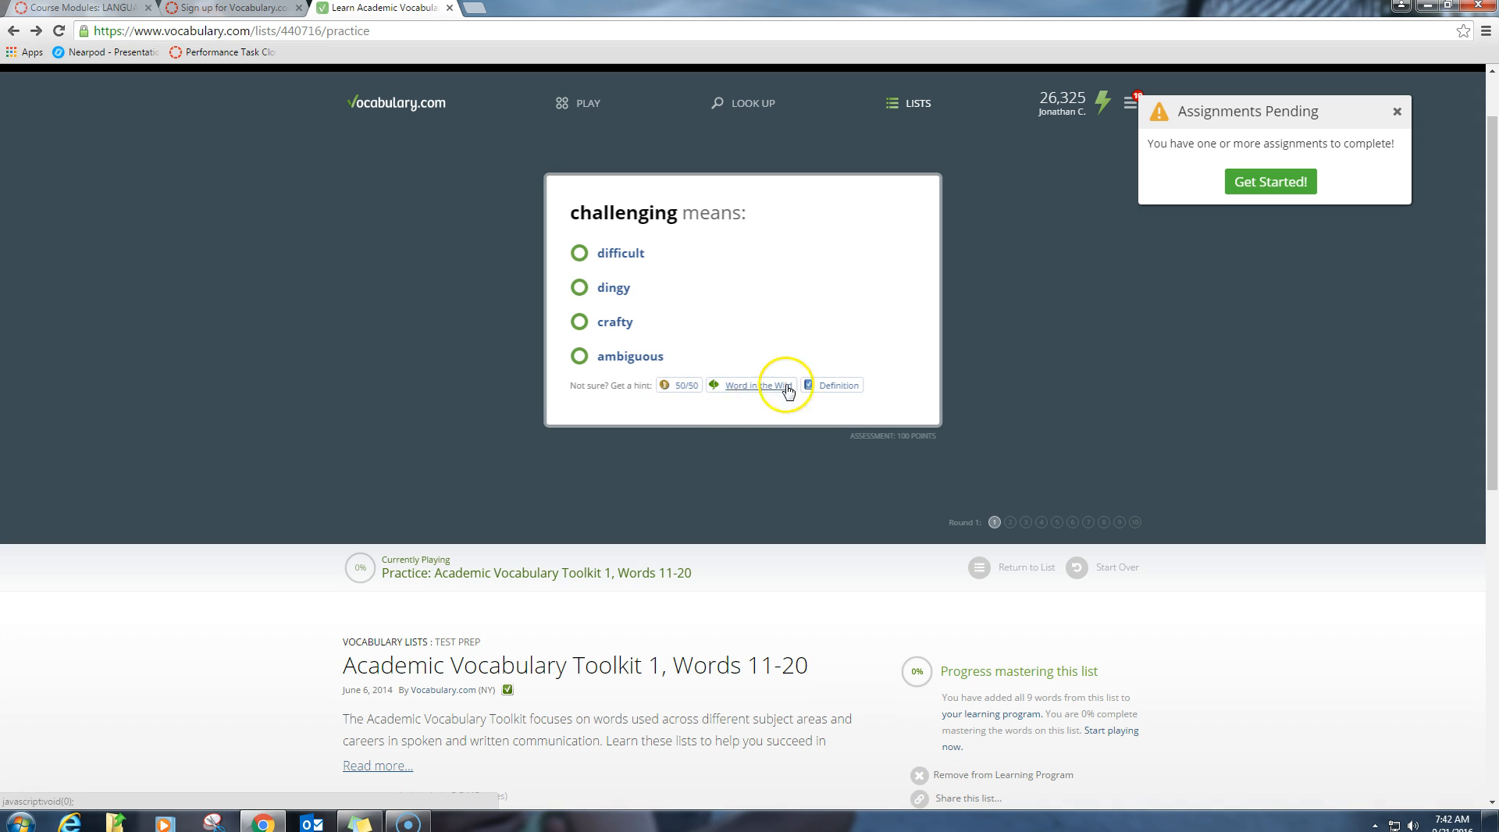
mouse_move(1396, 117)
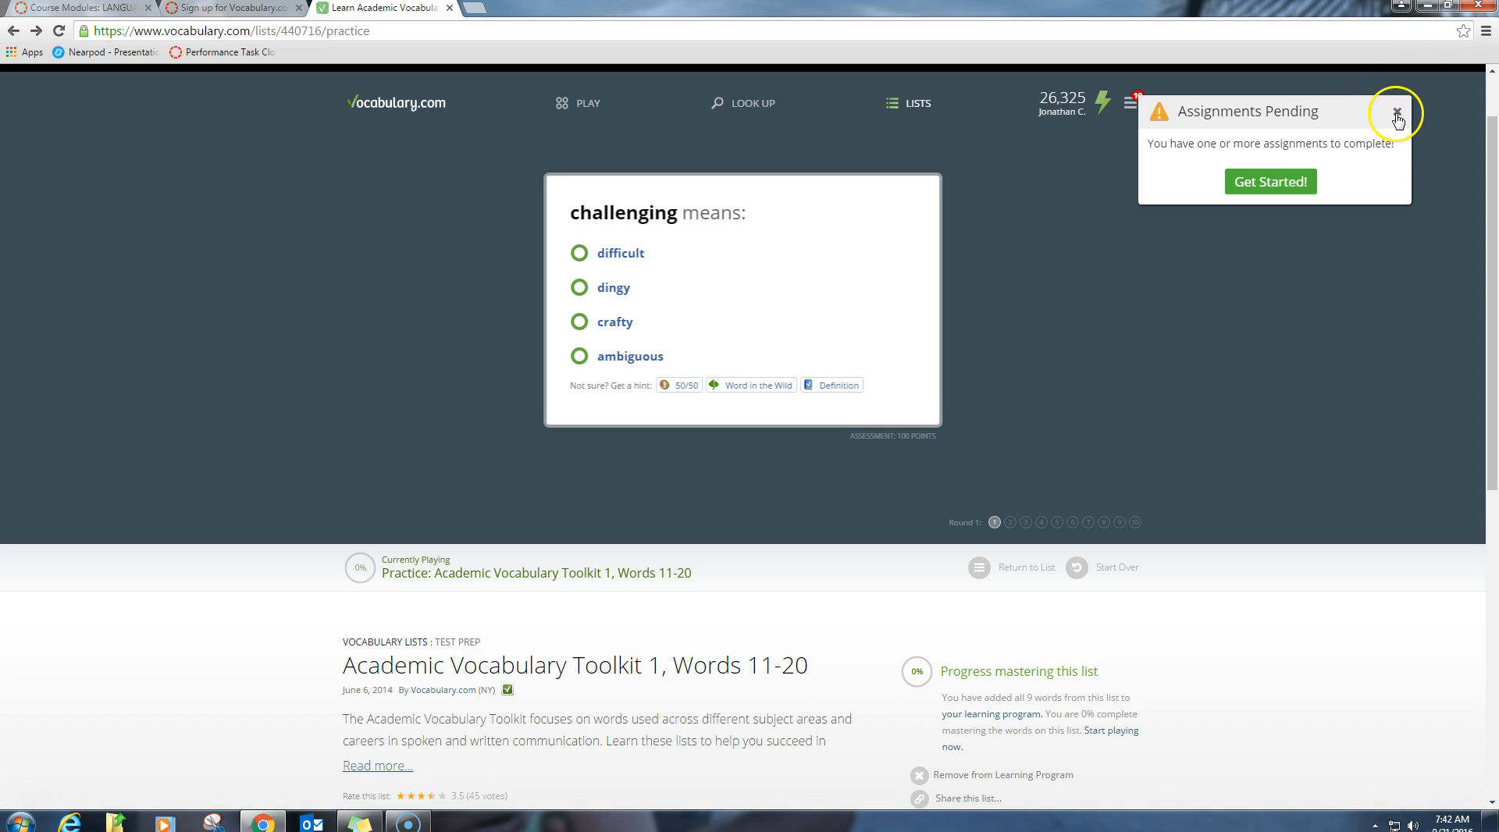
click(1395, 119)
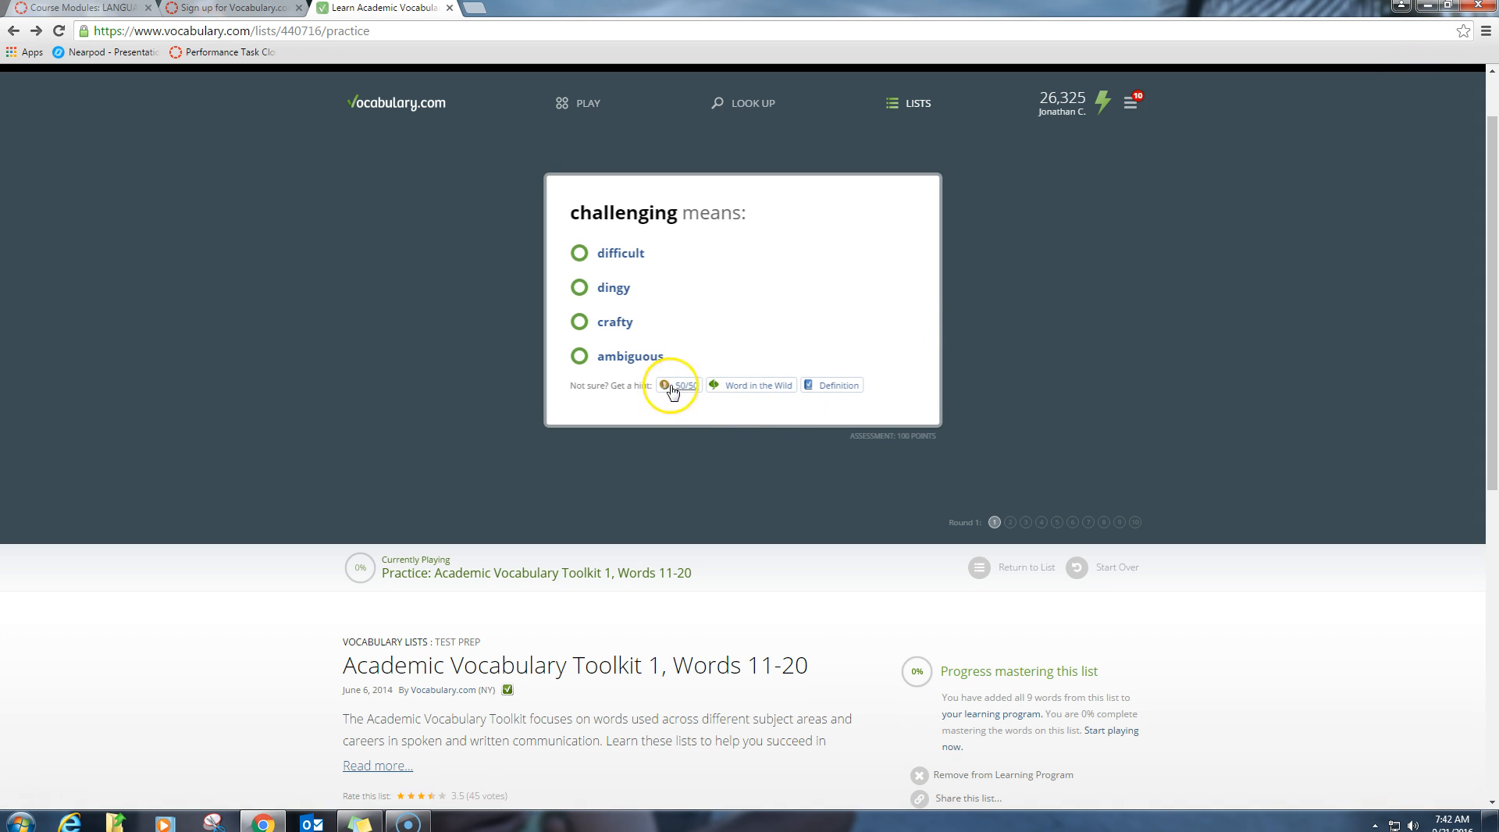
mouse_move(667, 380)
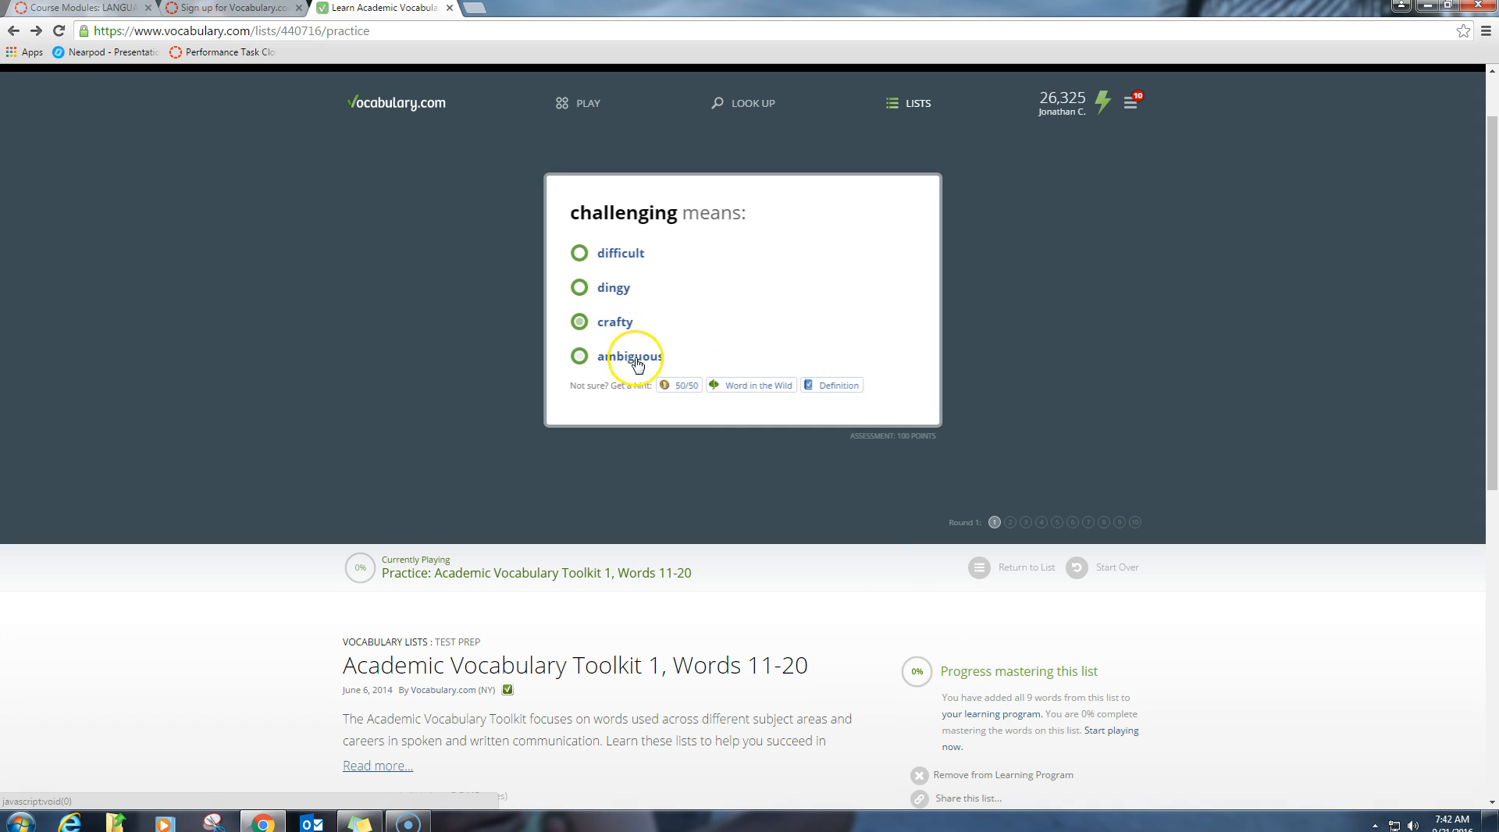
click(577, 356)
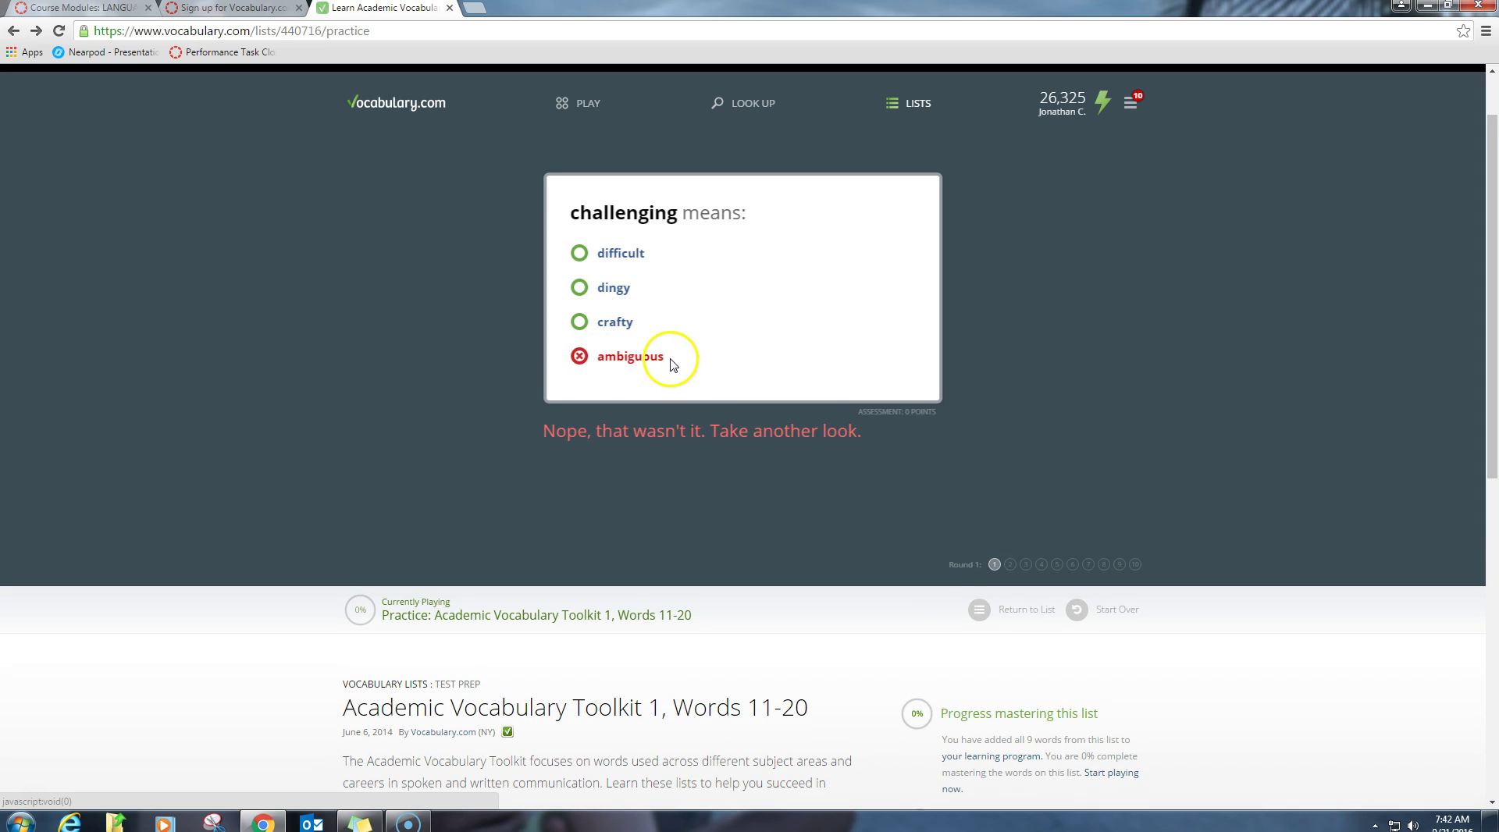
click(612, 288)
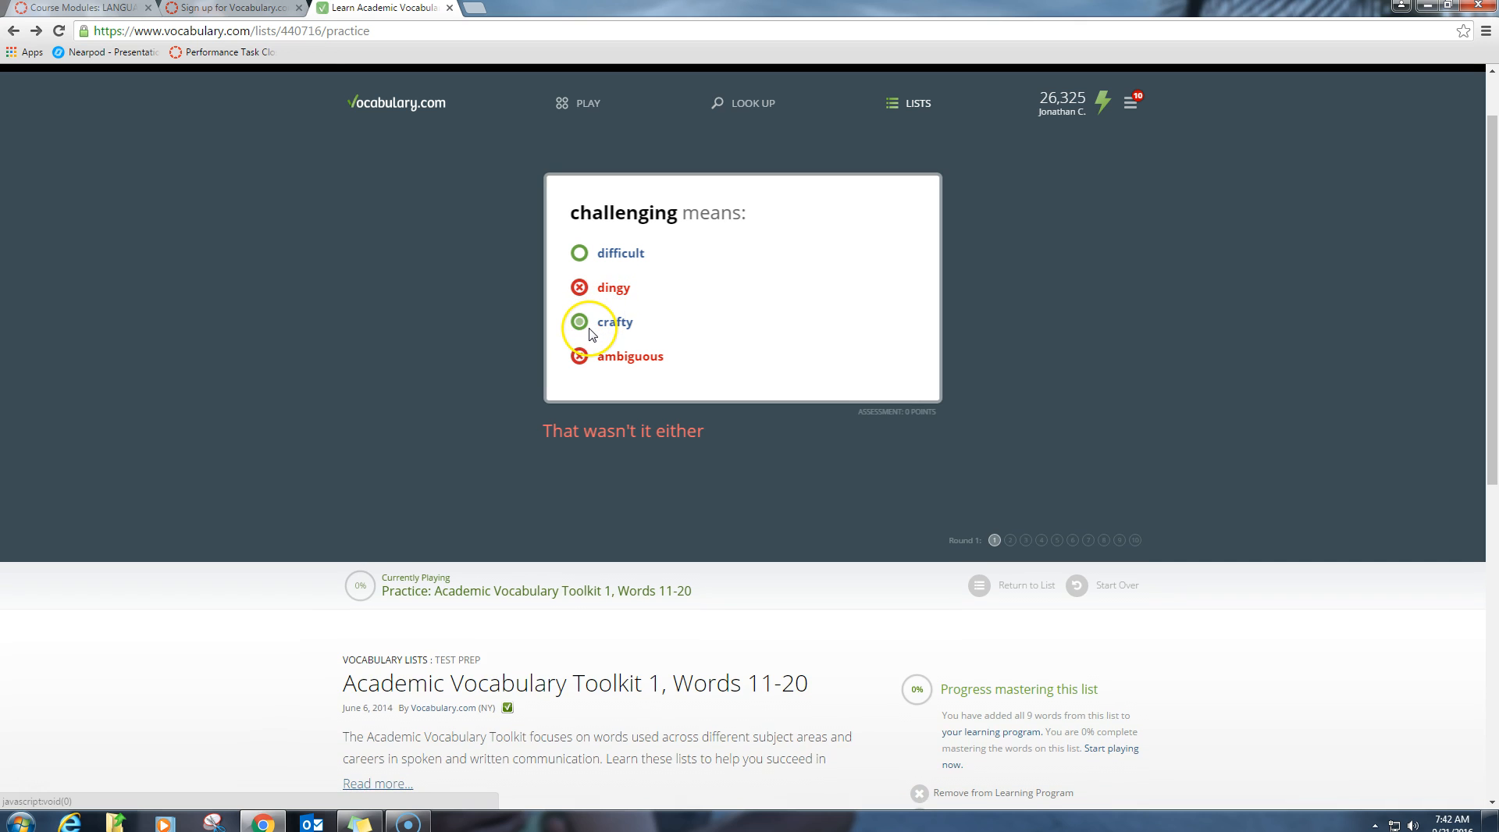
click(613, 322)
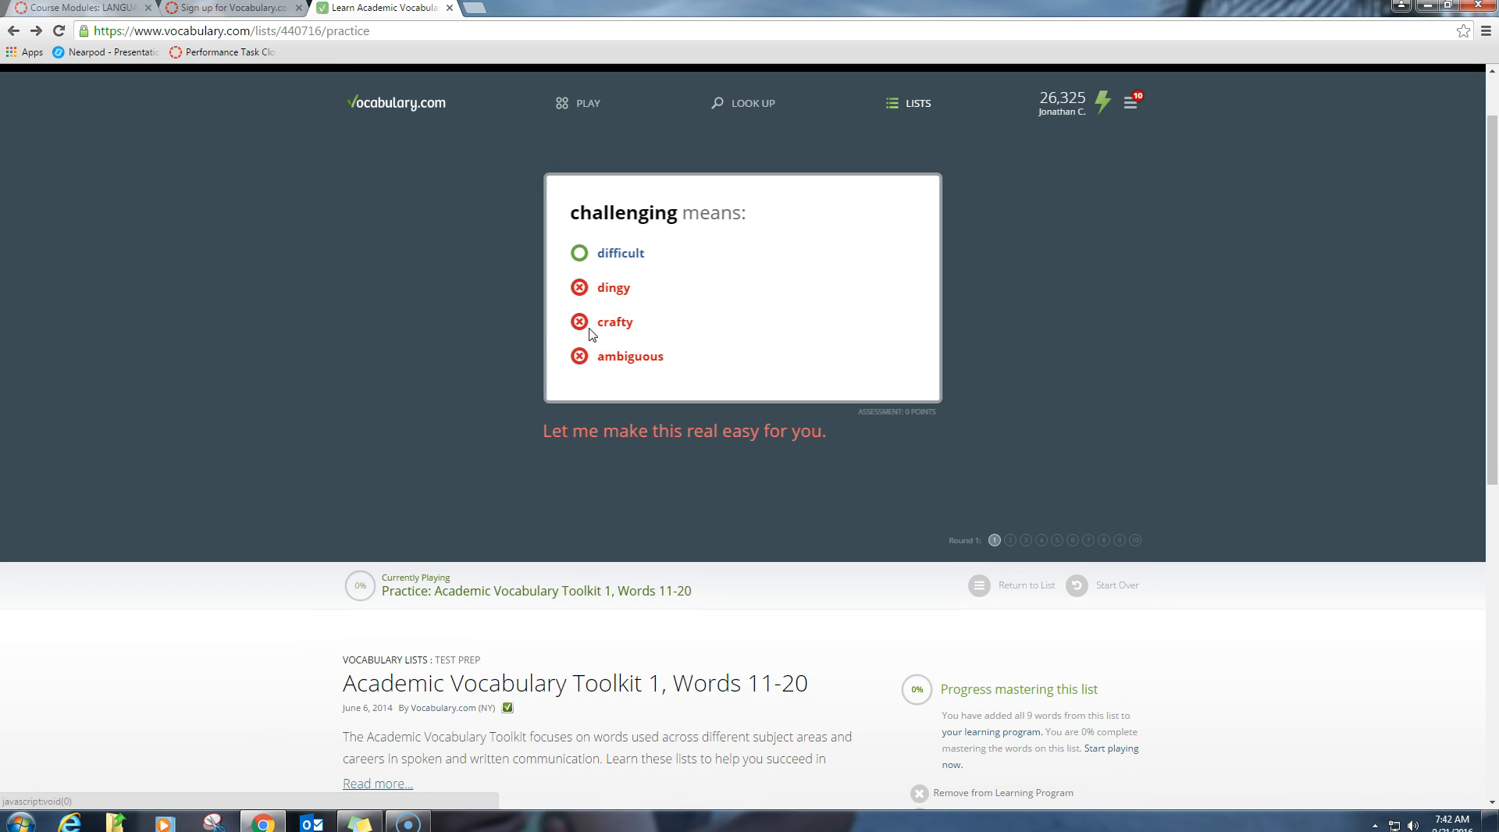
click(607, 253)
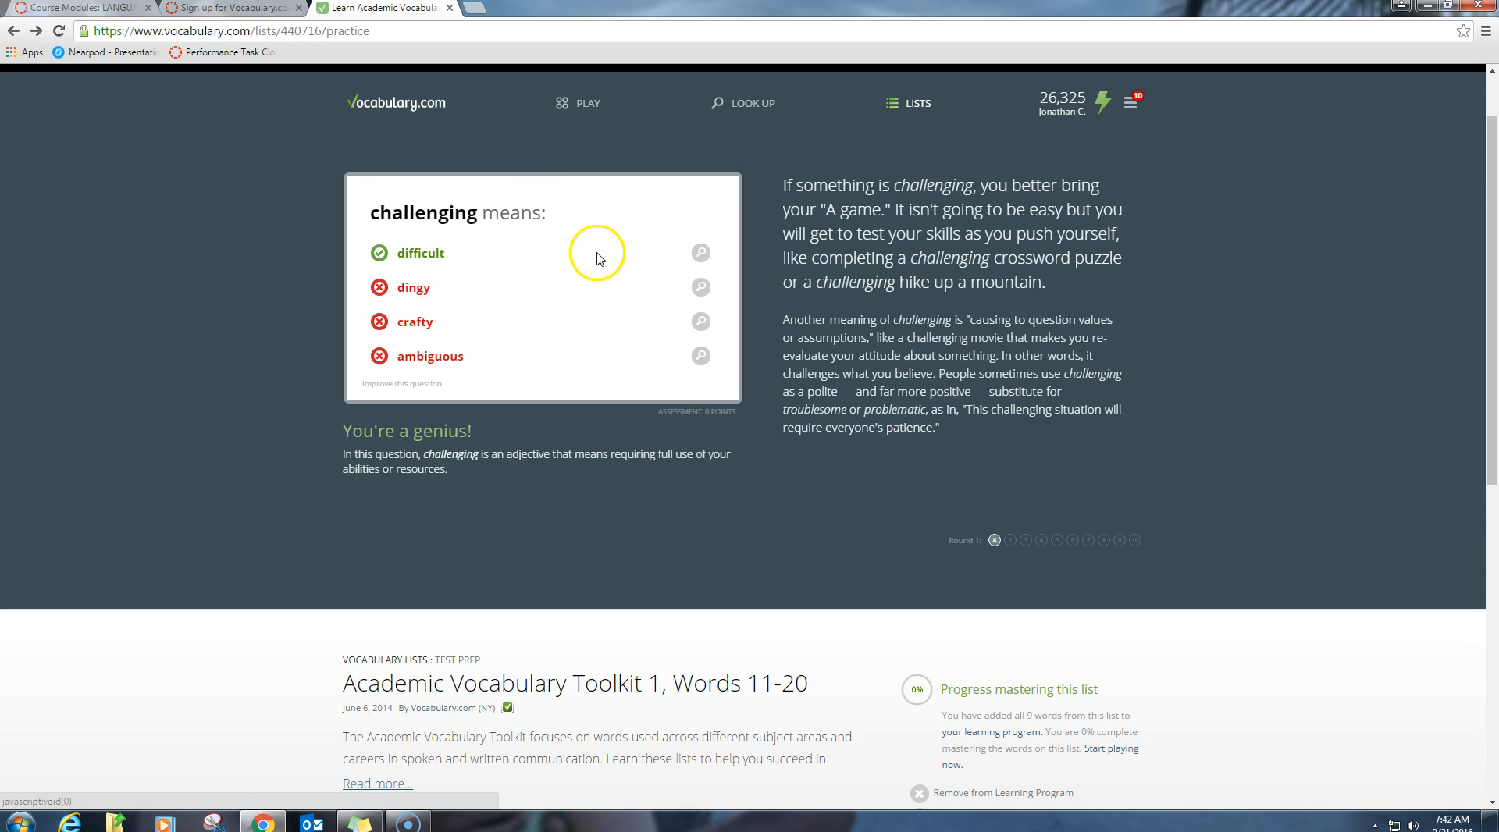
mouse_move(781, 195)
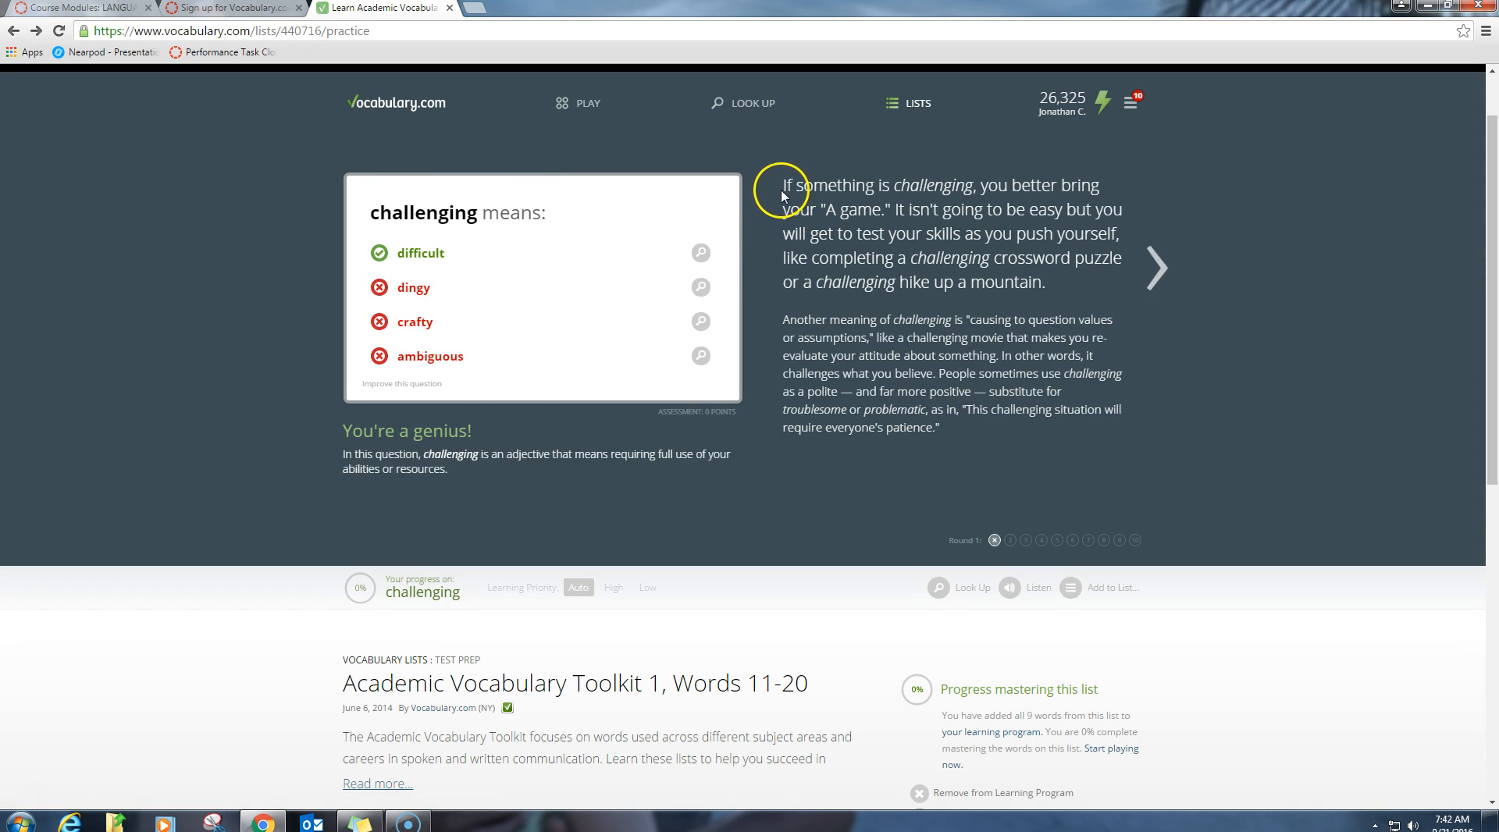
mouse_move(784, 206)
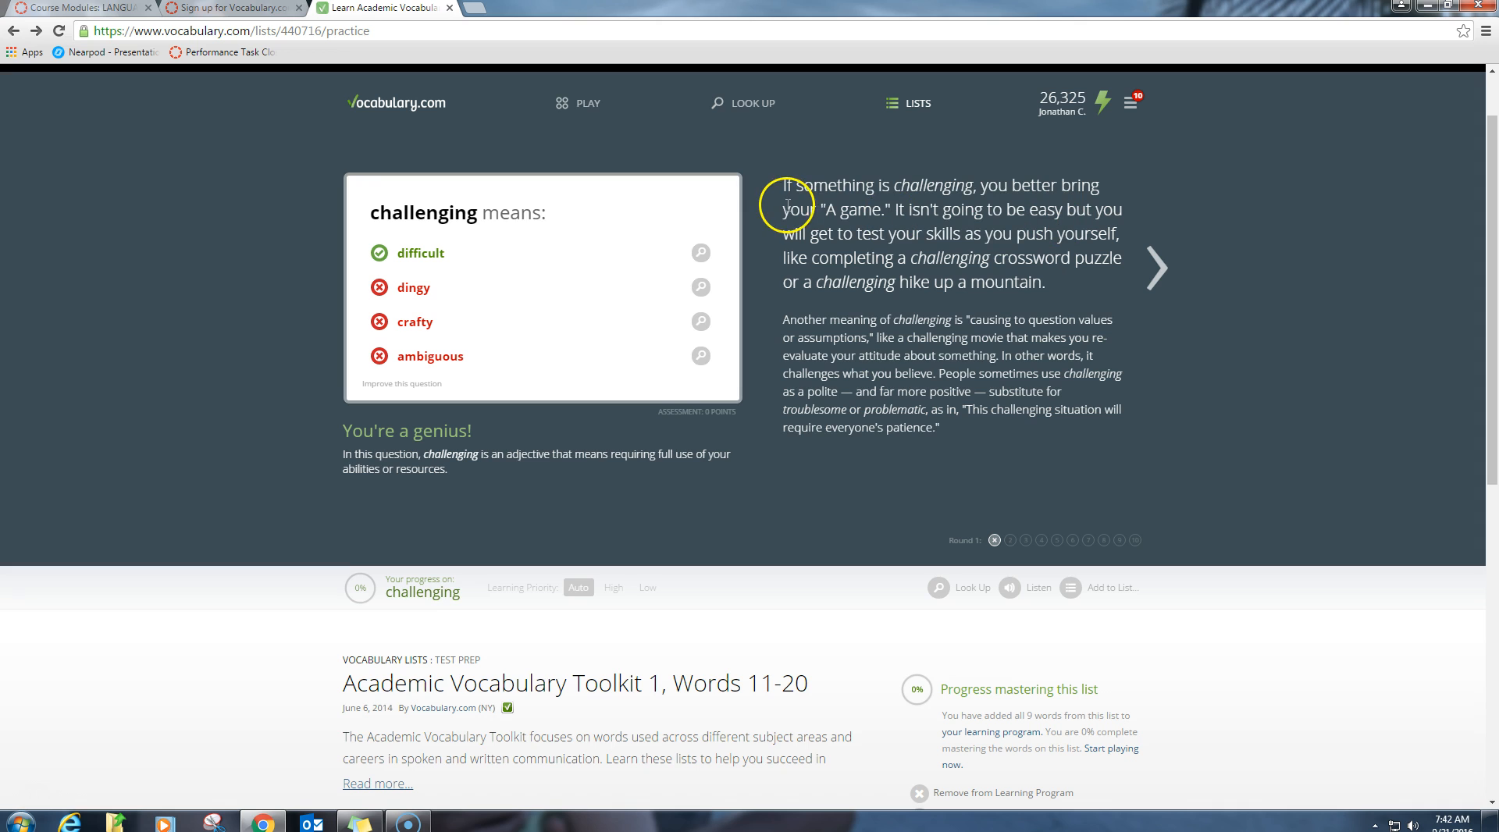
mouse_move(270, 200)
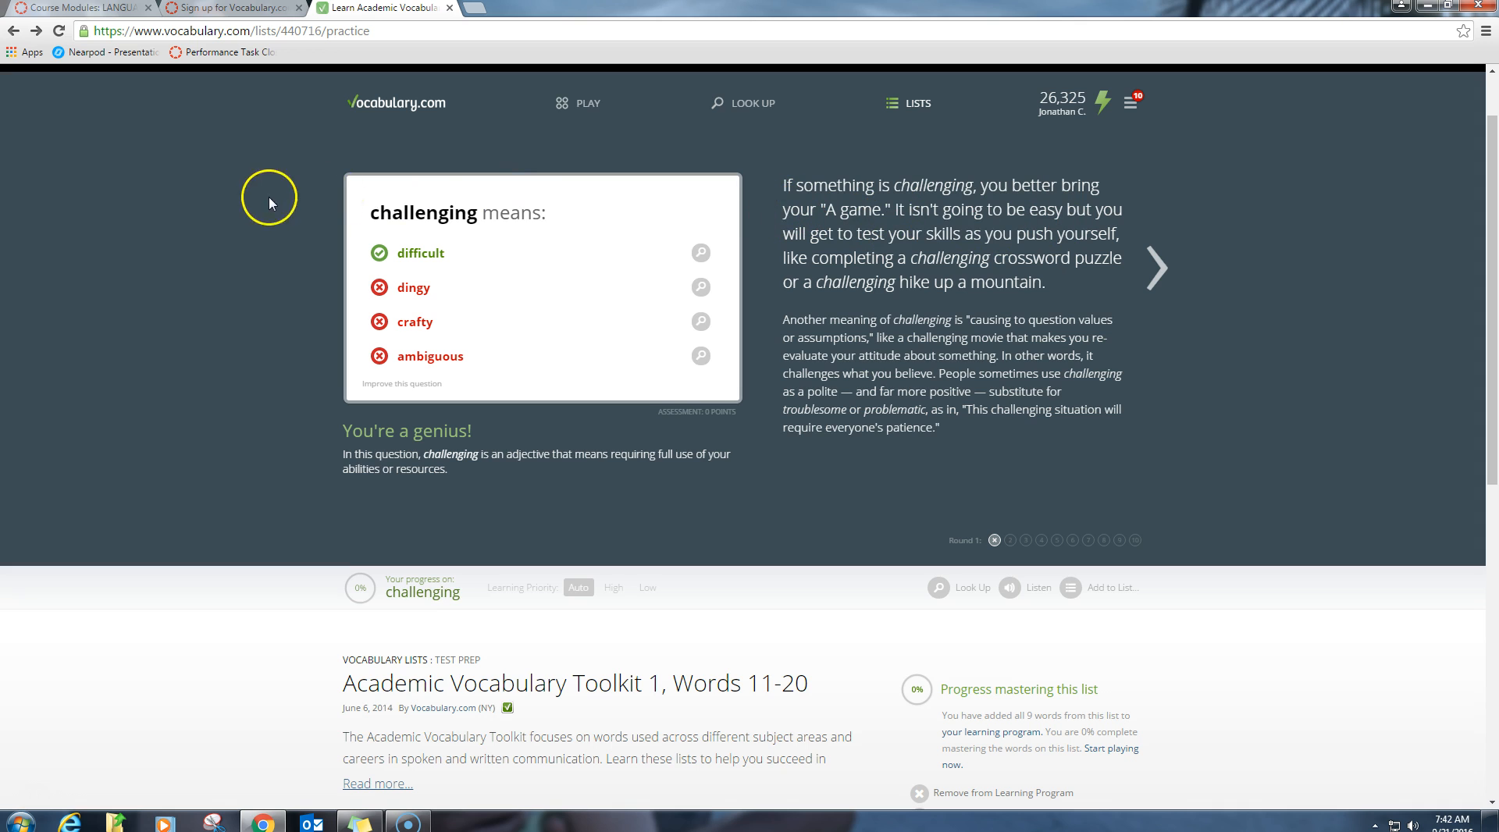
mouse_move(418, 233)
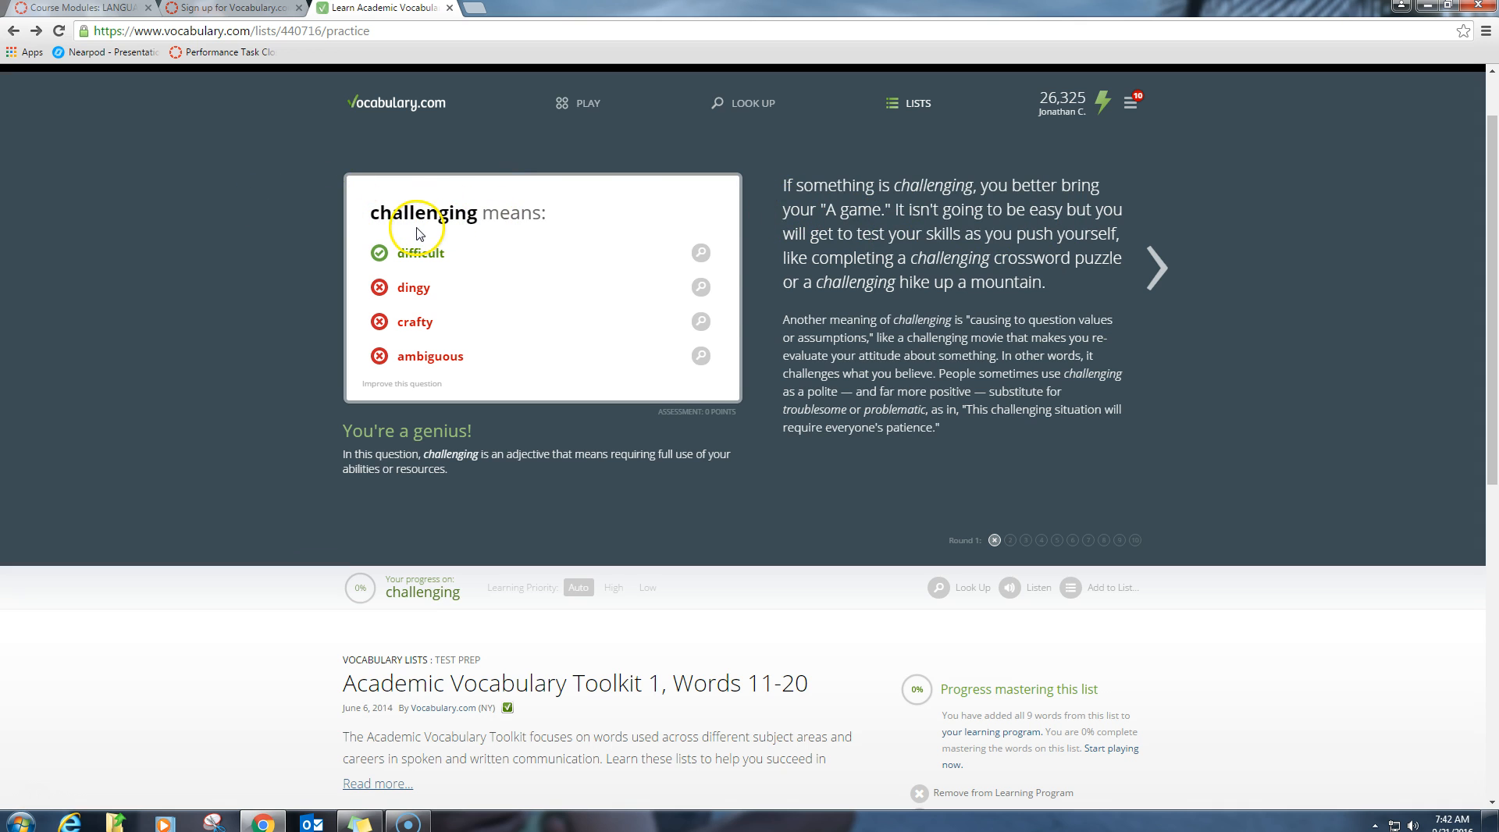
mouse_move(1162, 268)
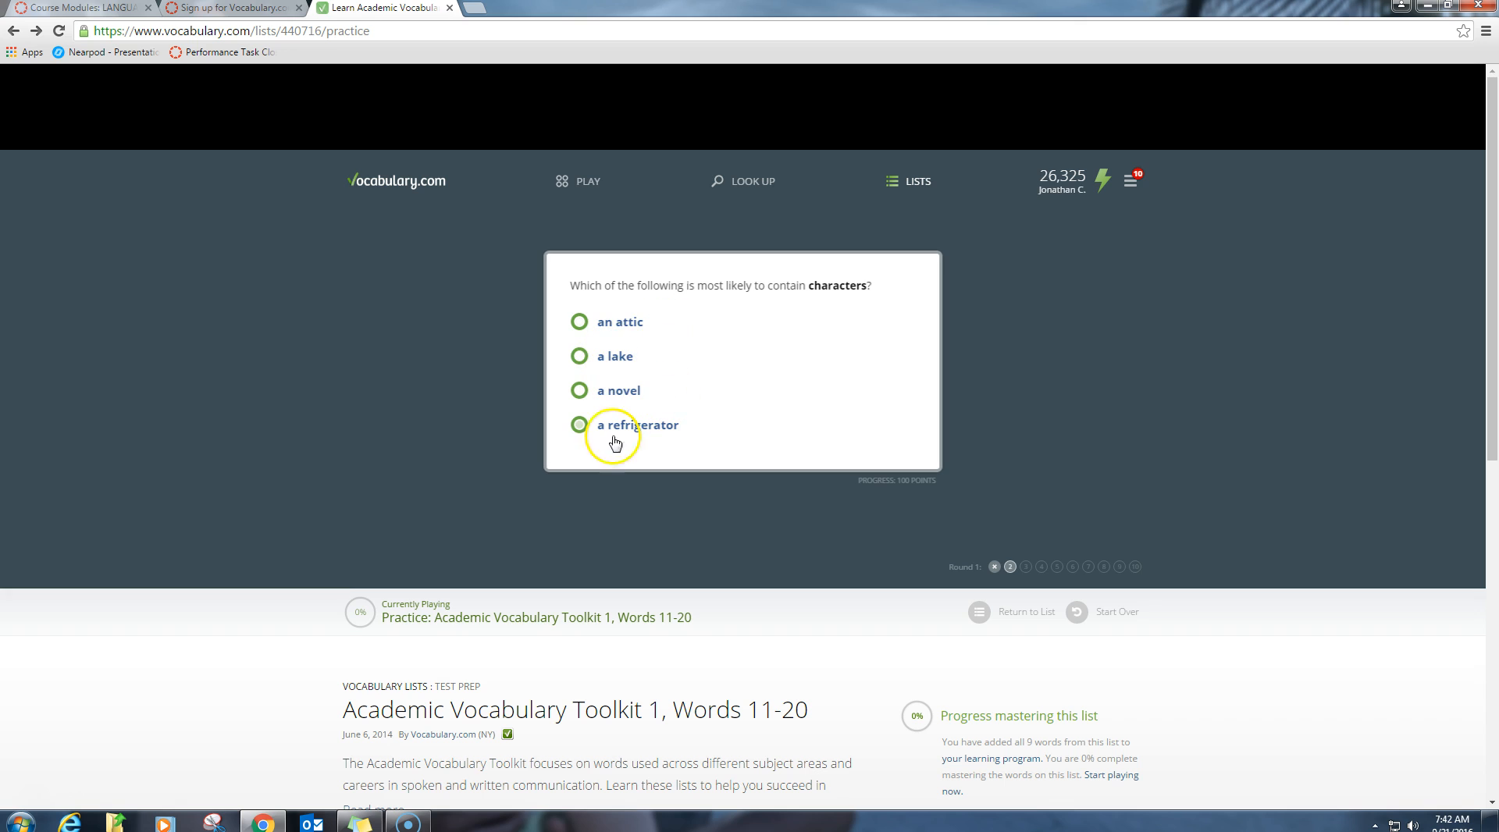
mouse_move(32, 805)
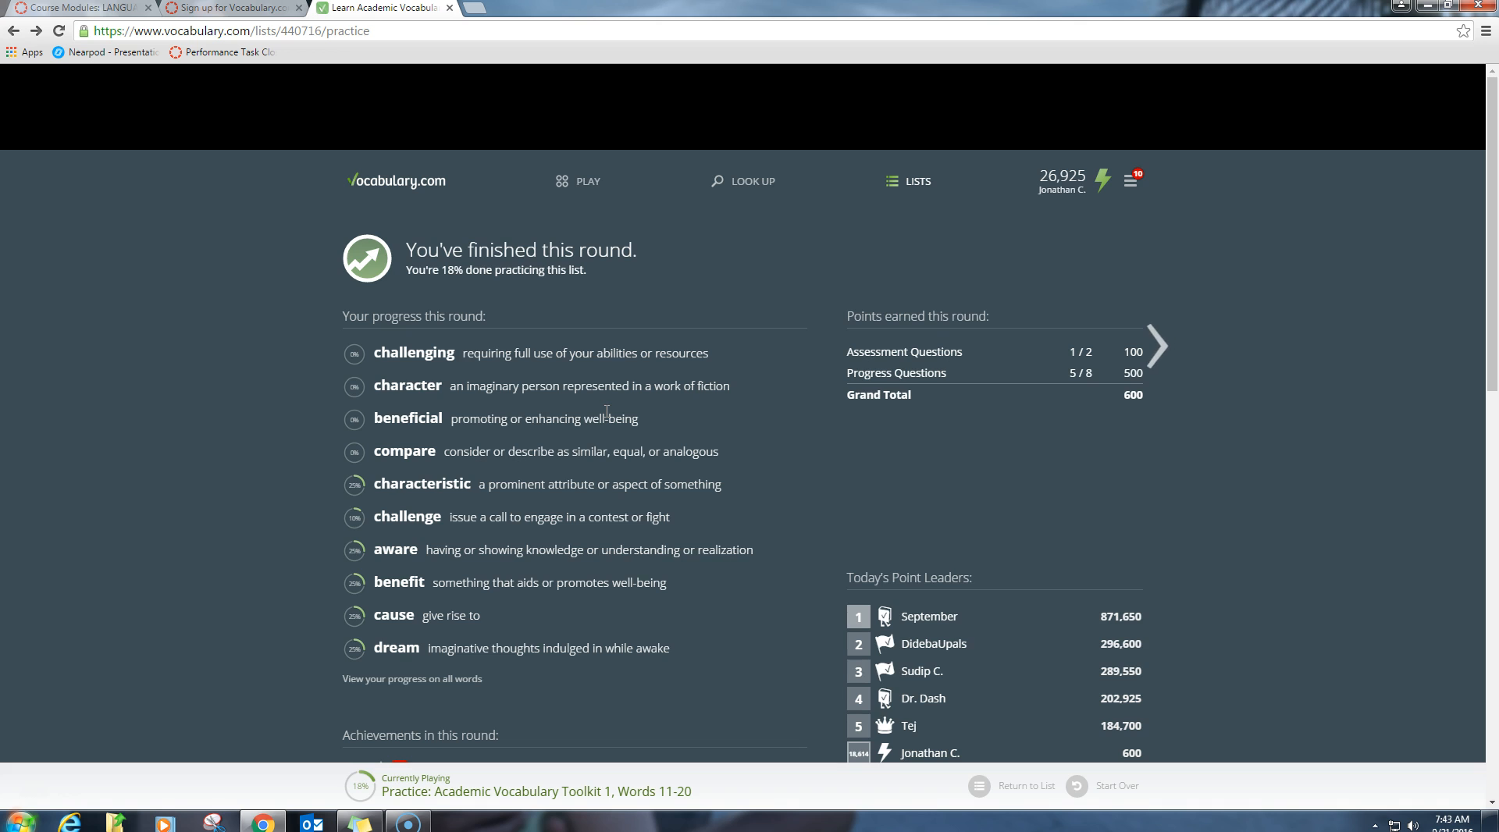
scroll(down, 3)
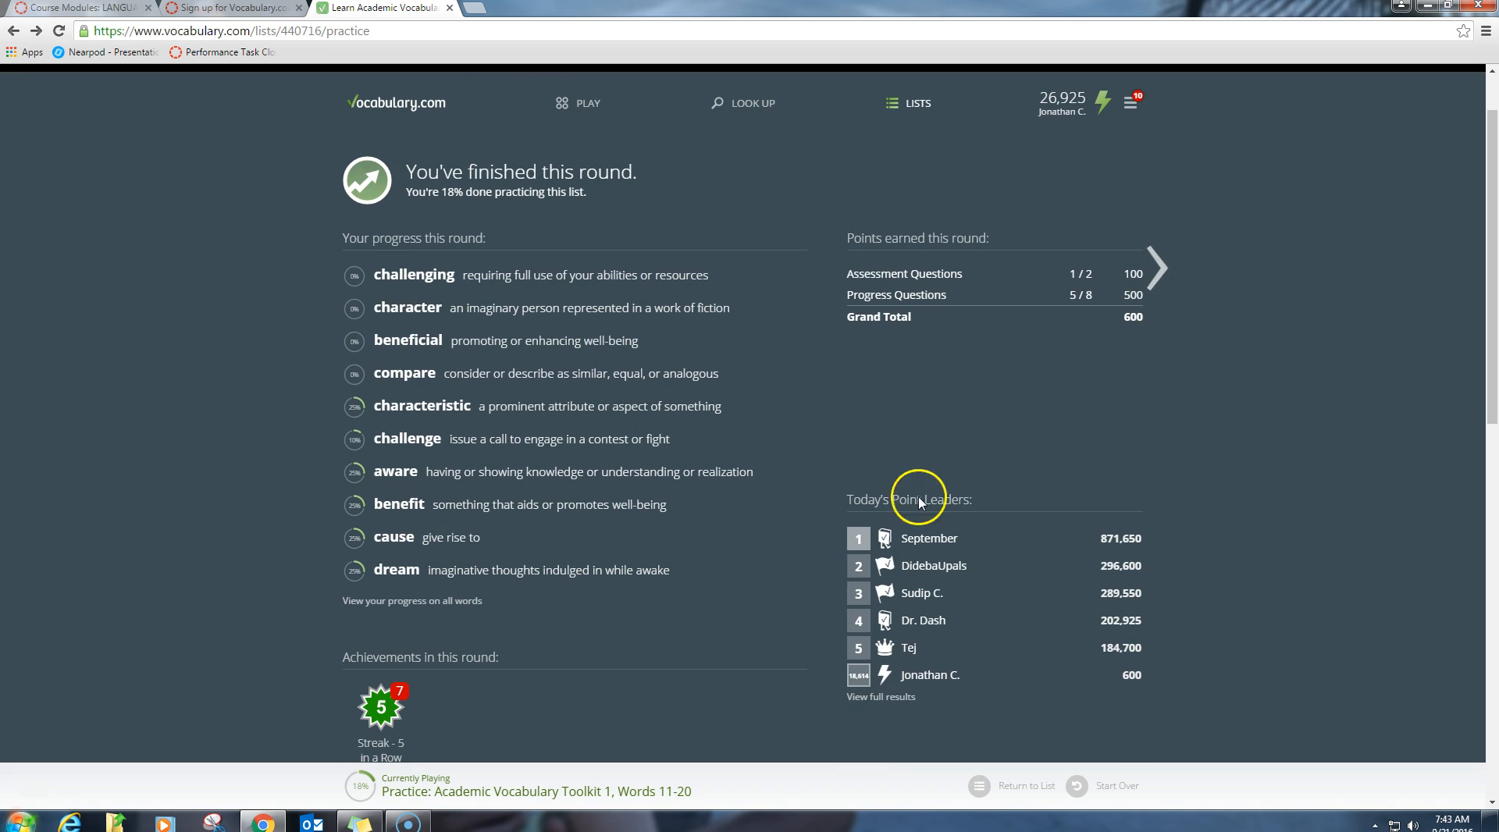
mouse_move(815, 305)
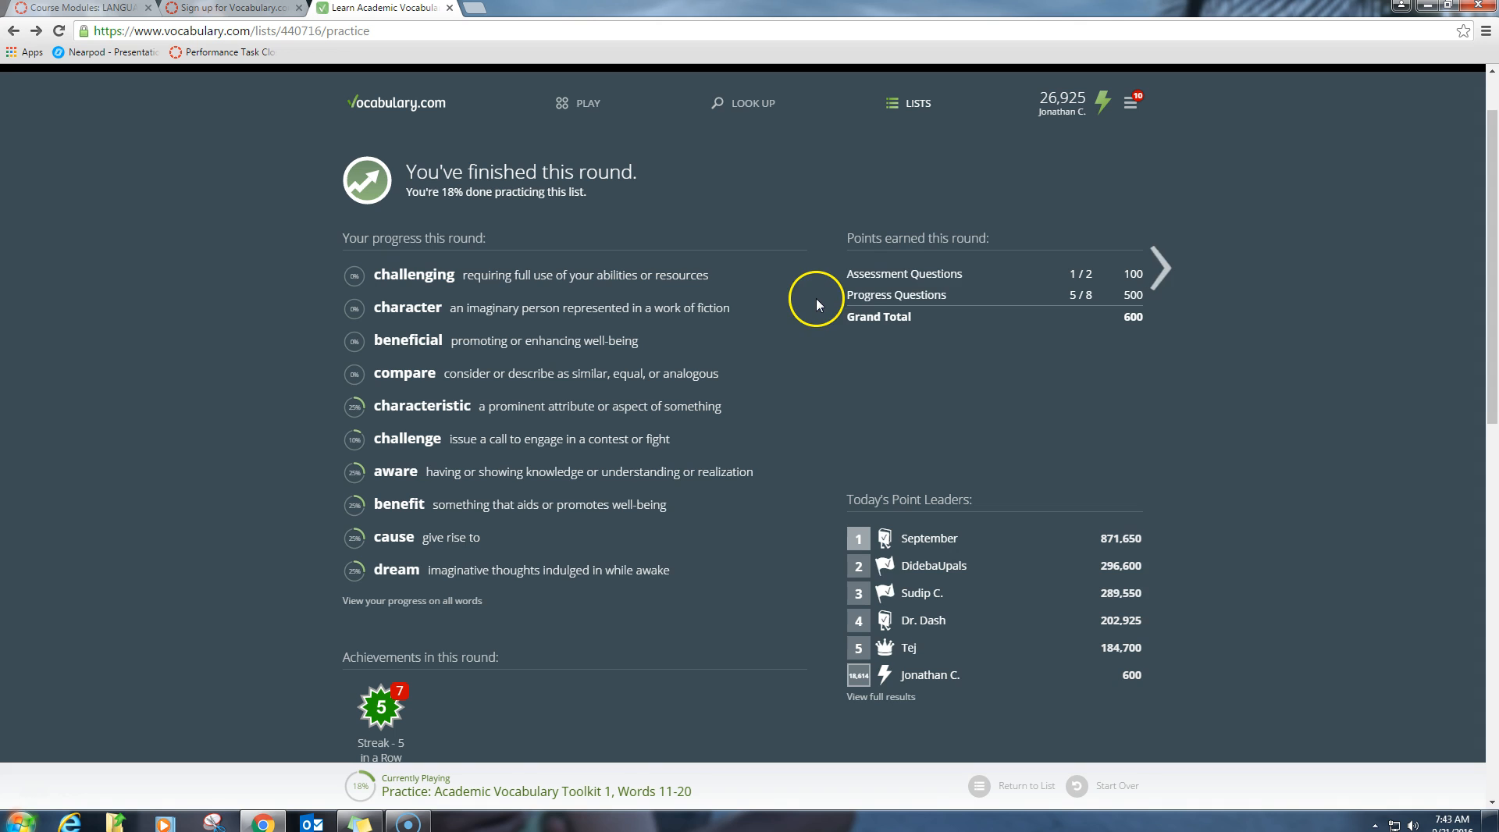
mouse_move(430, 447)
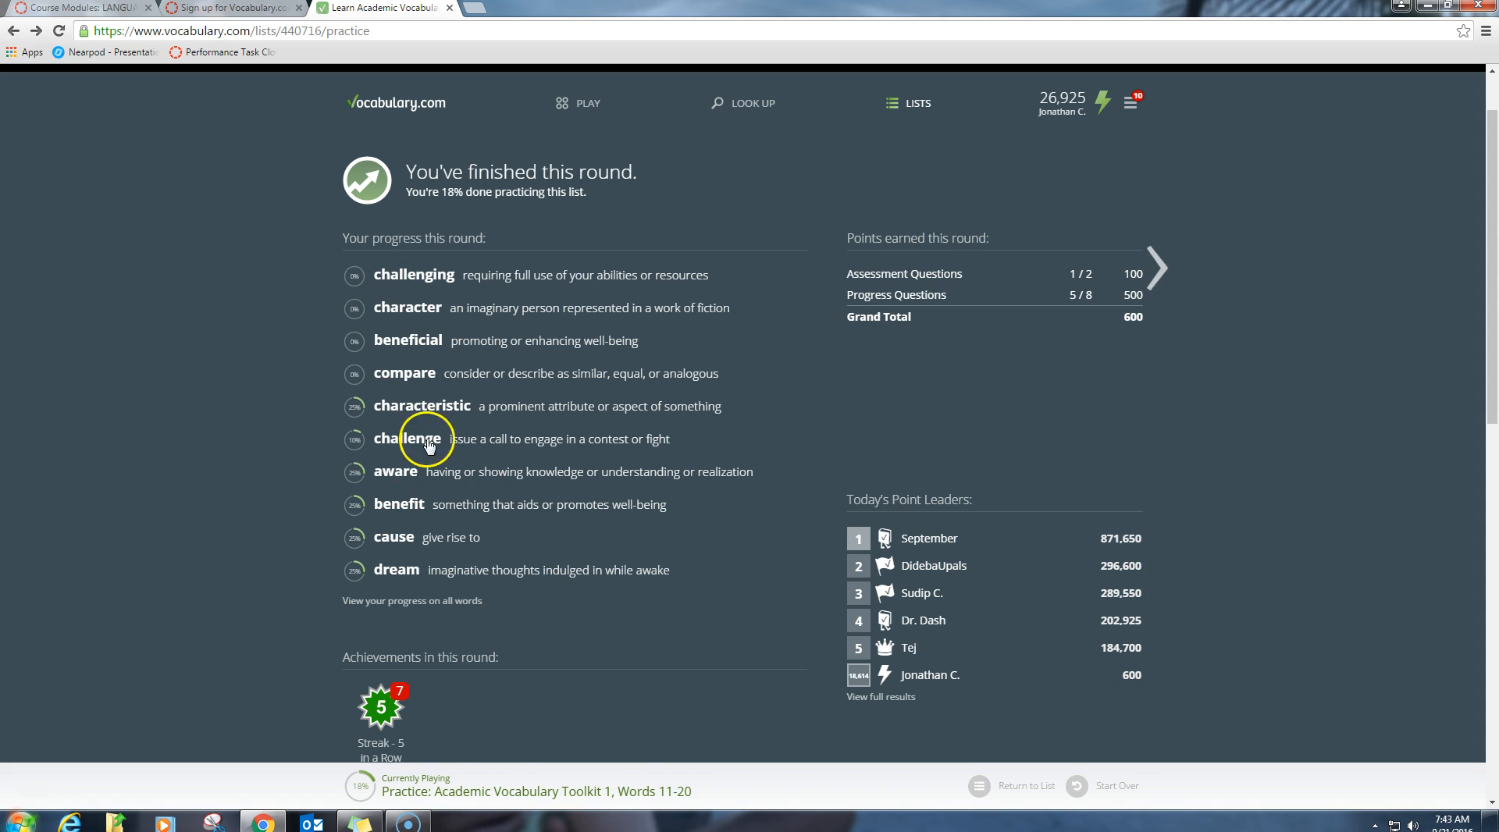
mouse_move(1122, 304)
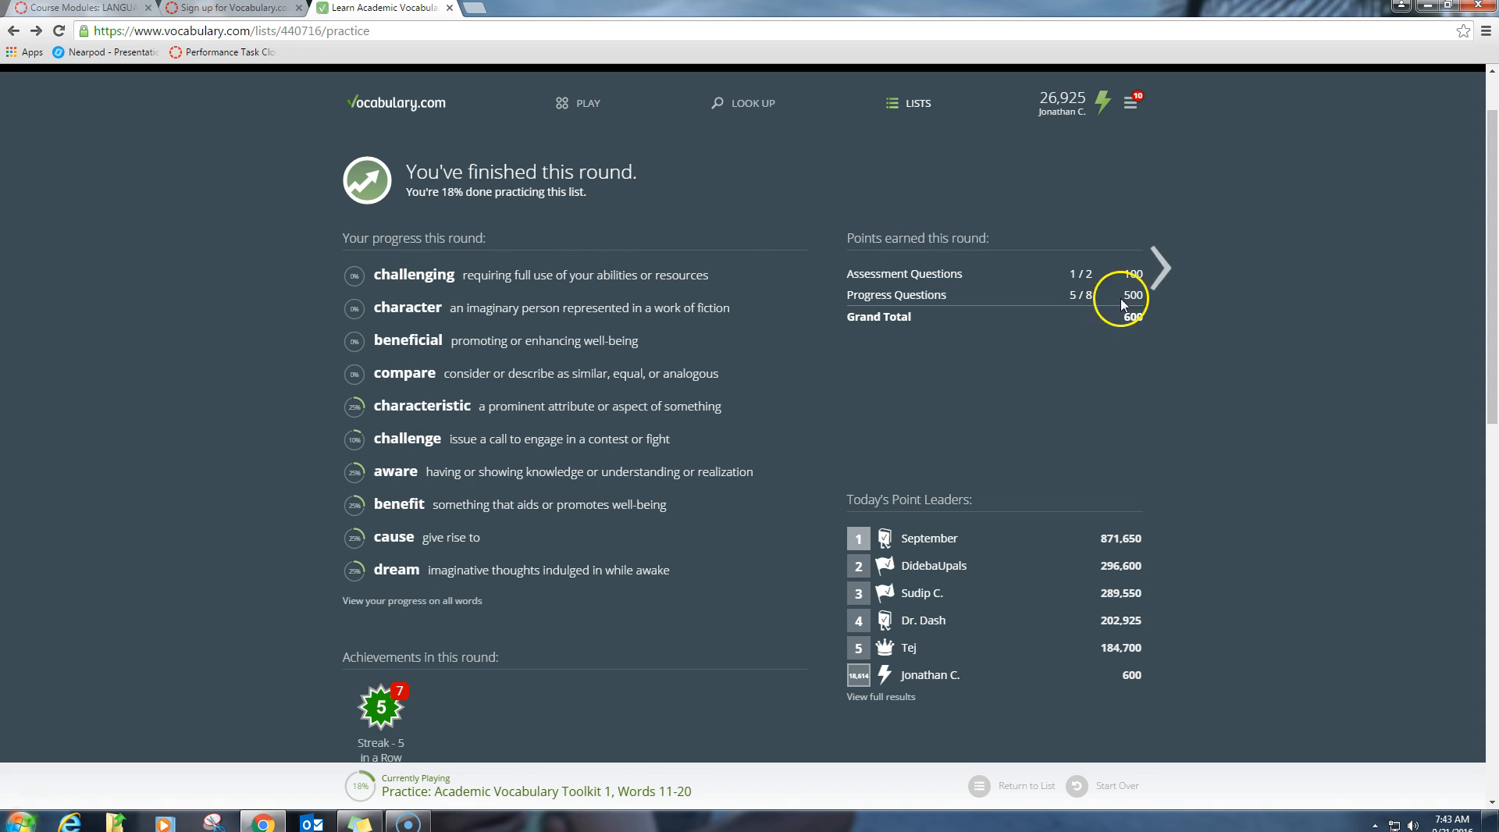
click(1159, 269)
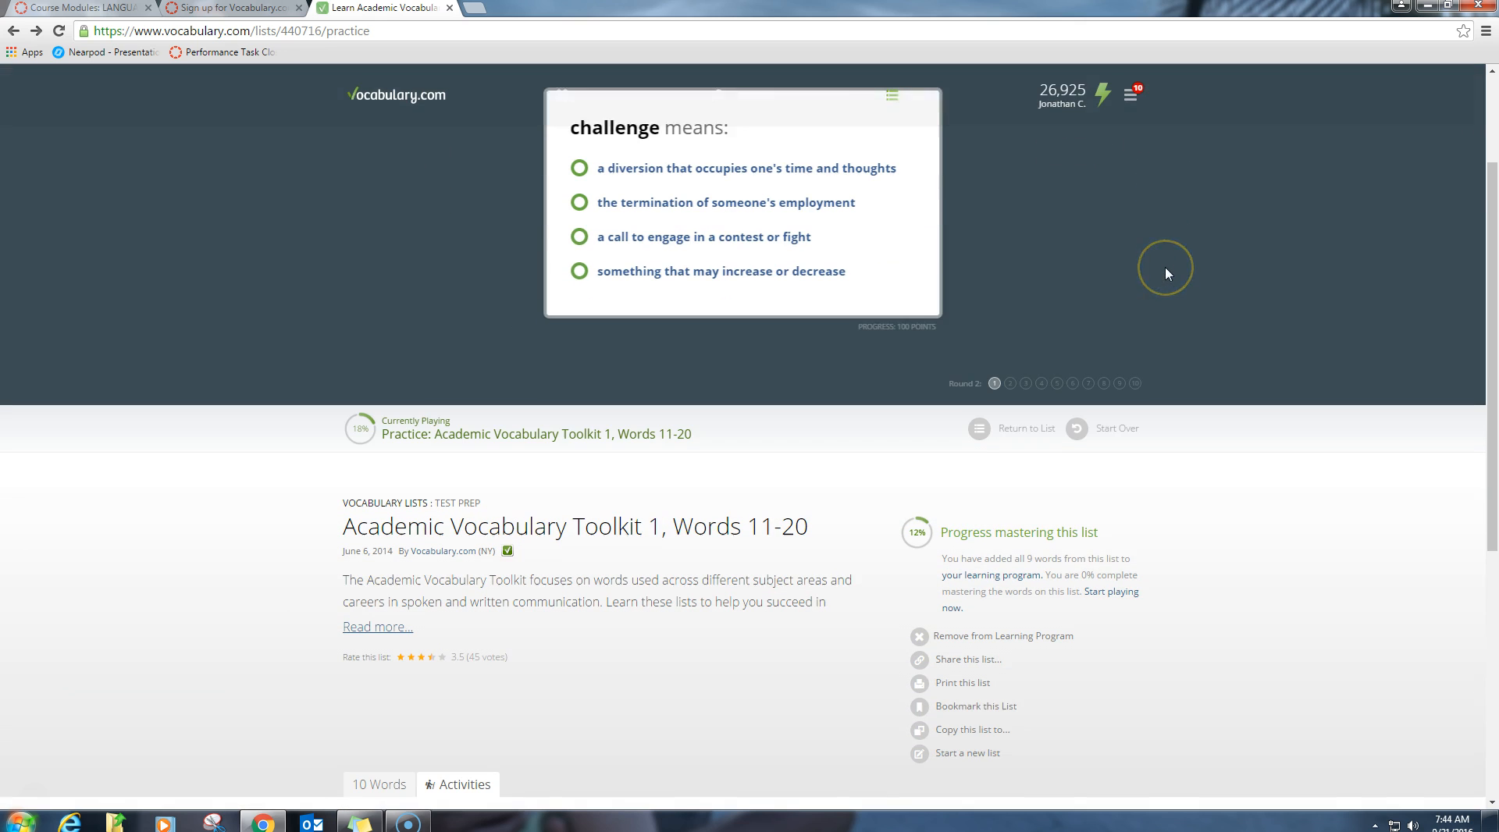
Answer what challenge means to advance round 3 to the 'aware' question at 40% done.
scroll(down, 3)
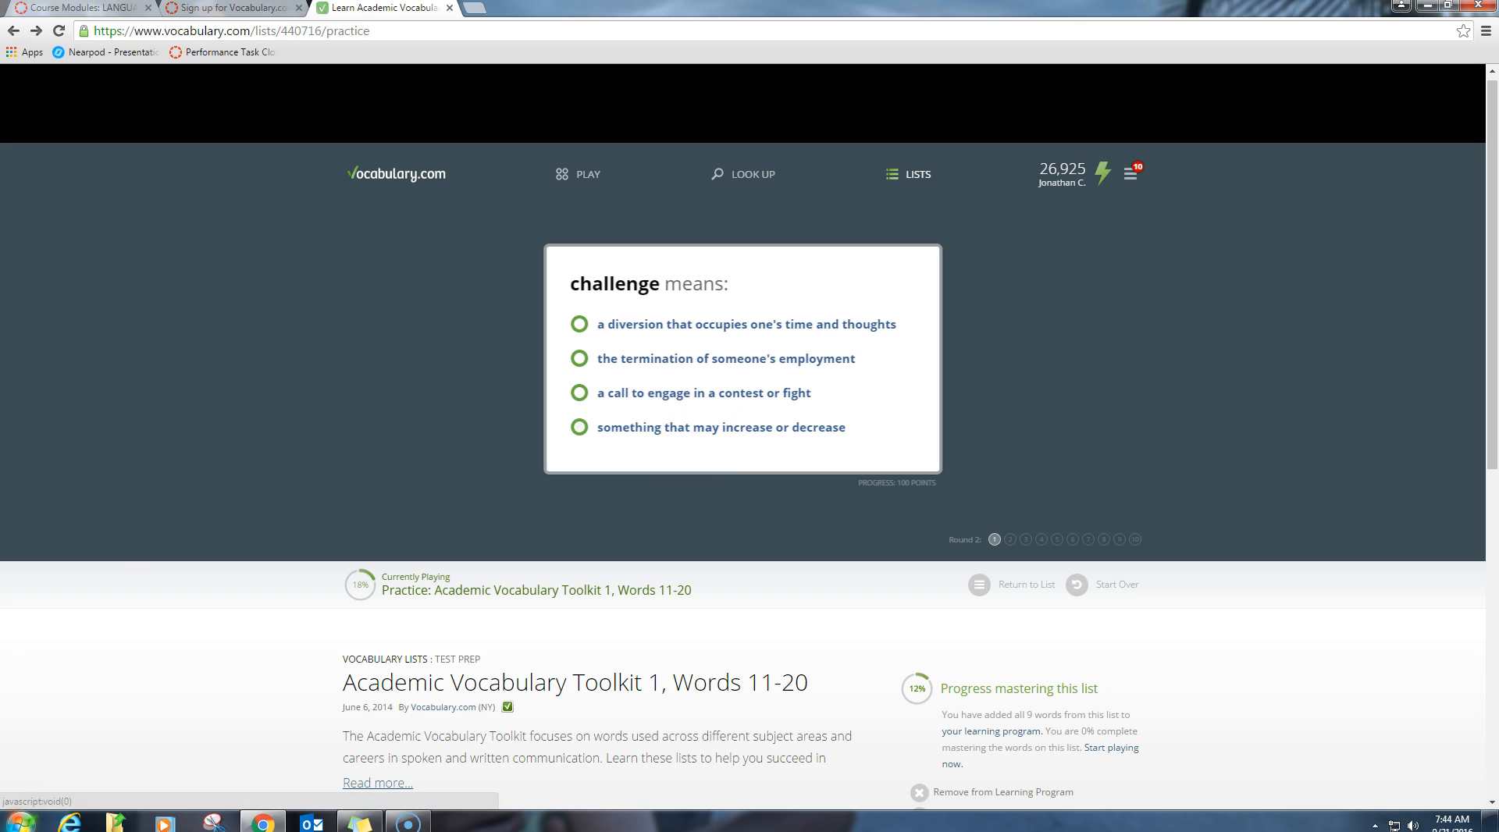
click(577, 434)
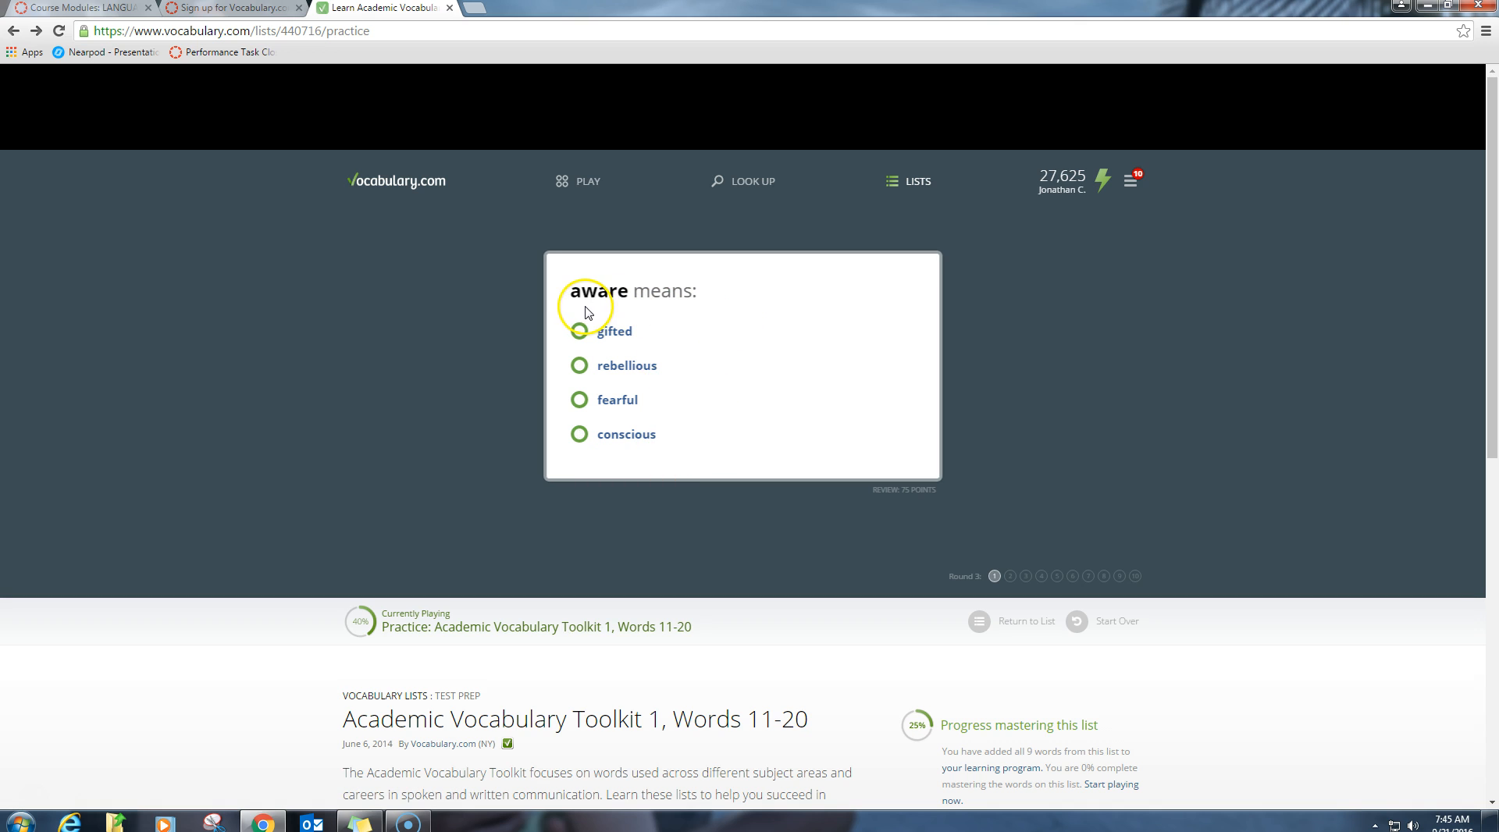
mouse_move(876, 311)
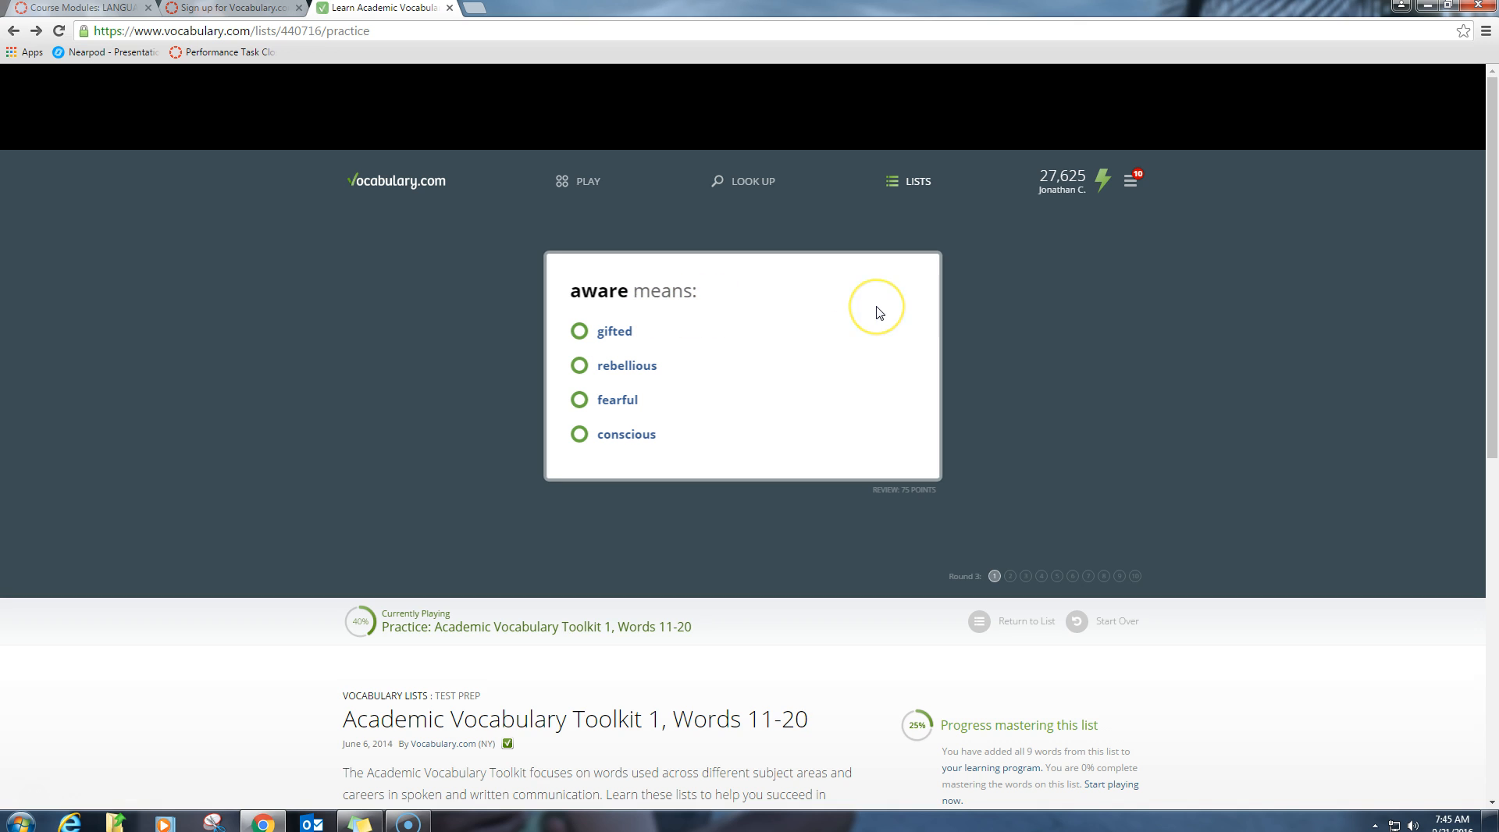
mouse_move(913, 323)
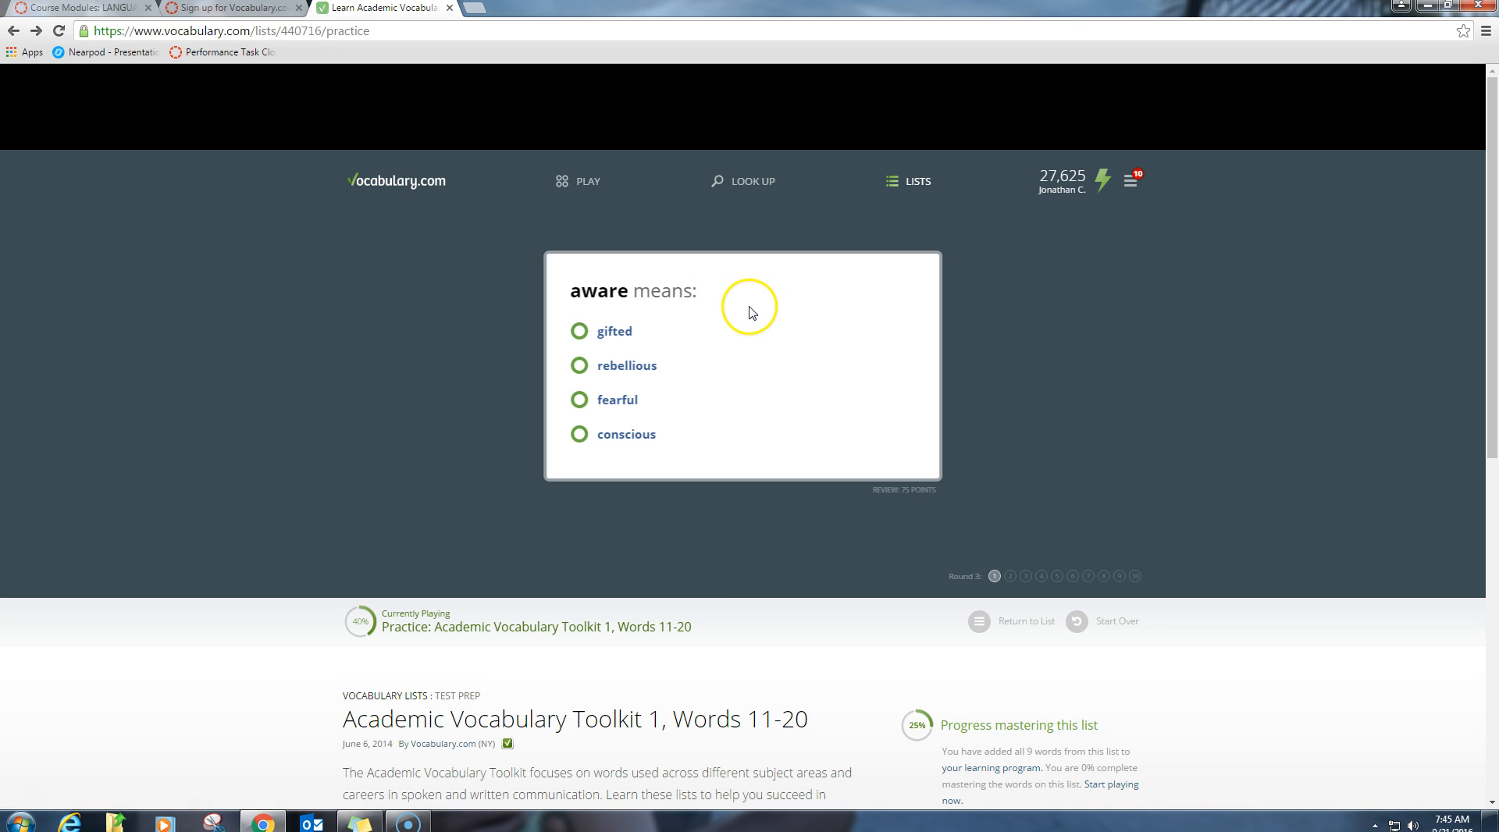
mouse_move(749, 309)
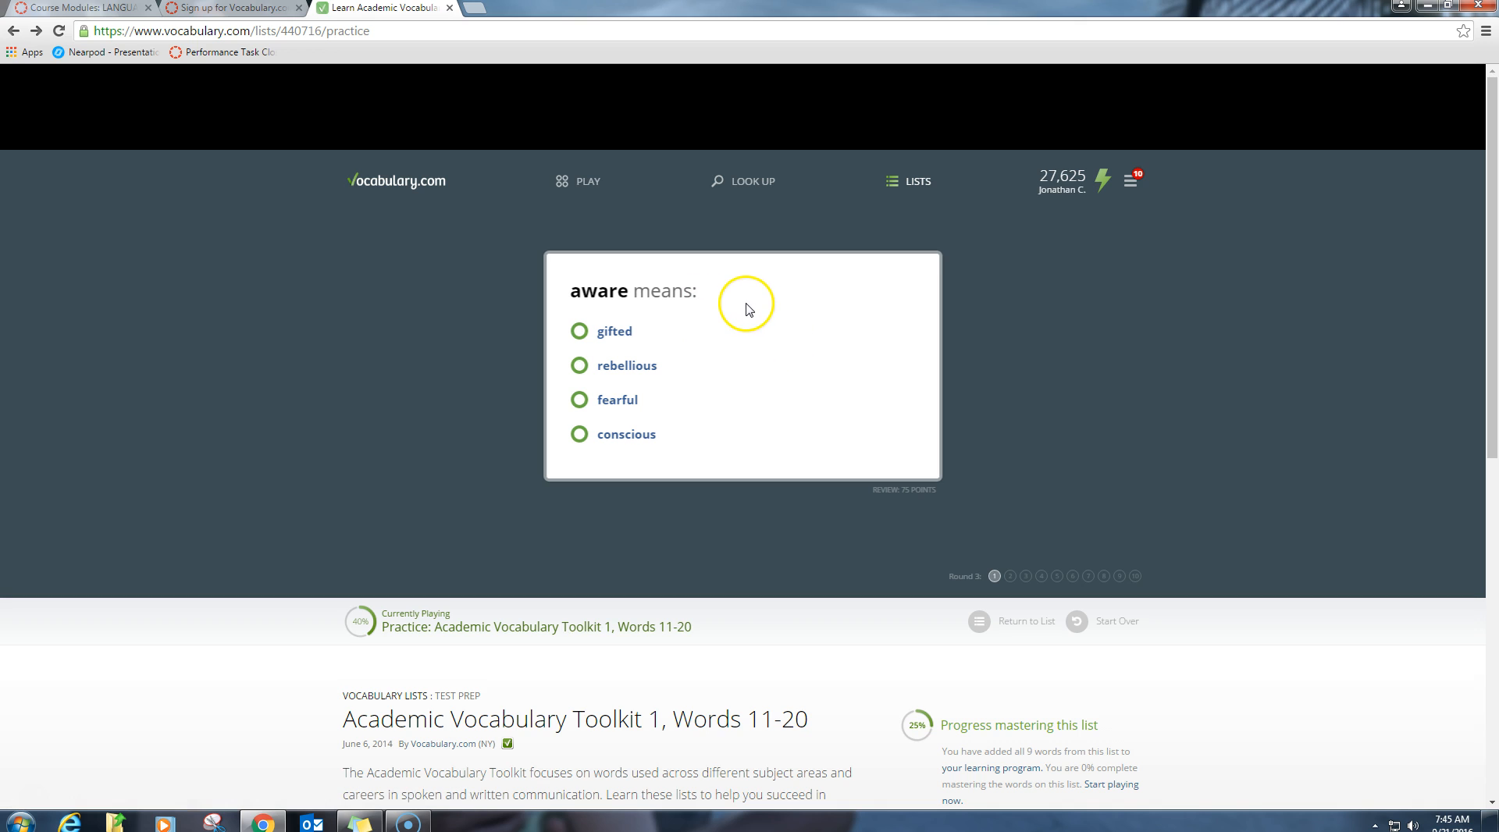
mouse_move(726, 306)
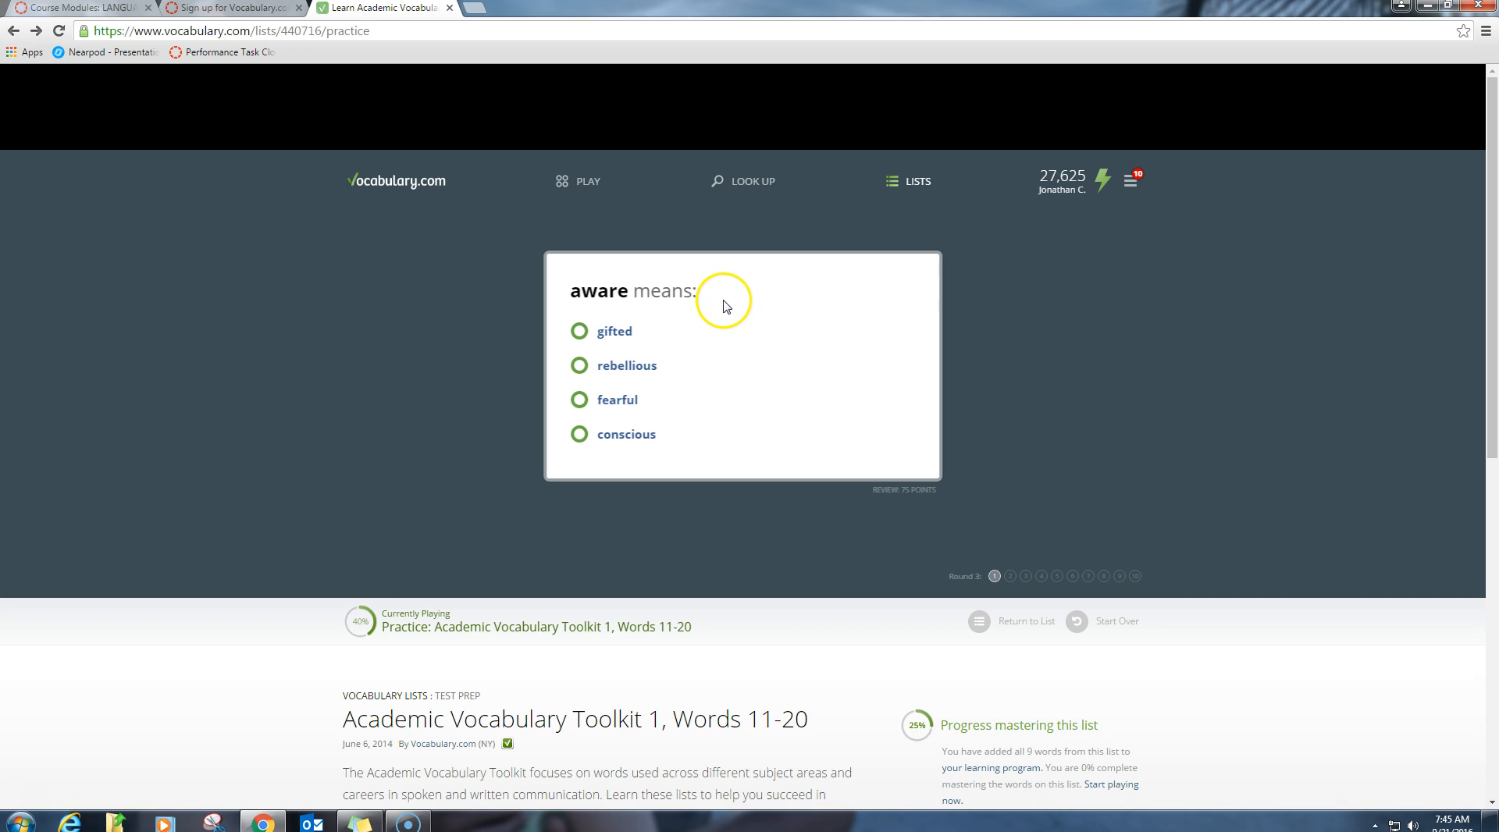
mouse_move(680, 315)
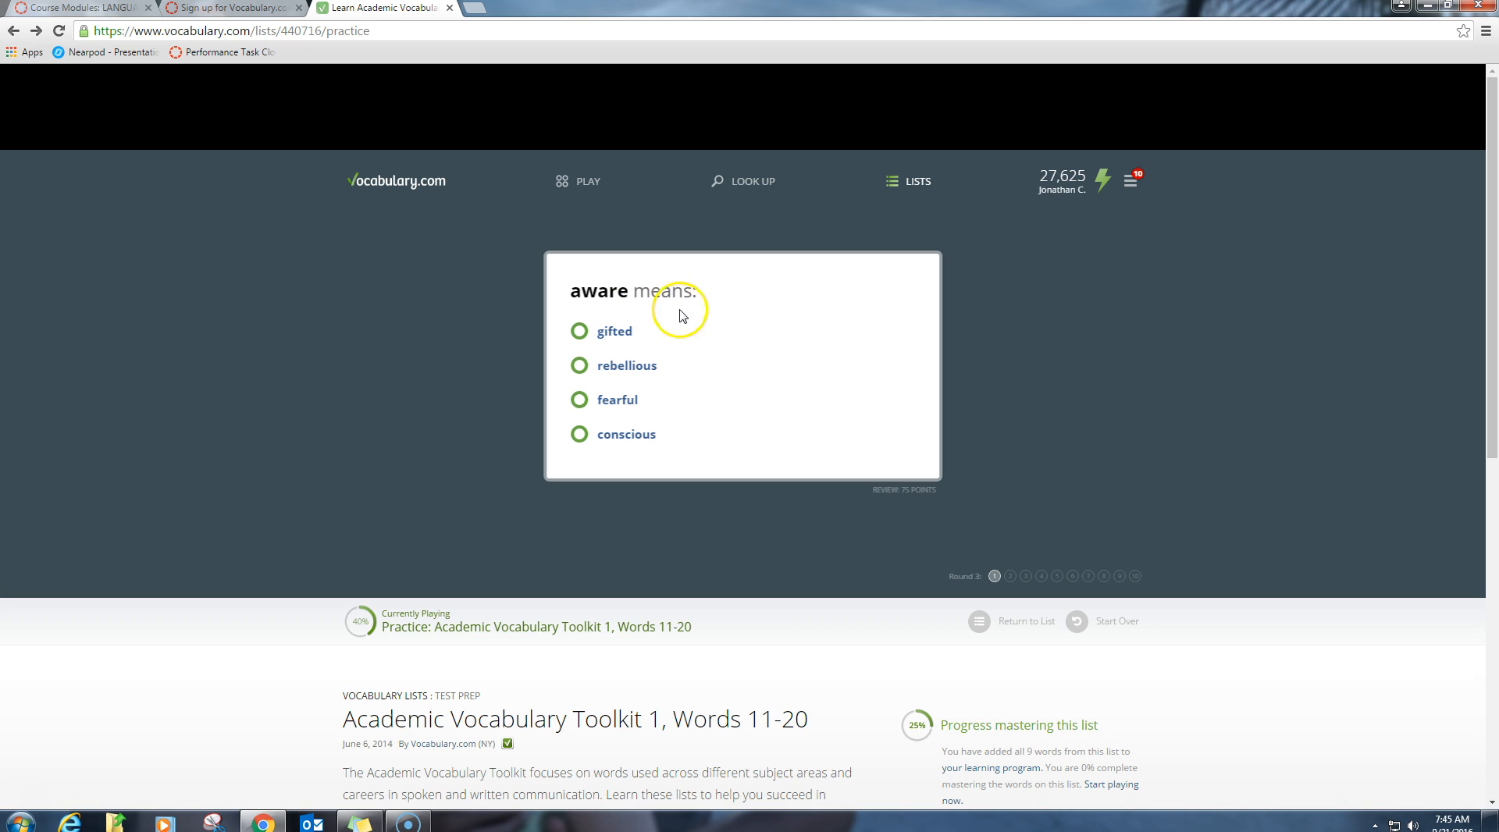
mouse_move(762, 274)
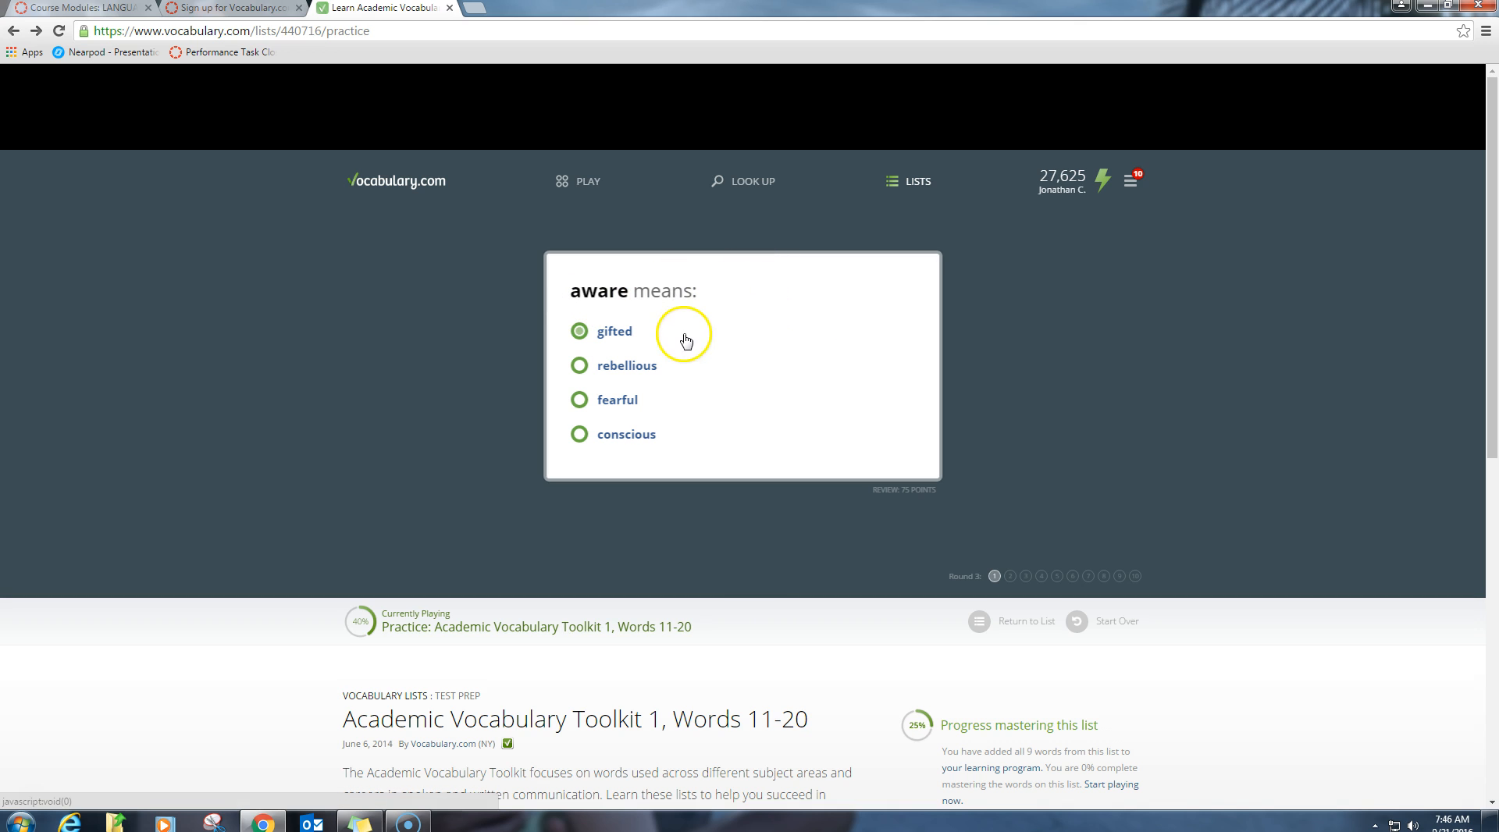
mouse_move(782, 348)
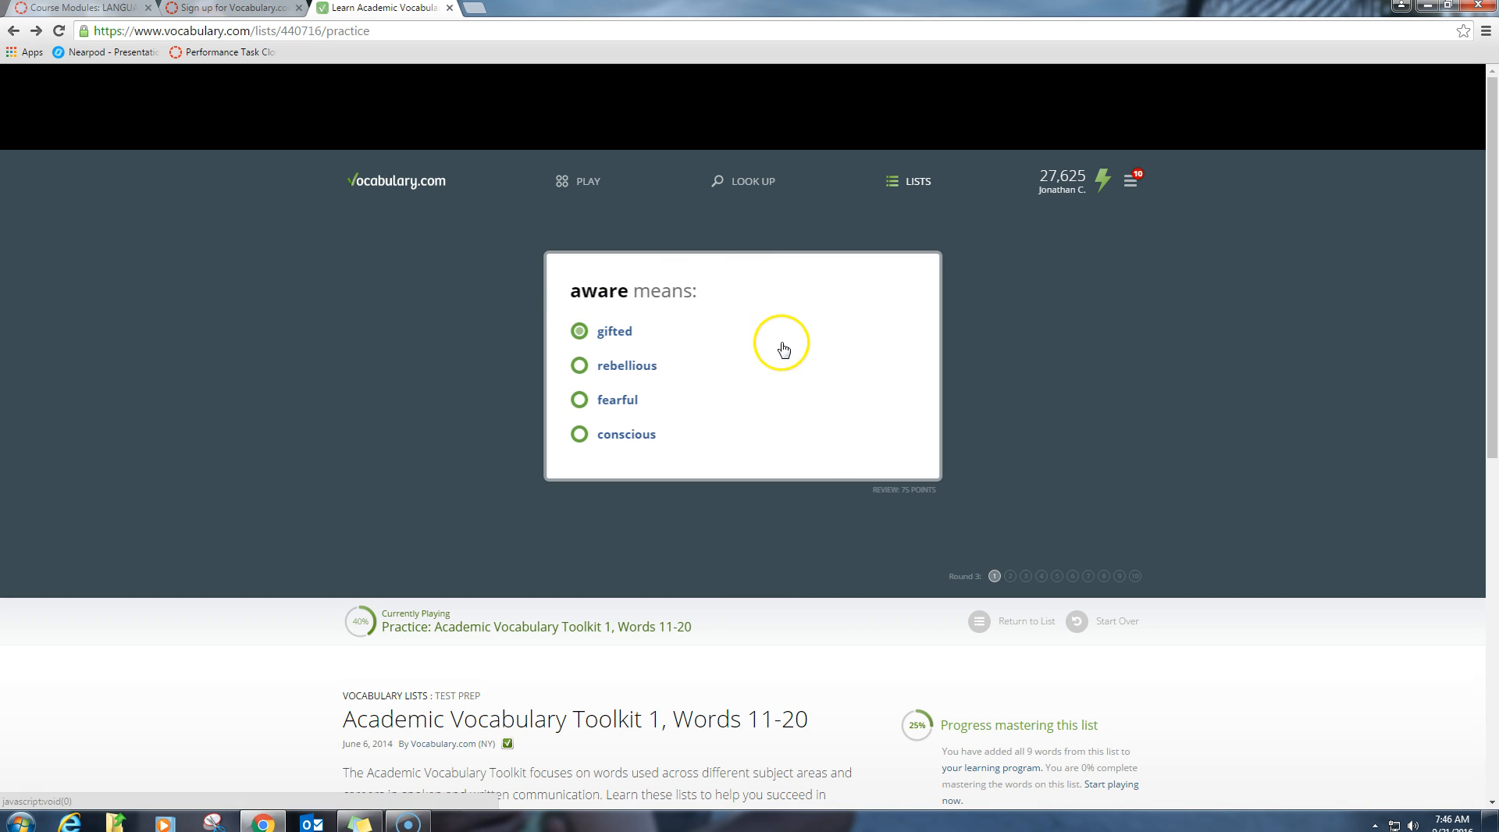
mouse_move(781, 342)
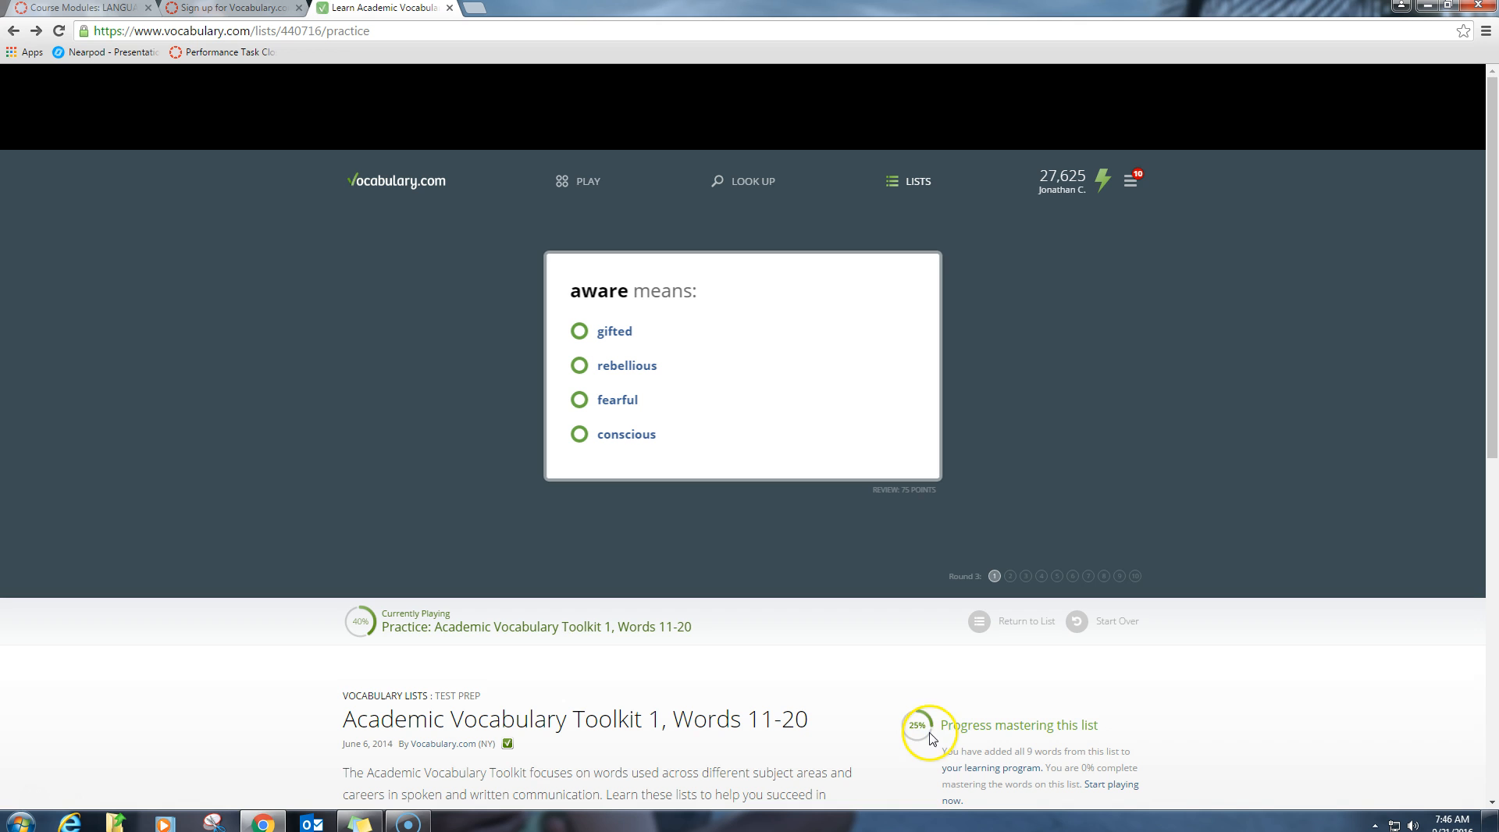
mouse_move(921, 732)
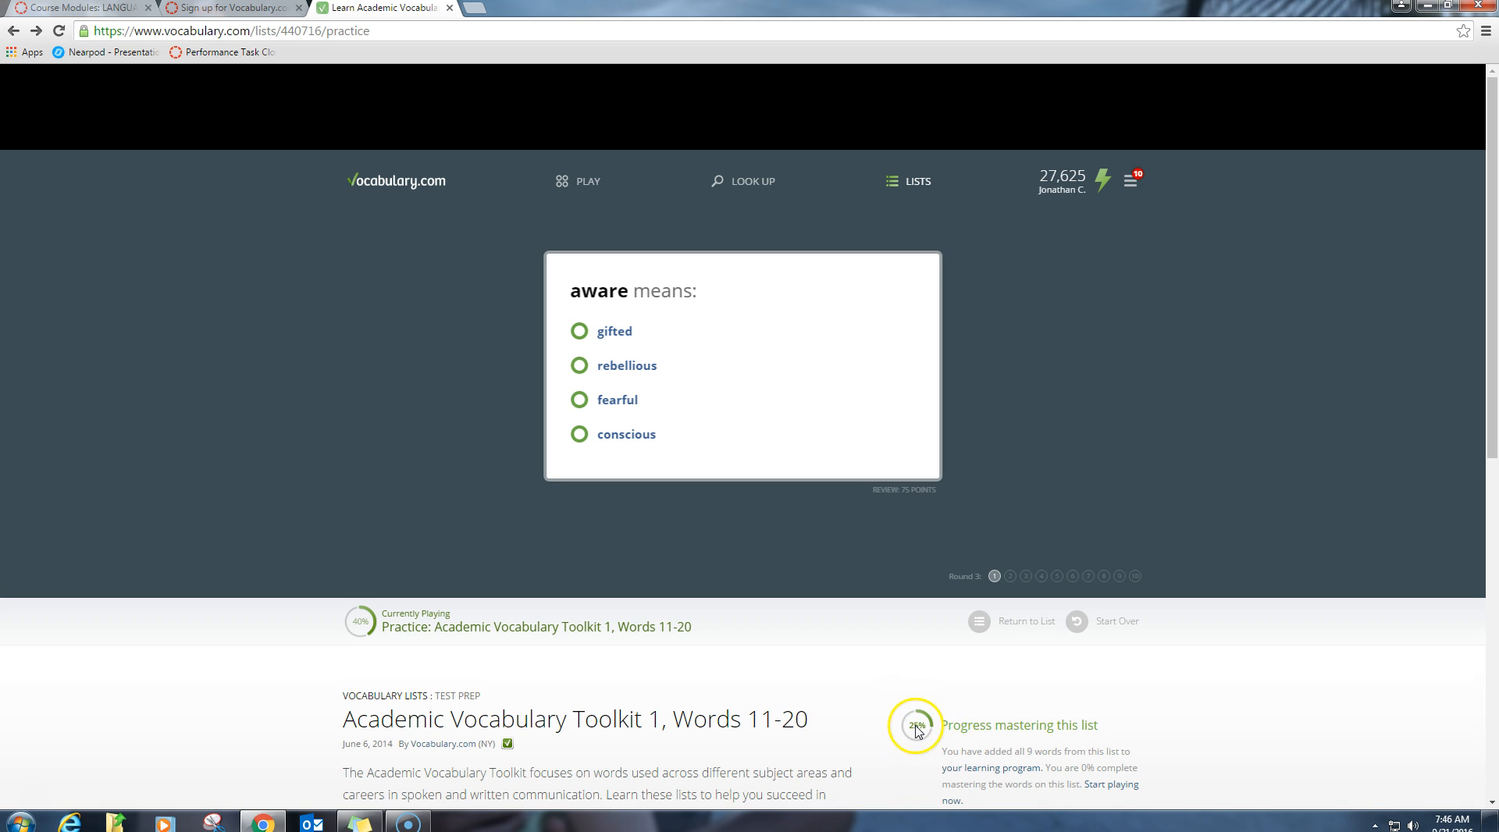
mouse_move(1313, 706)
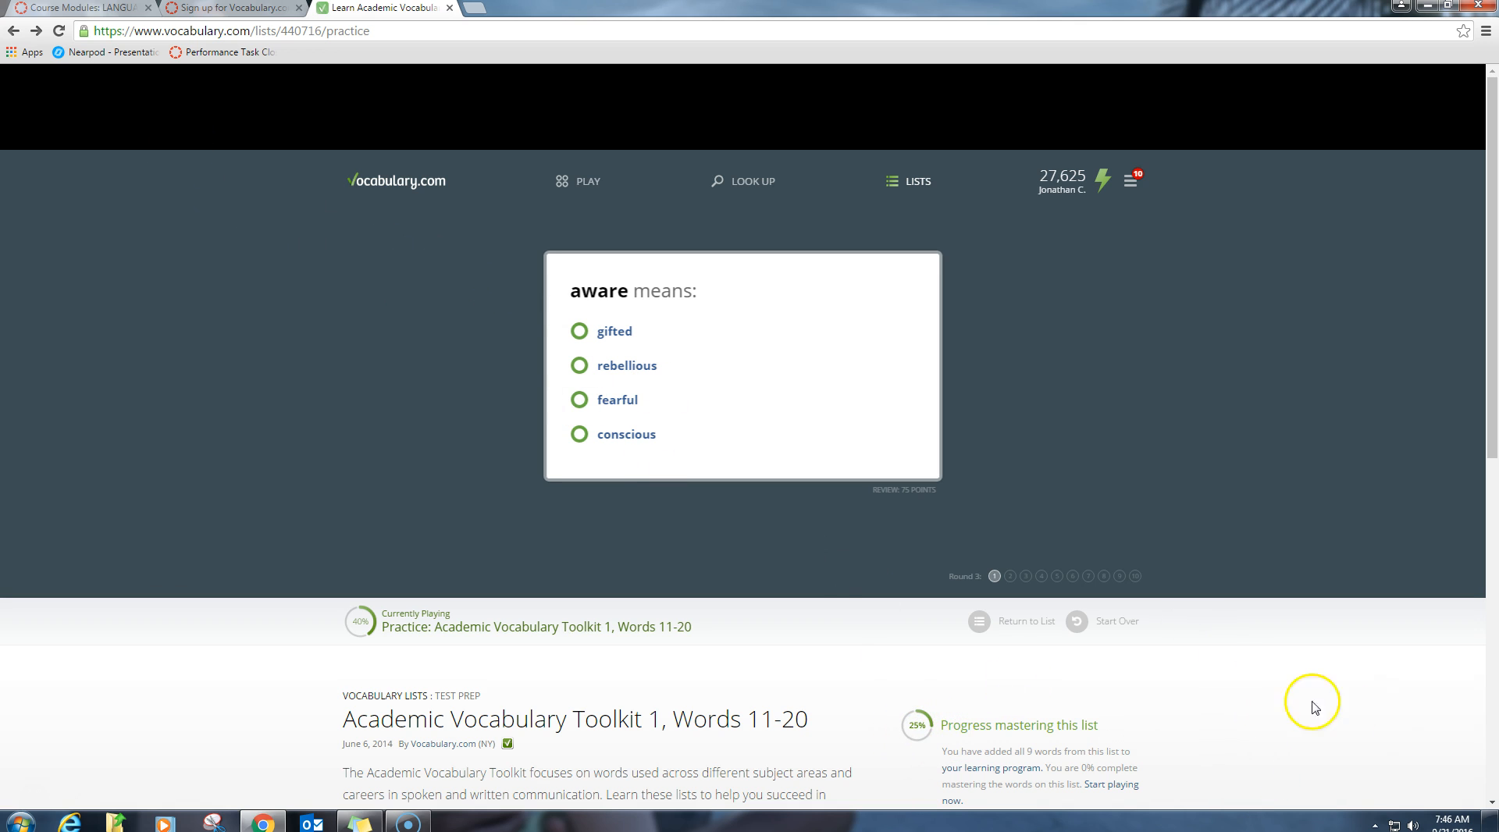
mouse_move(1297, 692)
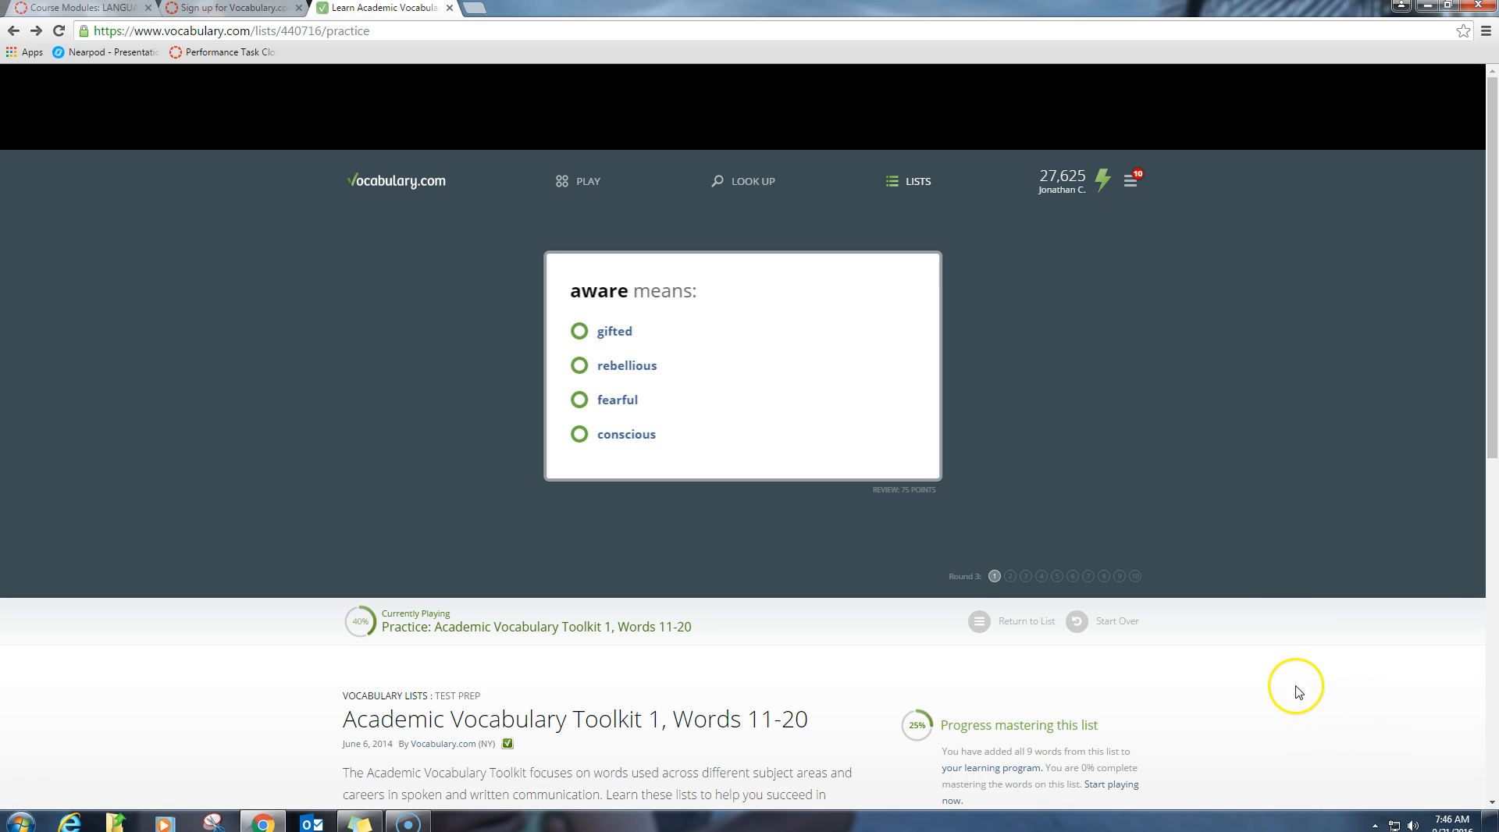
mouse_move(36, 805)
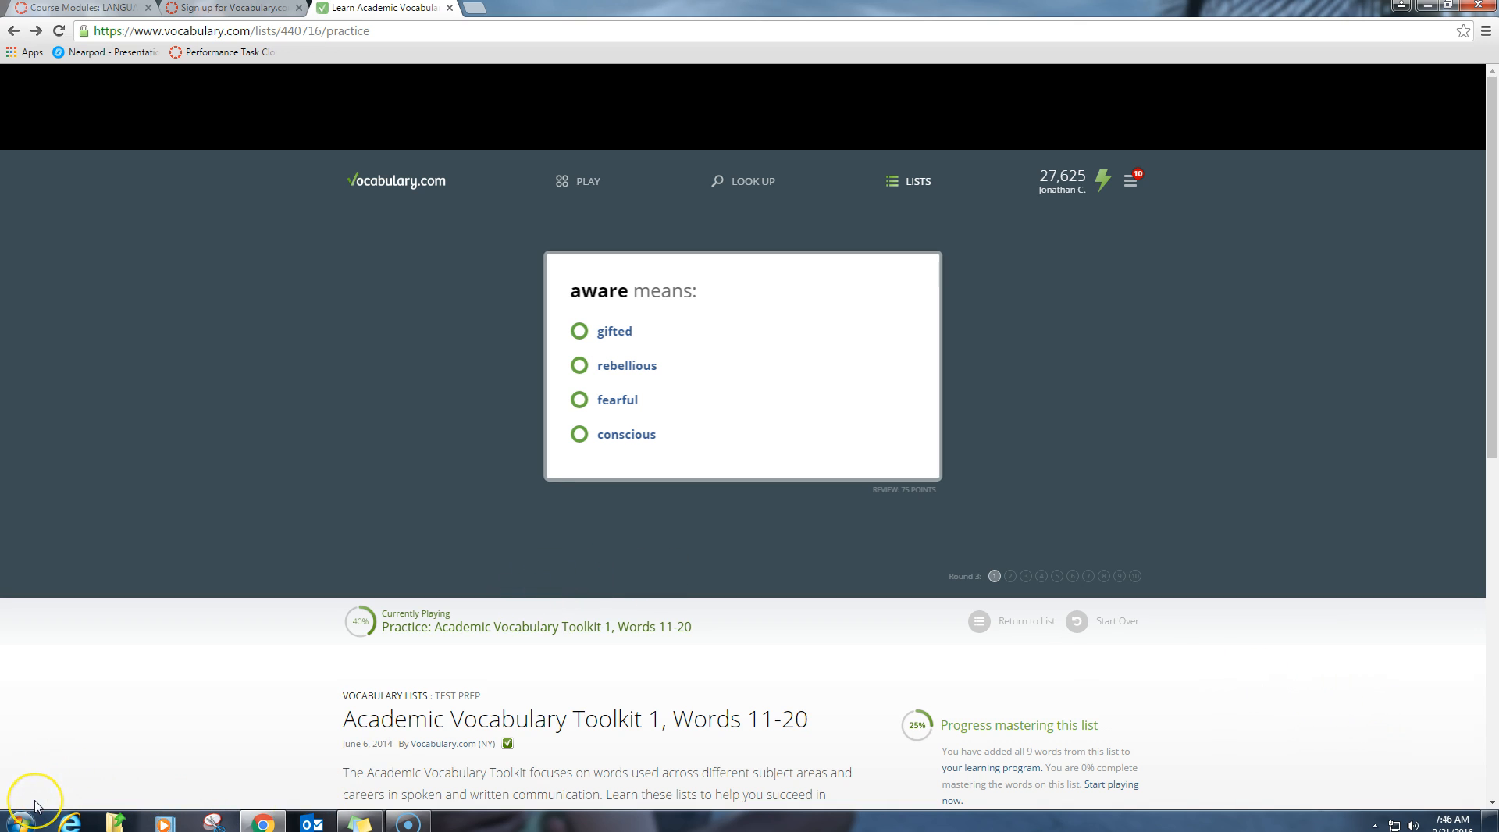
mouse_move(36, 804)
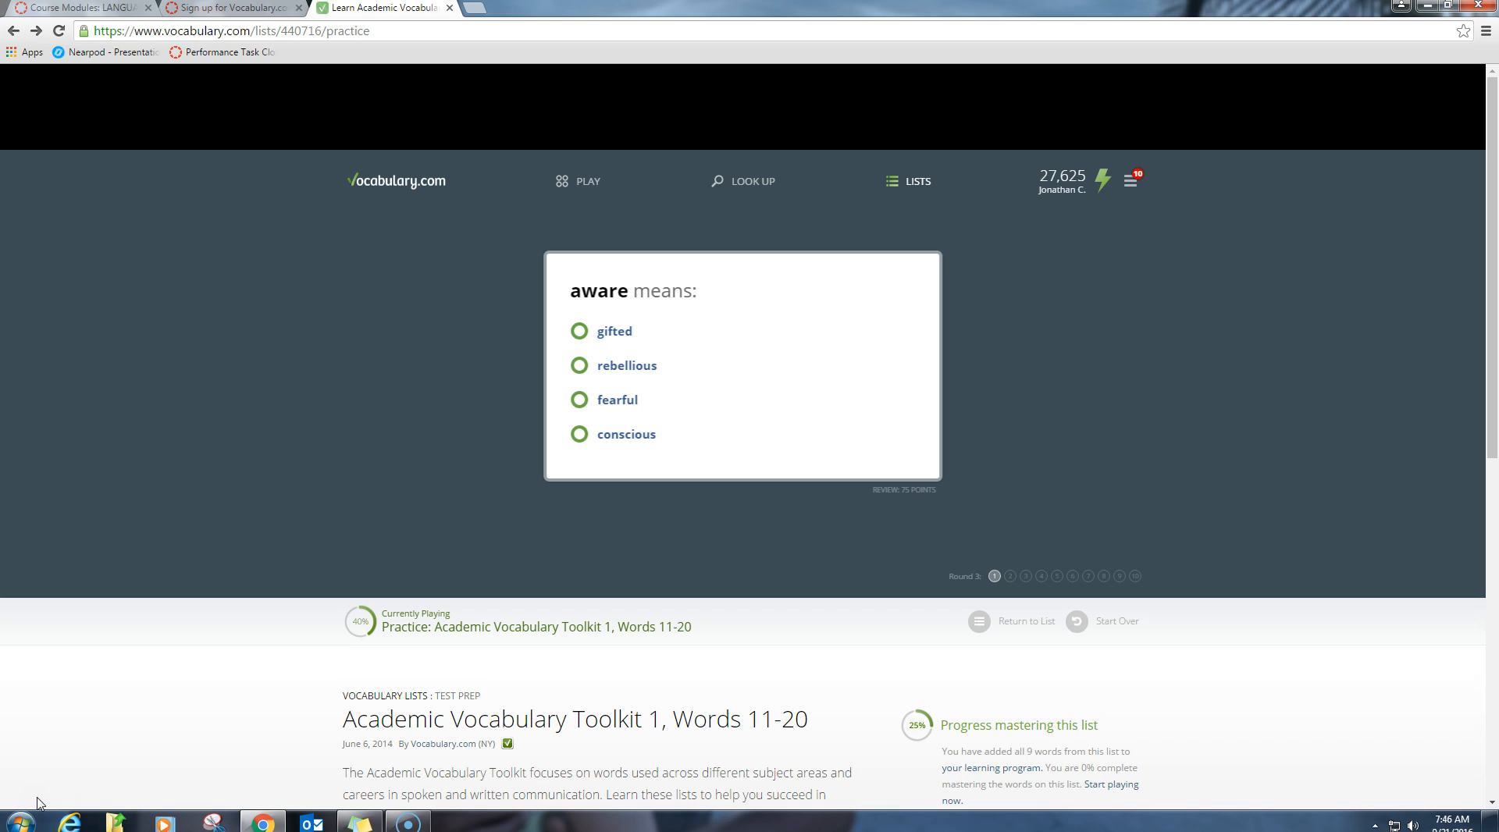